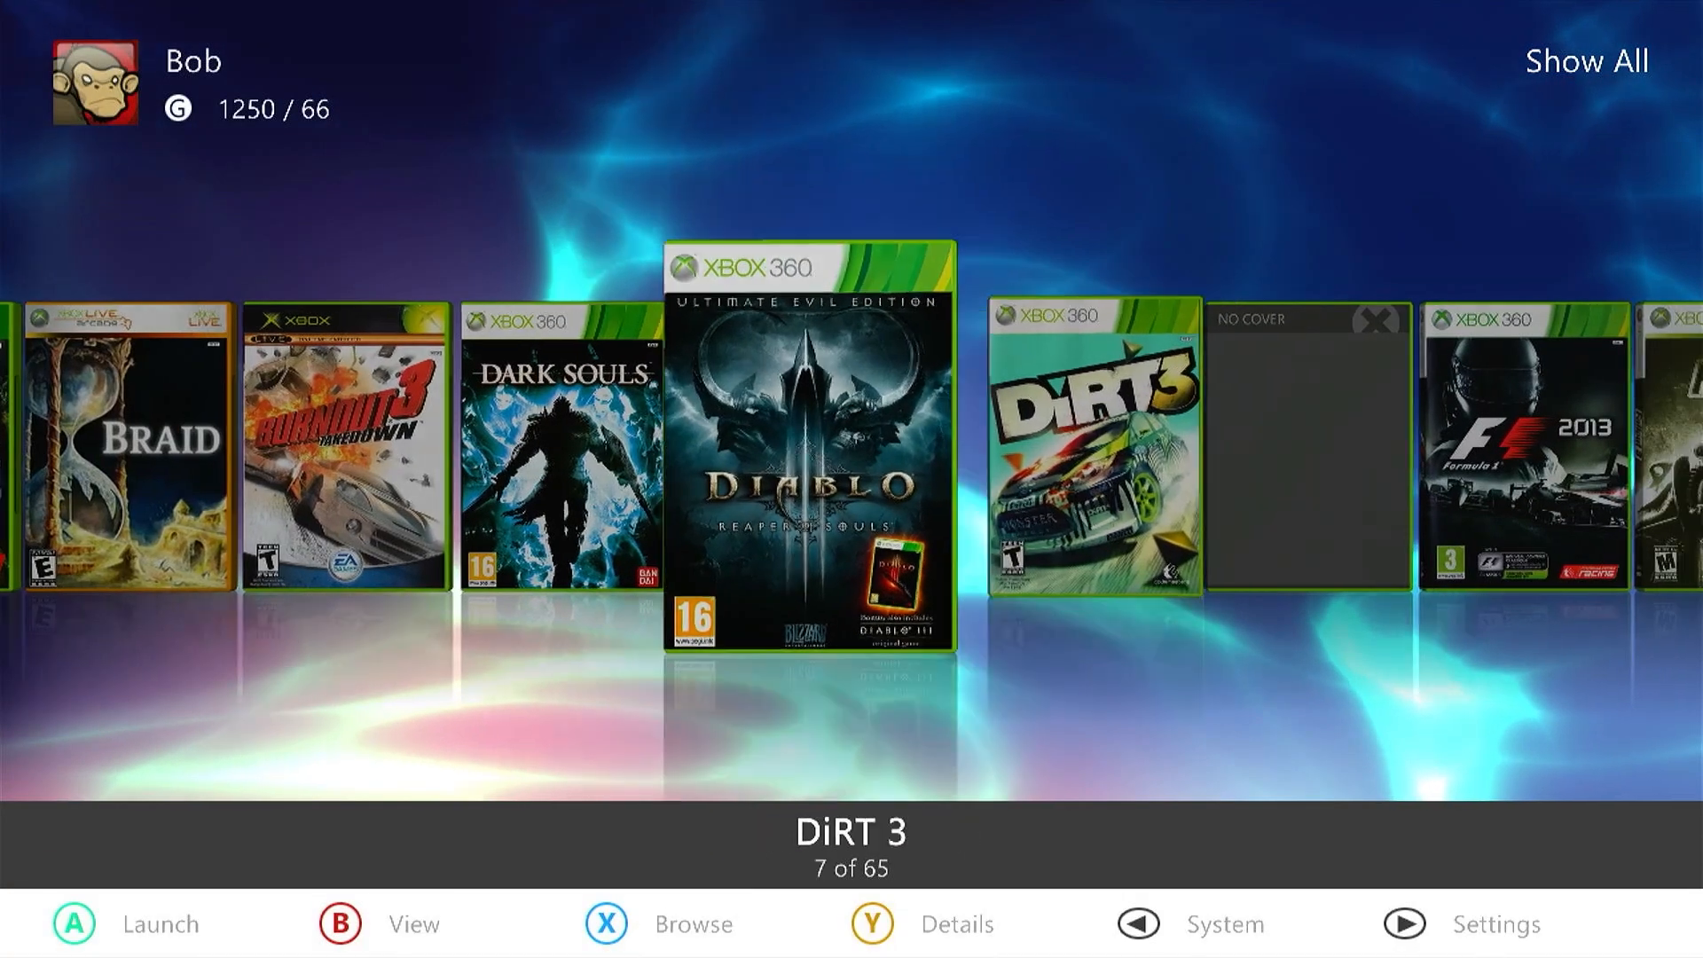
- Move across the dashboard to System Settings and open Network Settings to test the connection
scroll("right", 3)
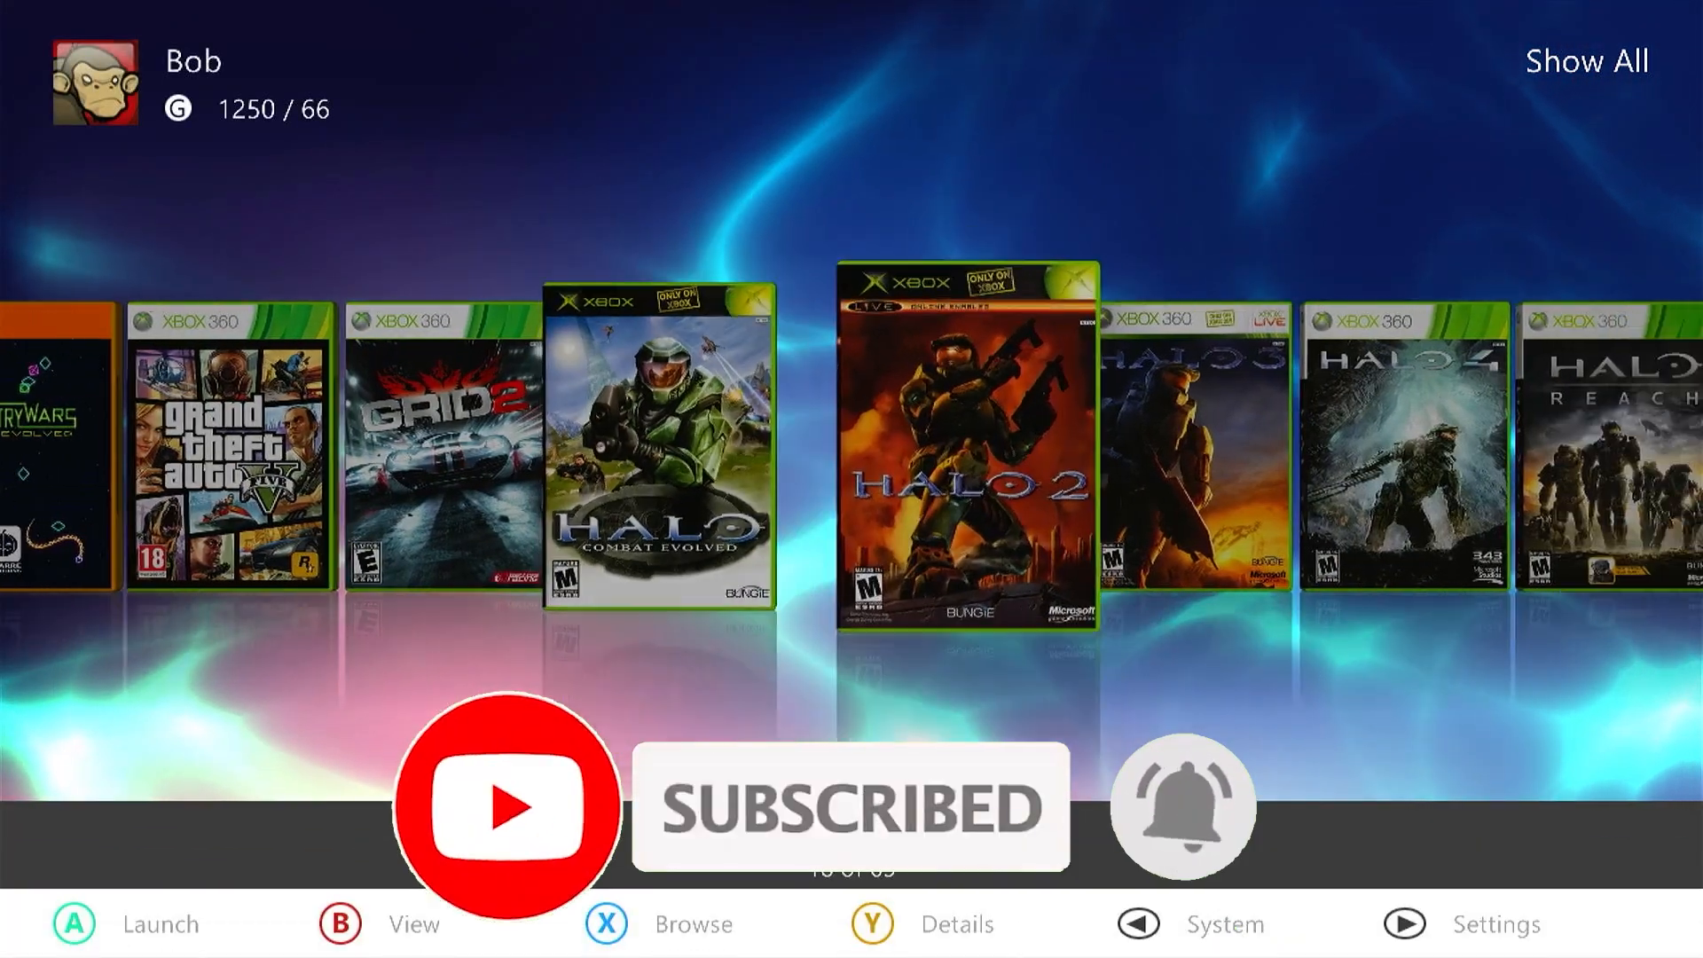
scroll("right", 3)
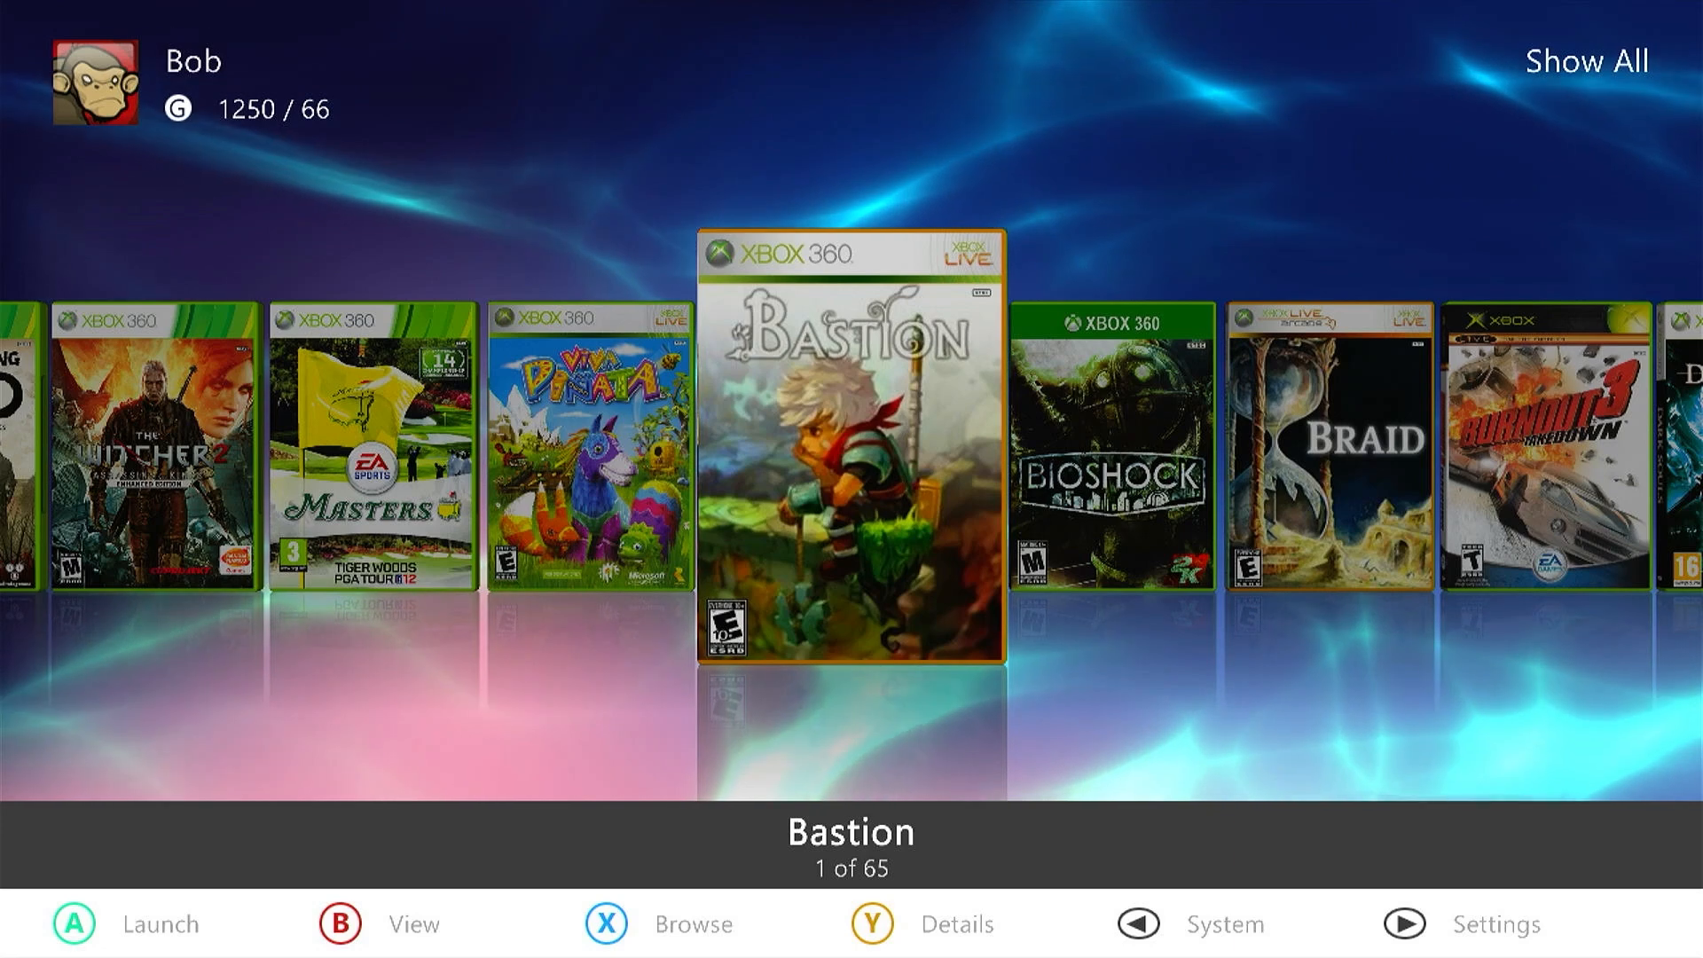
key("Right")
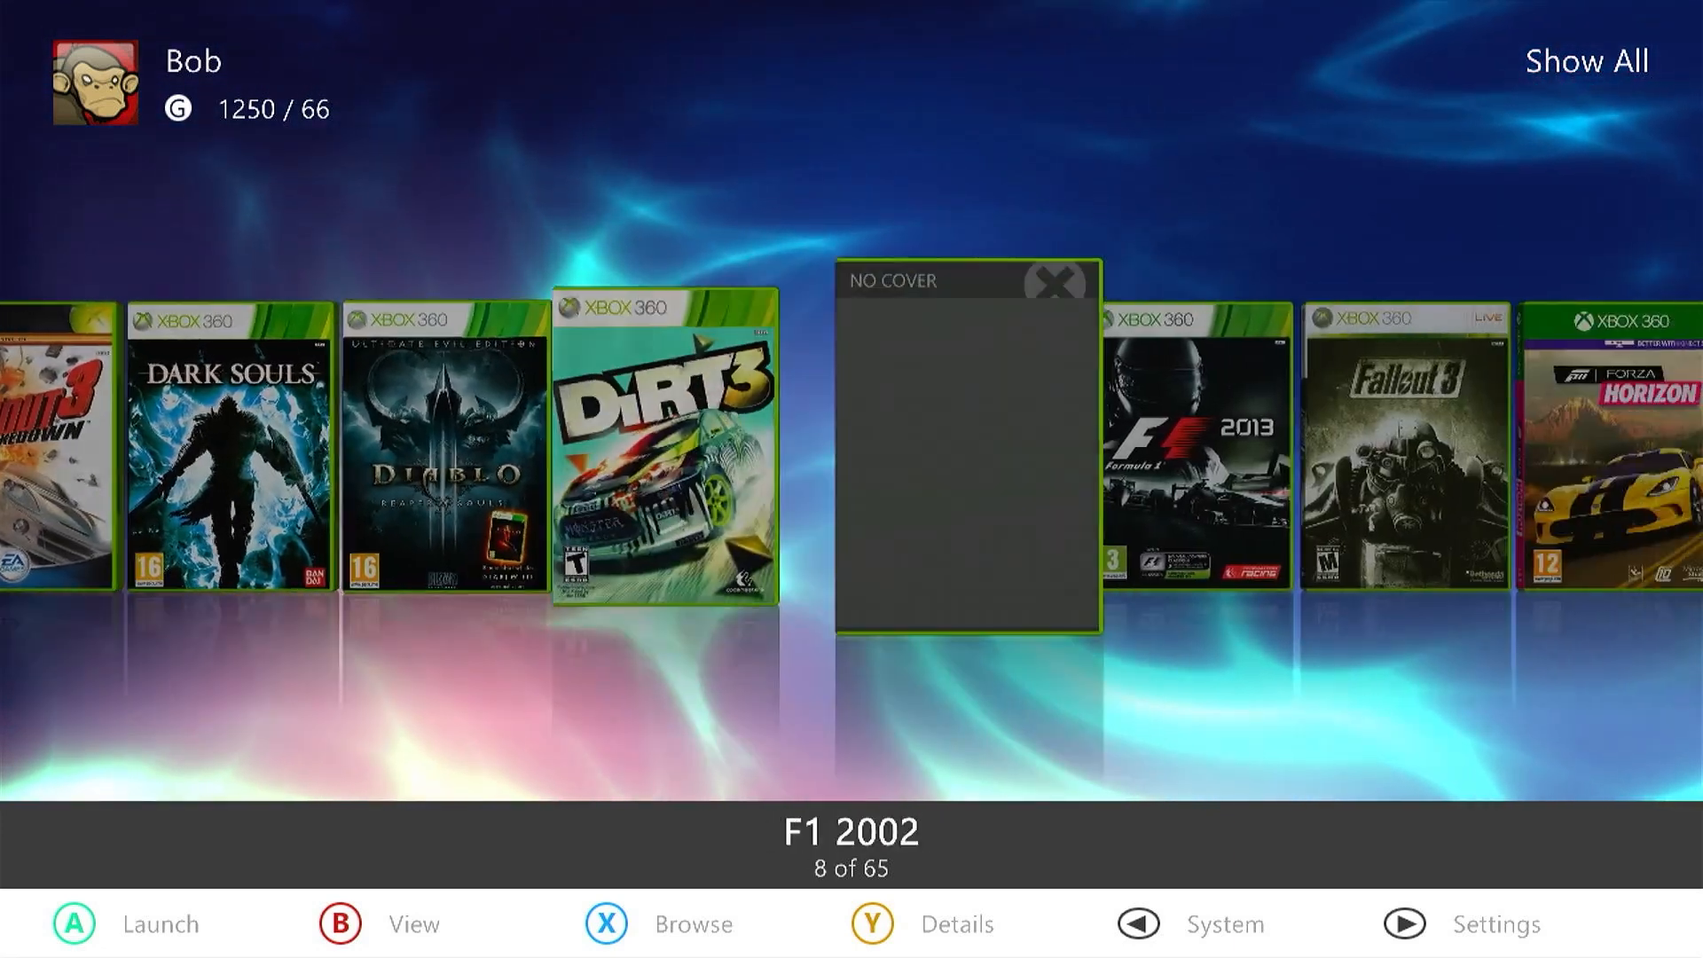
scroll("right", 3)
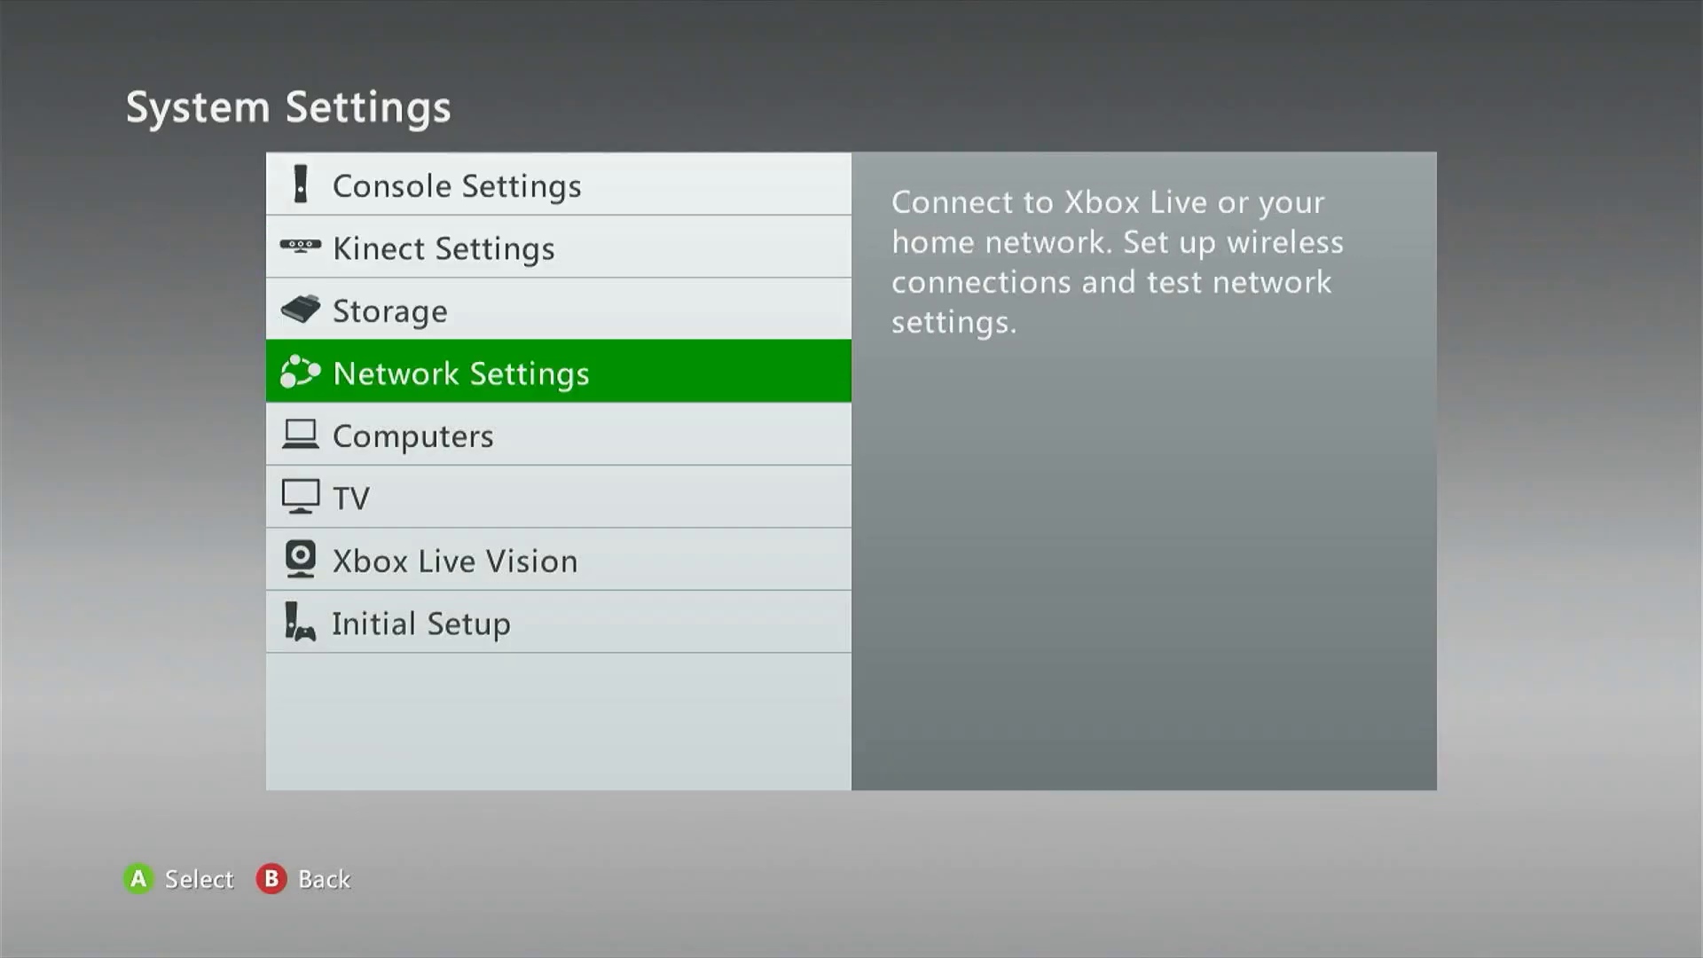
left_click(459, 373)
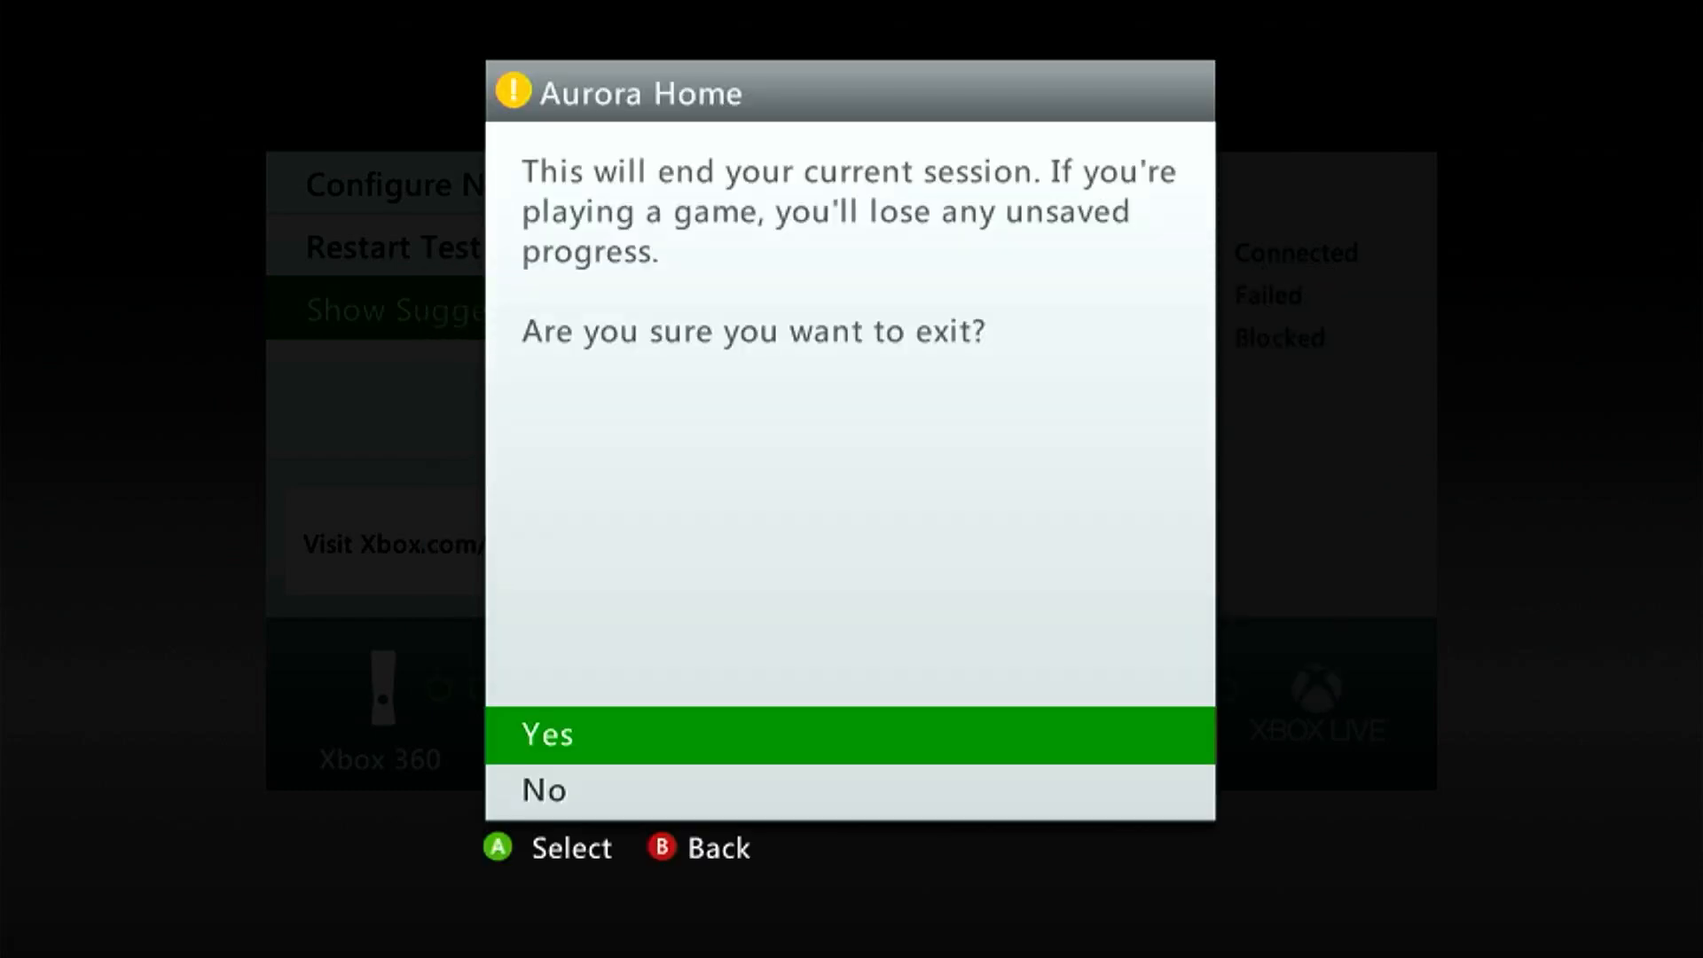
- Return to Aurora Home, pick Homebrew Store from Utility Scripts and decline overwriting the installed copy
left_click(559, 734)
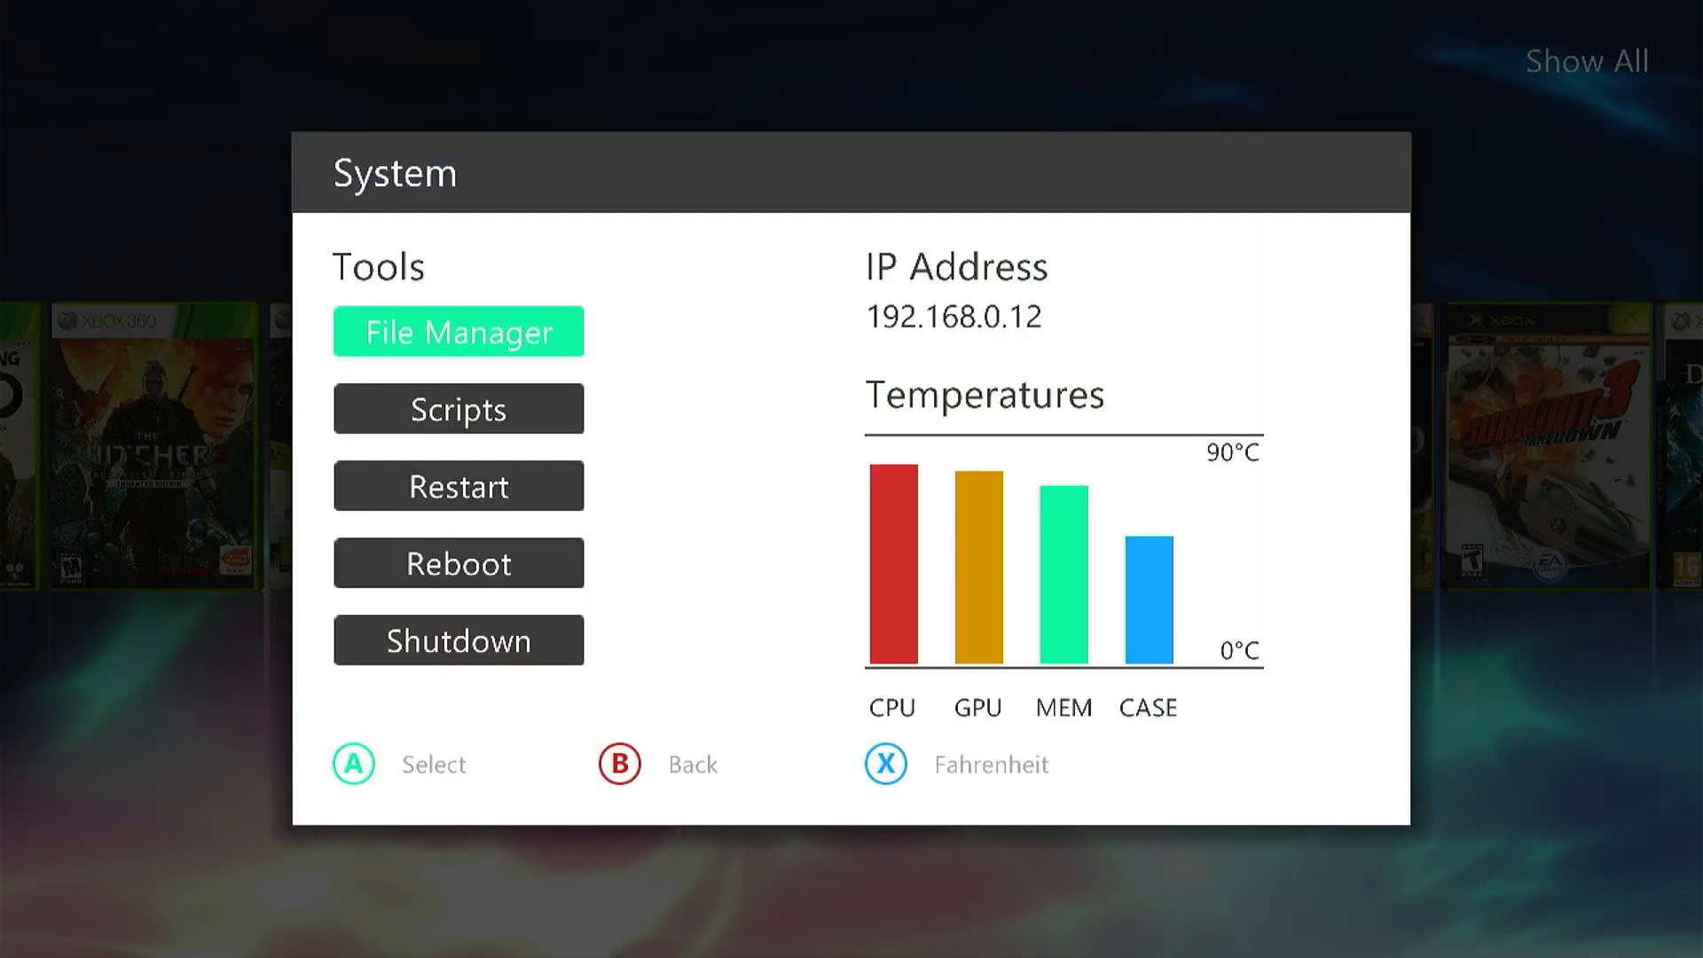
left_click(458, 330)
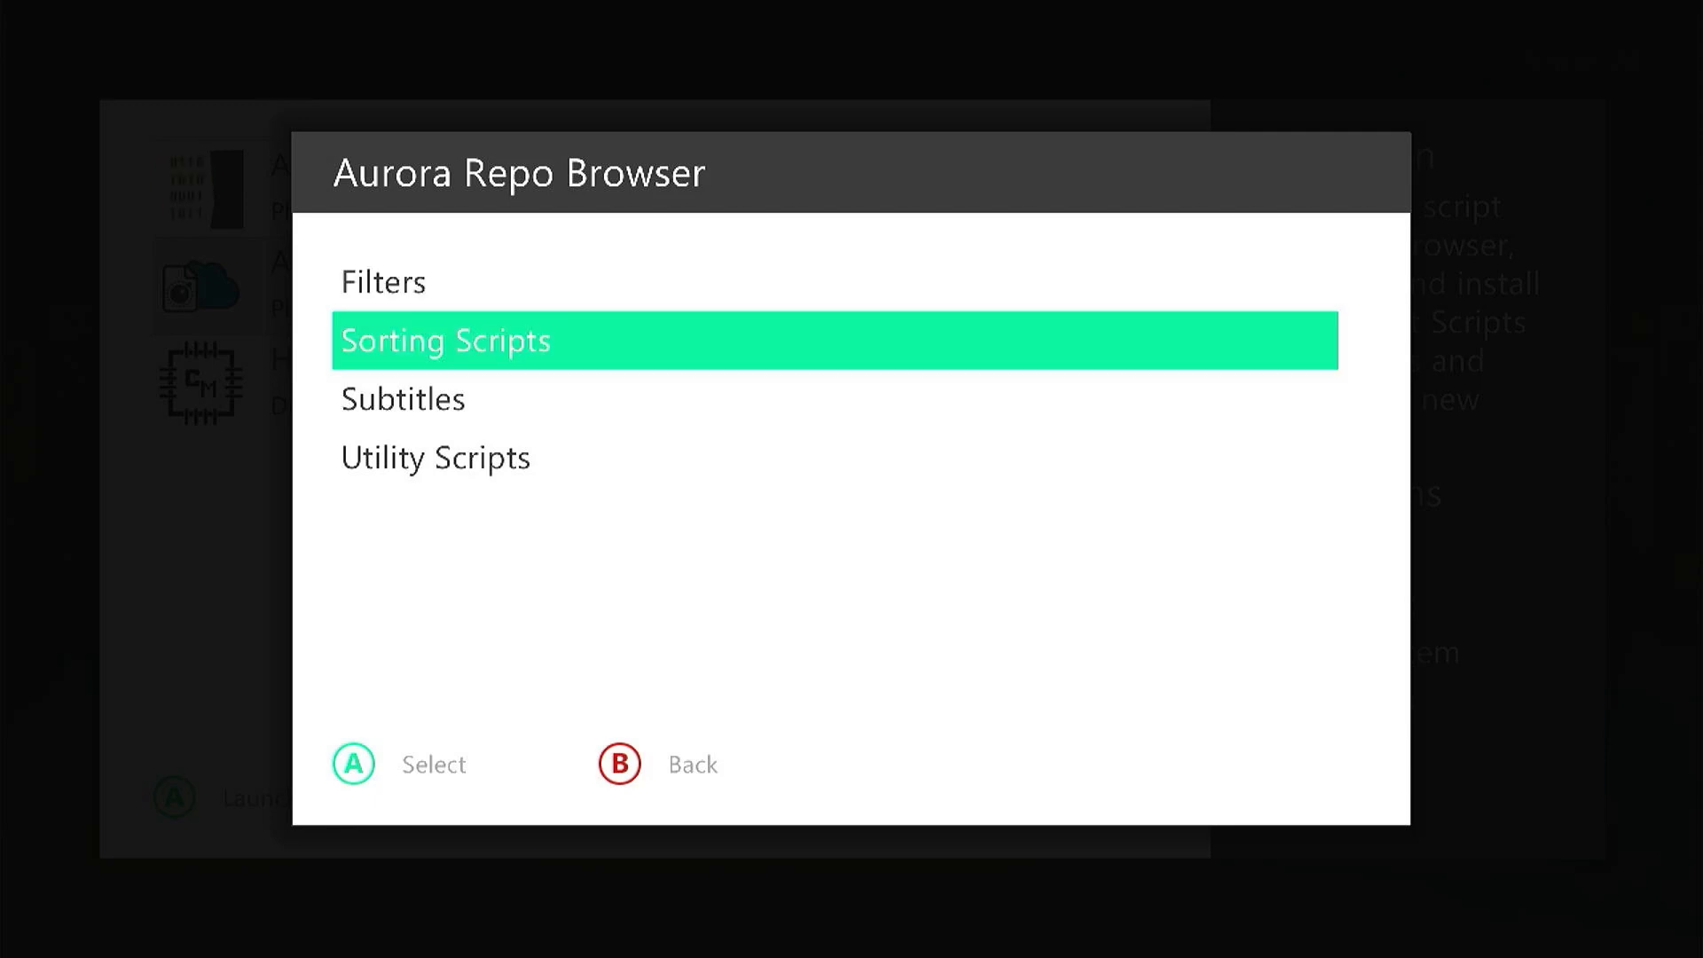
key("down")
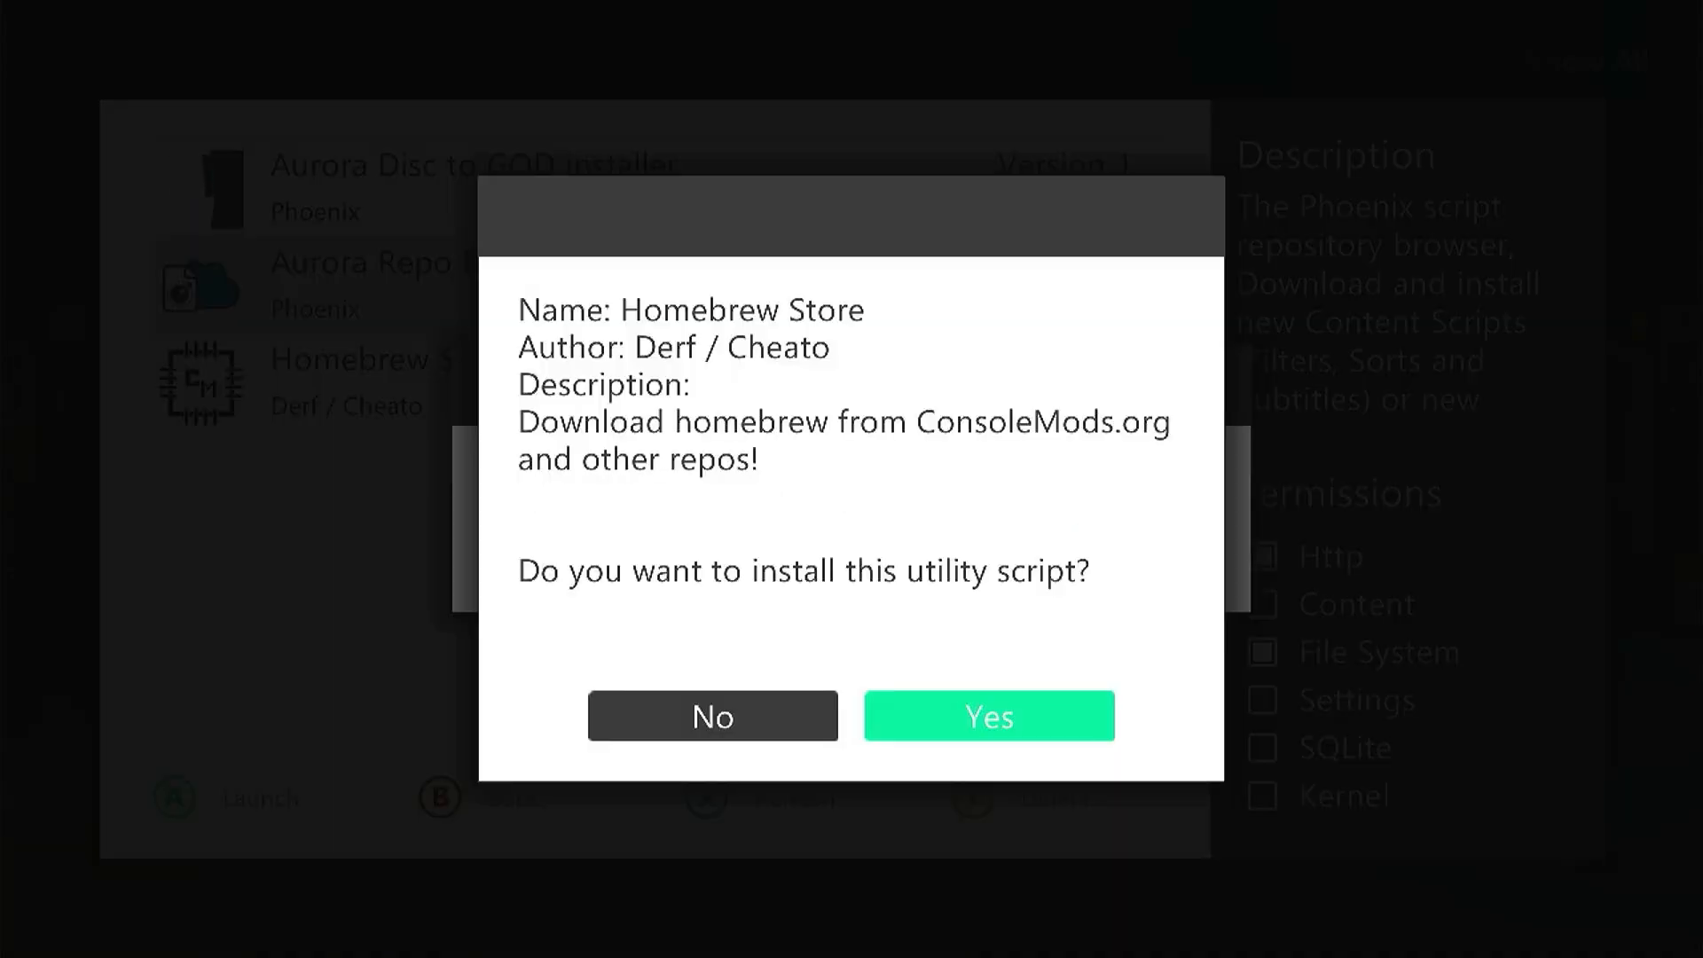
left_click(990, 715)
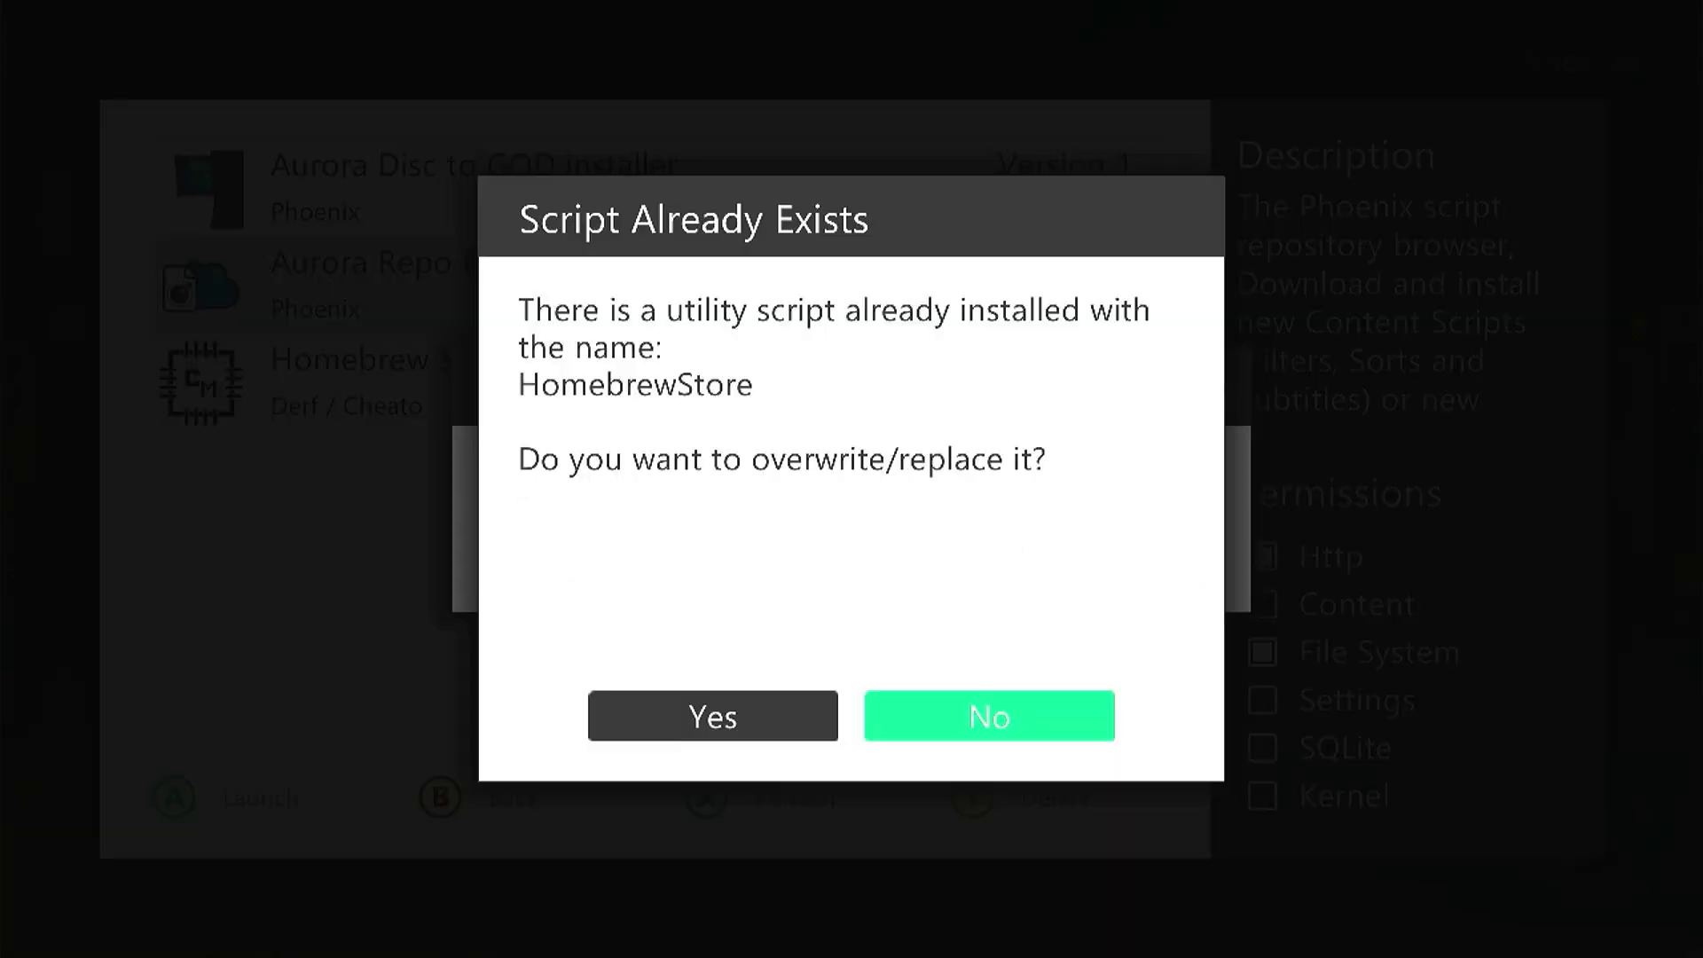
left_click(713, 715)
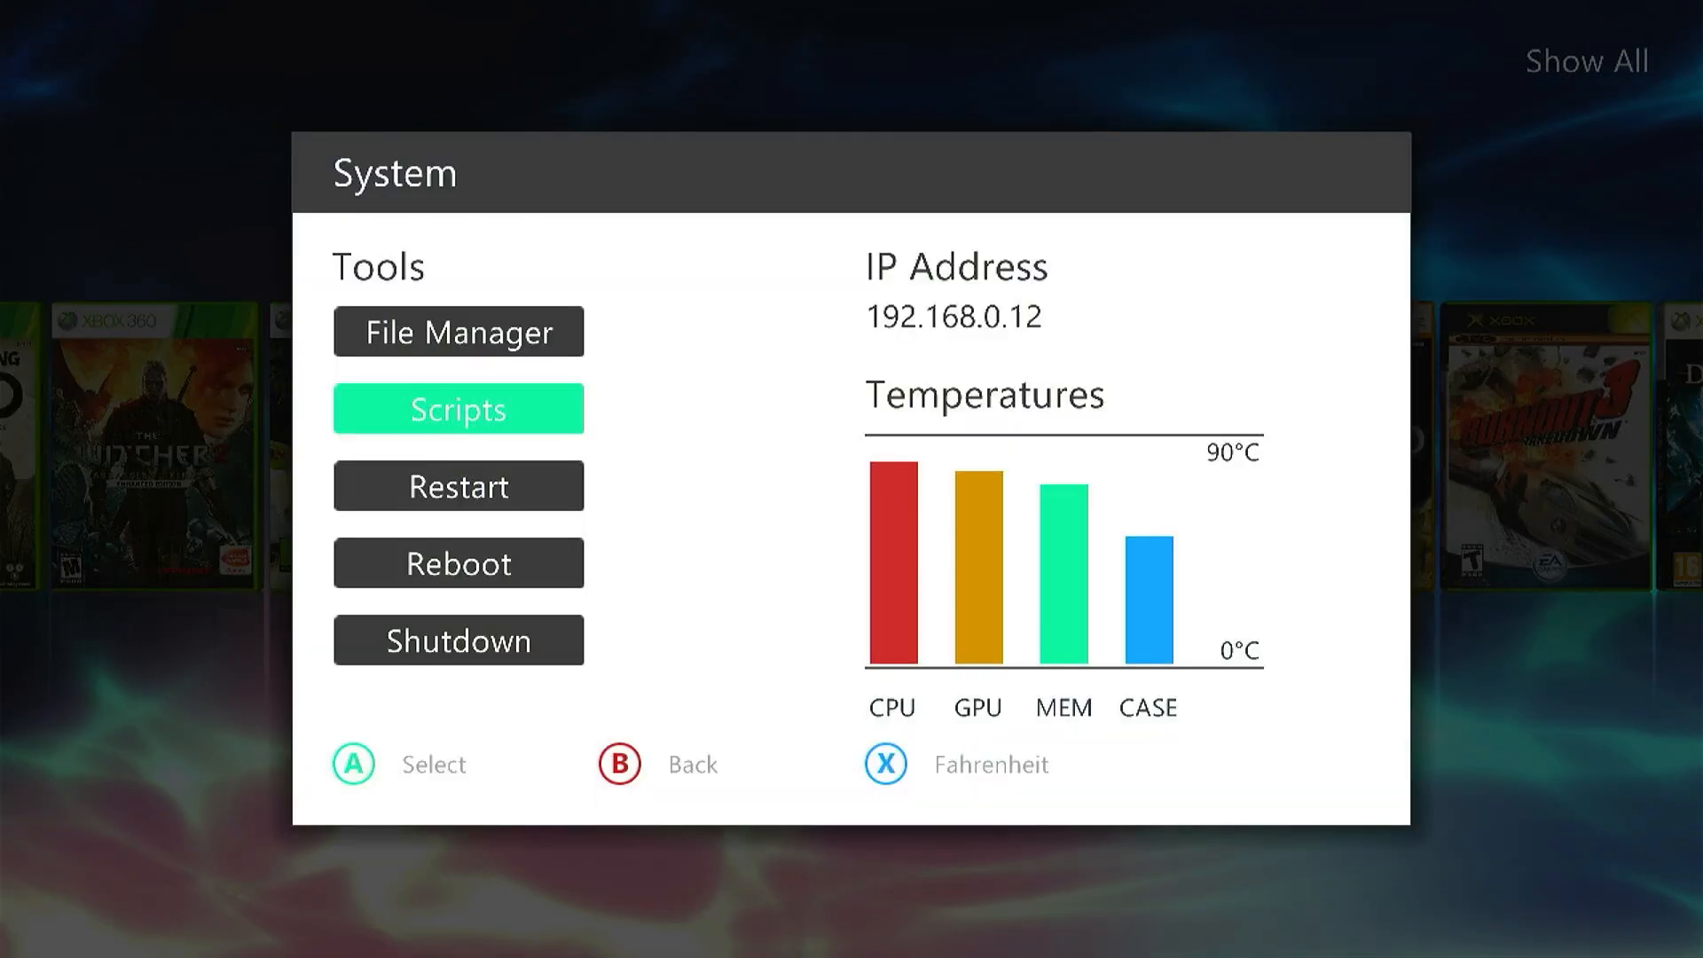
- Launch Homebrew Store from Scripts and scroll its emulator list down to MAME 0.72
left_click(457, 408)
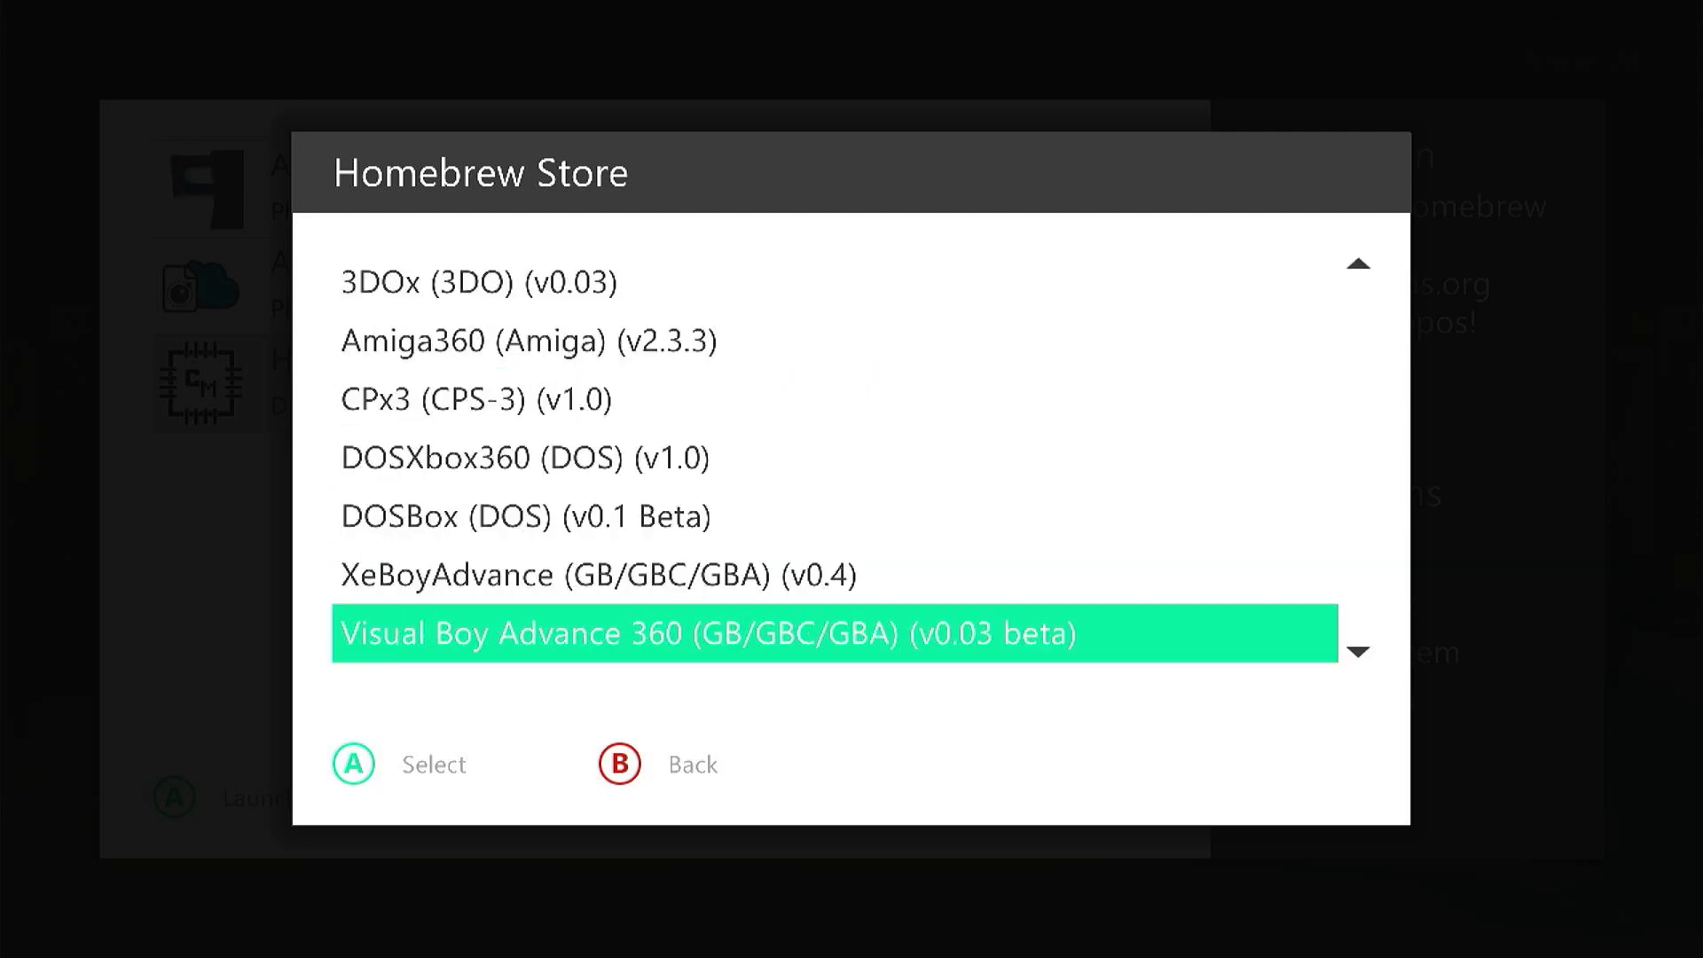
scroll("down", 3)
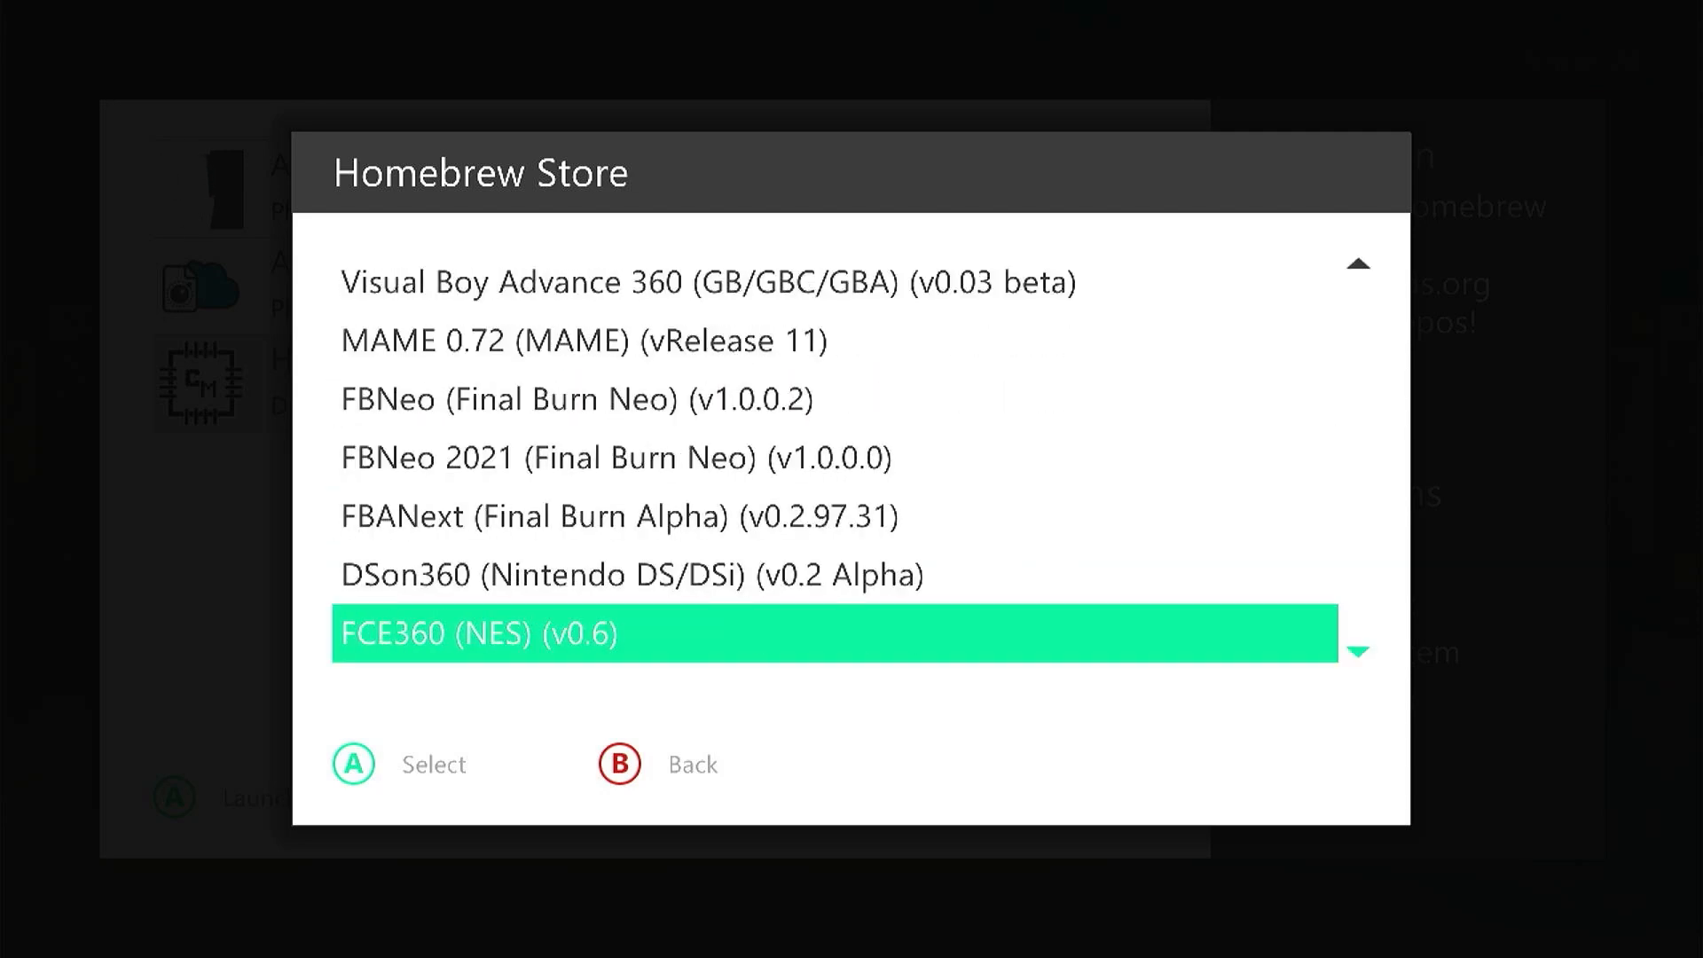
scroll("down", 3)
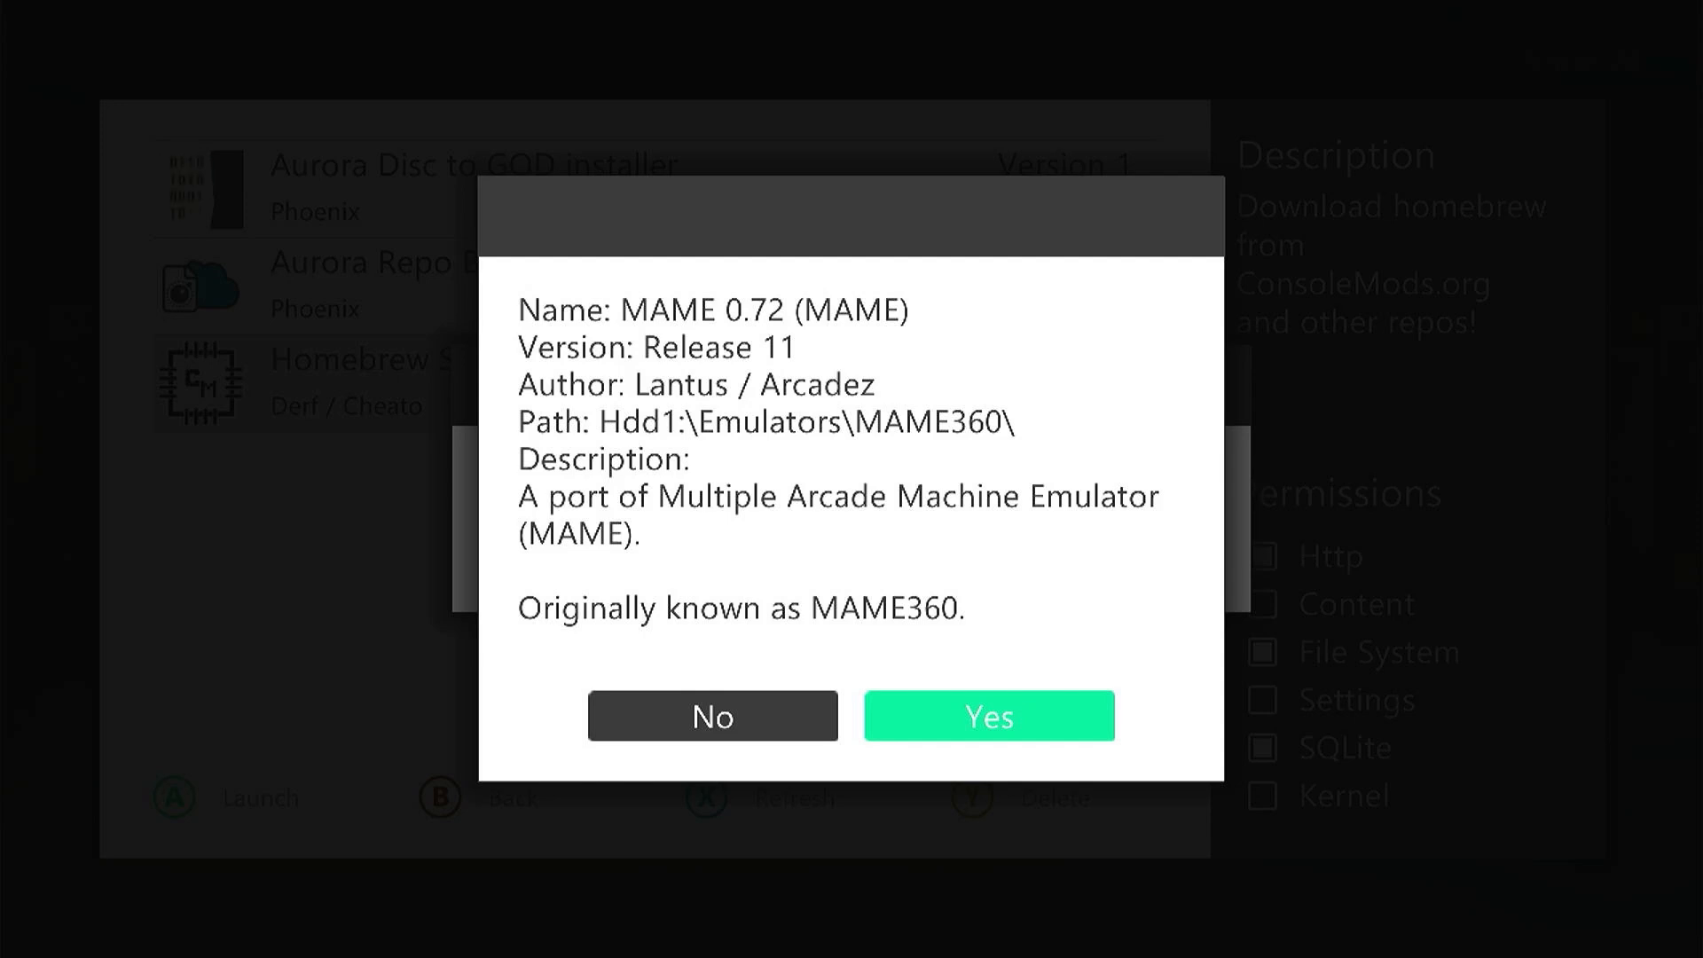
- Install MAME 0.72 and accept the Aurora Reload Required prompt
left_click(990, 715)
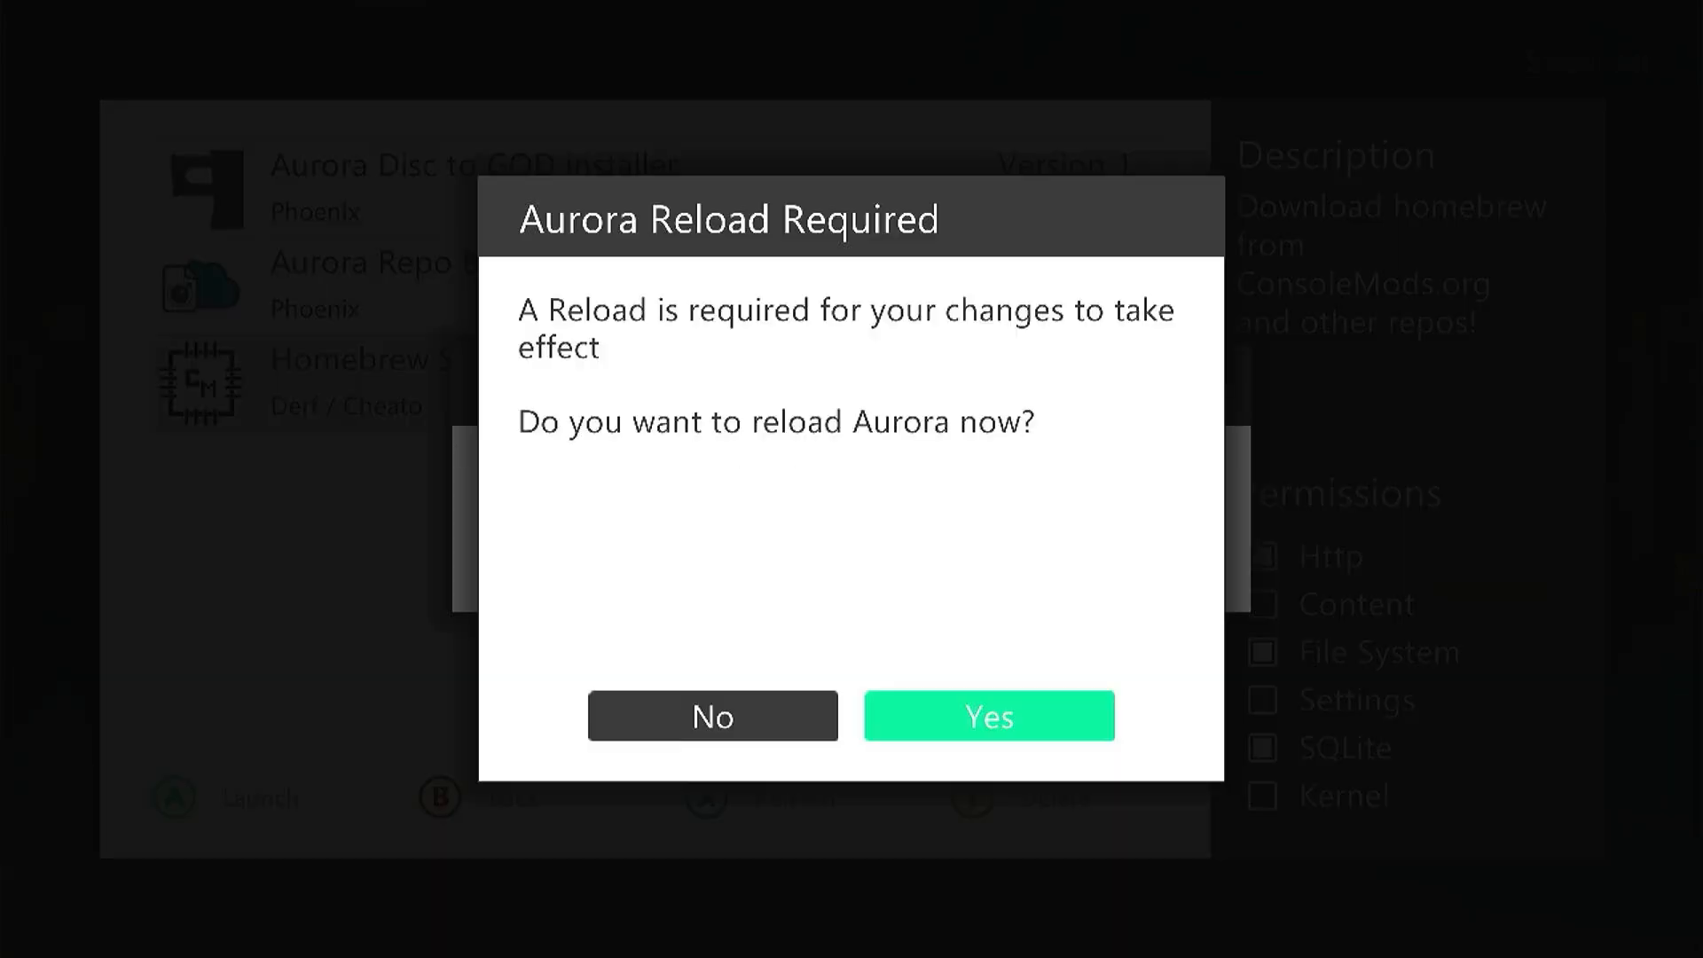
left_click(990, 715)
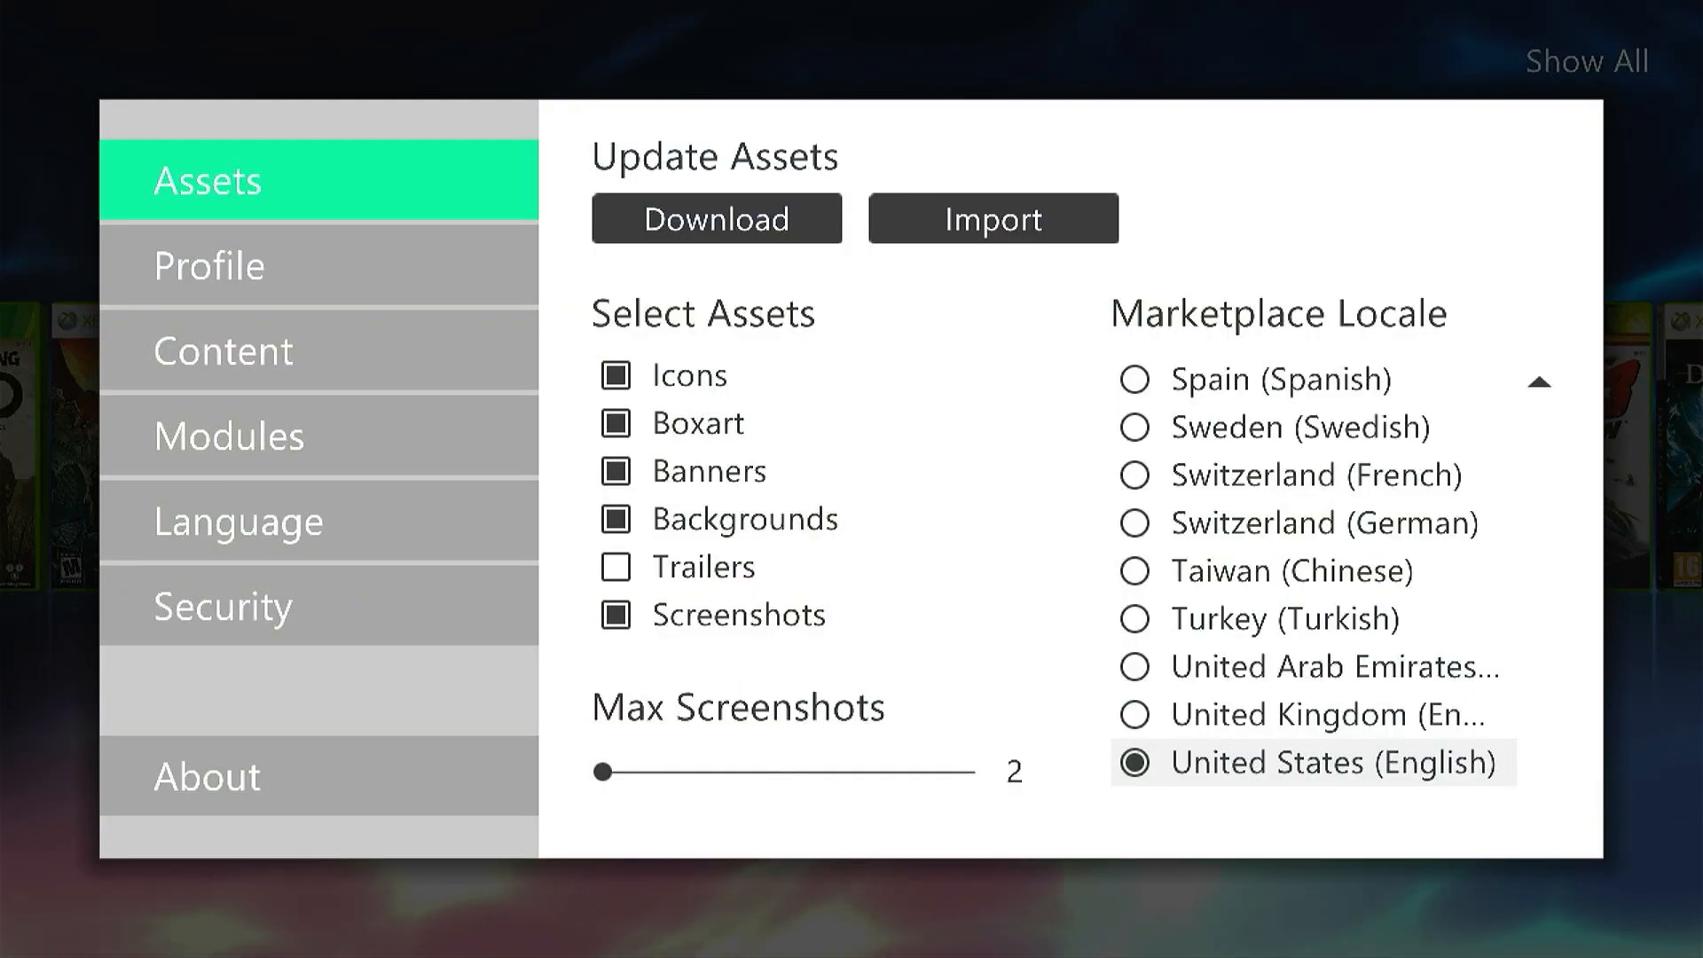
- Switch Aurora's settings to the Content page listing the managed scan paths
left_click(223, 350)
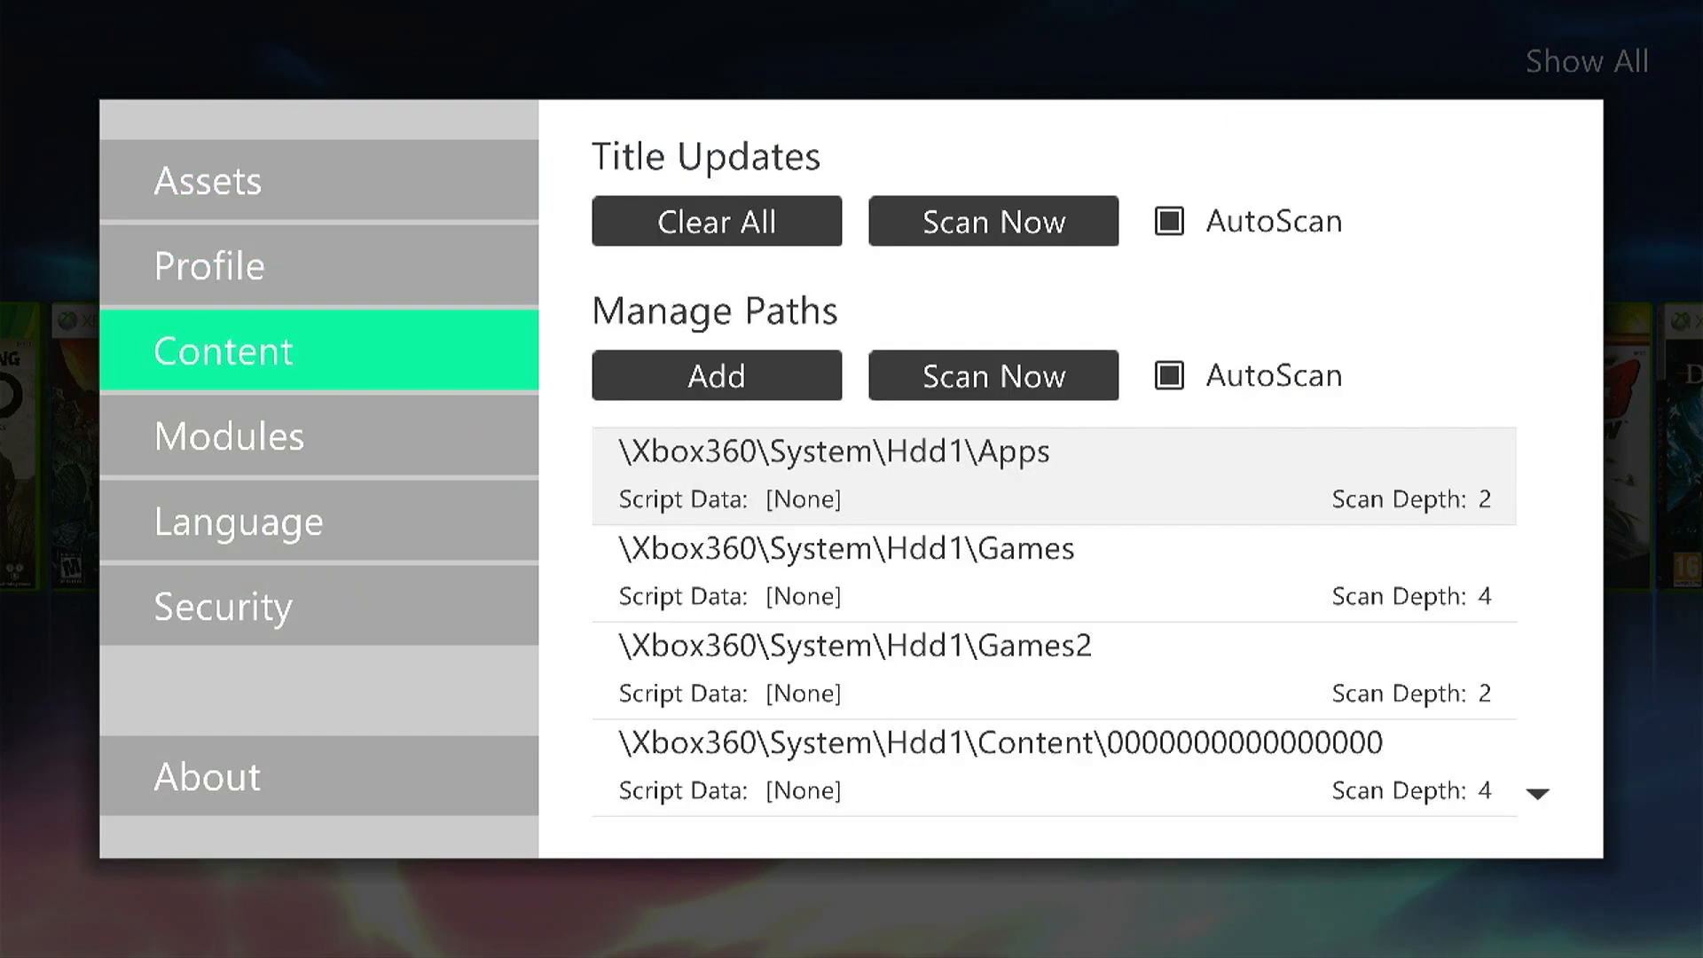
mouse_move(717, 220)
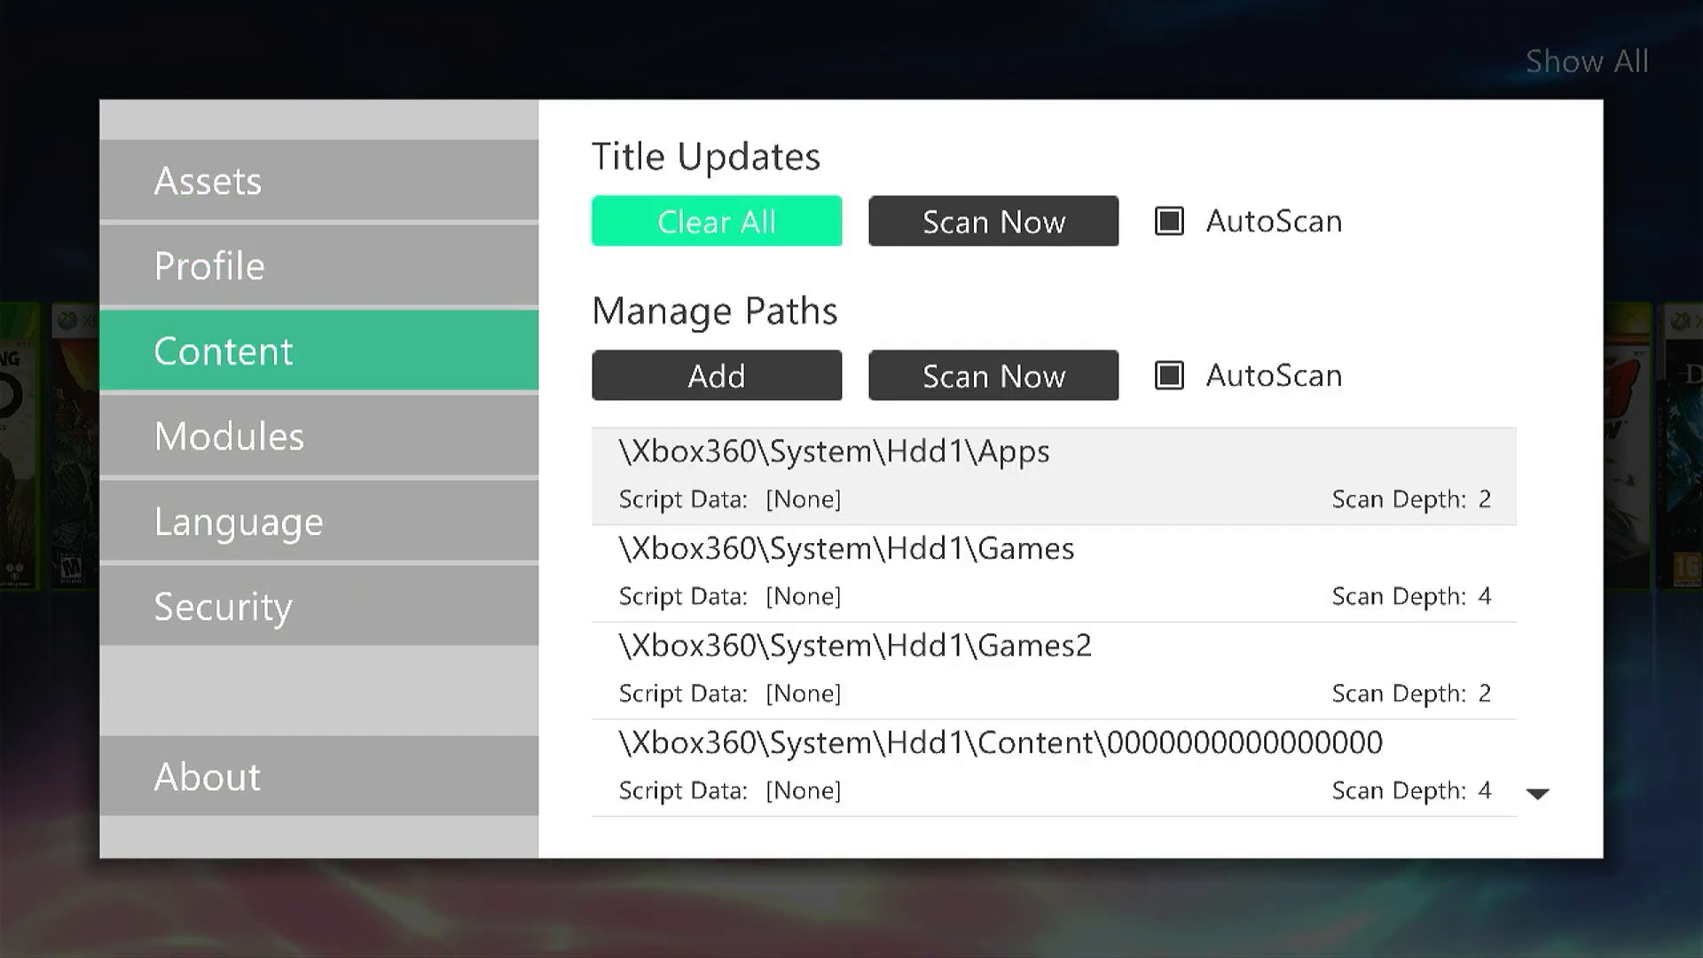
mouse_move(716, 374)
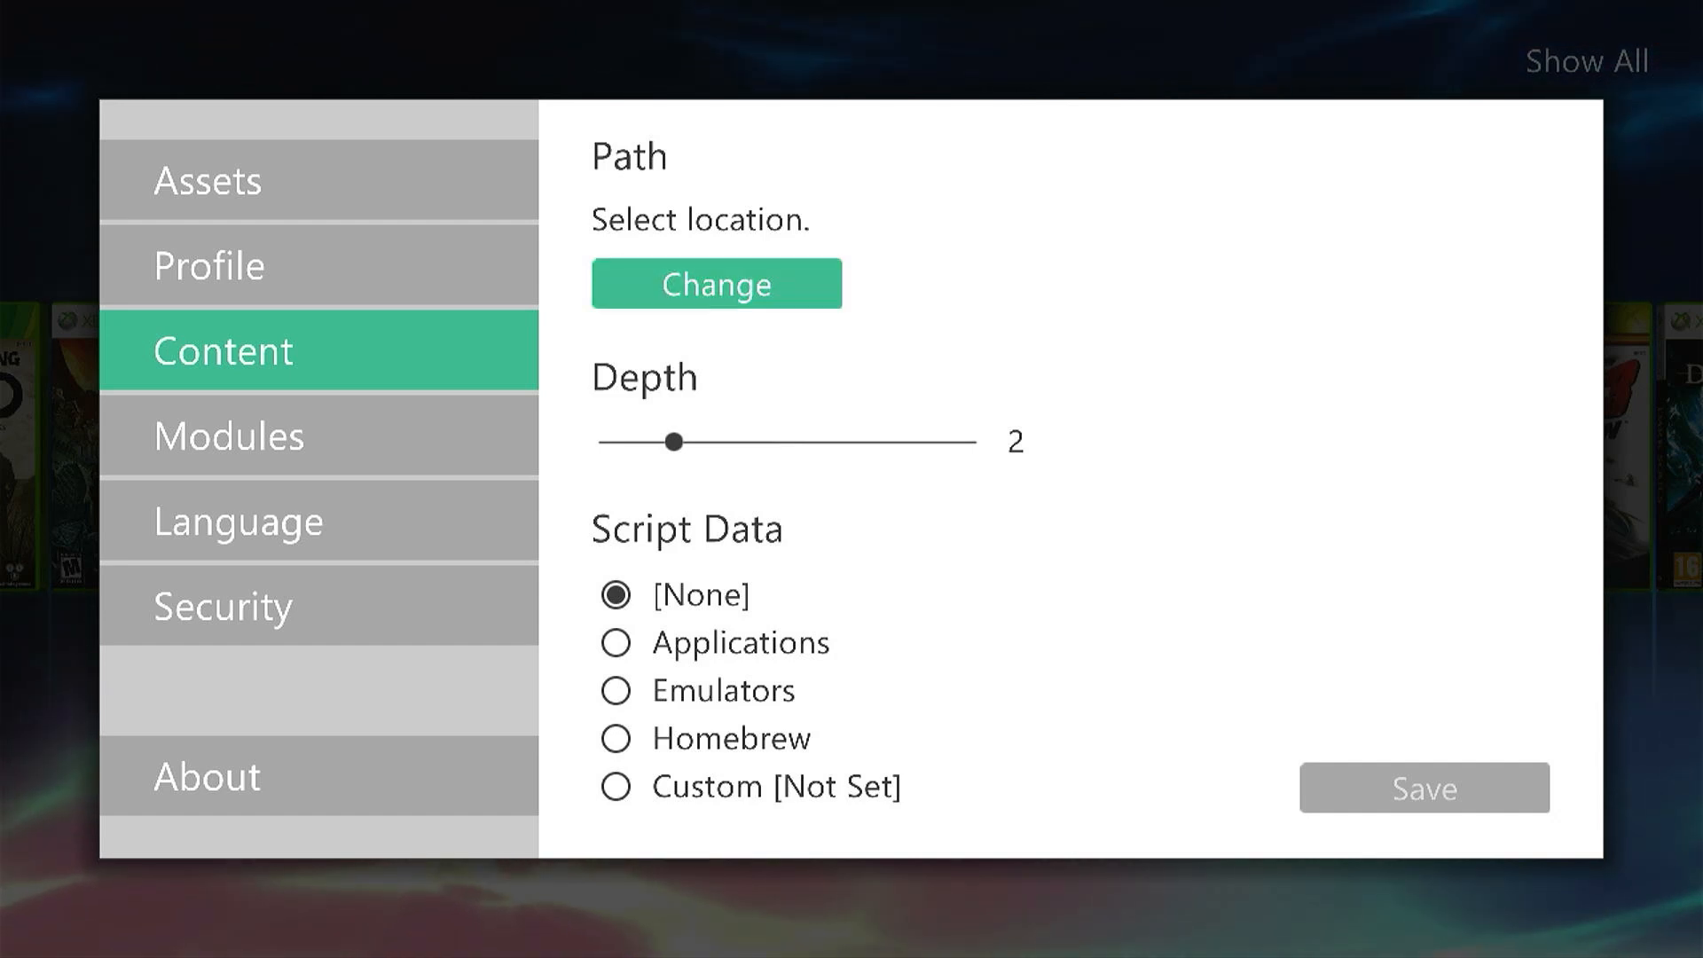
- Add \Xbox360\System\Hdd1\Emulators as a scan path at depth 3 and save it
left_click(717, 284)
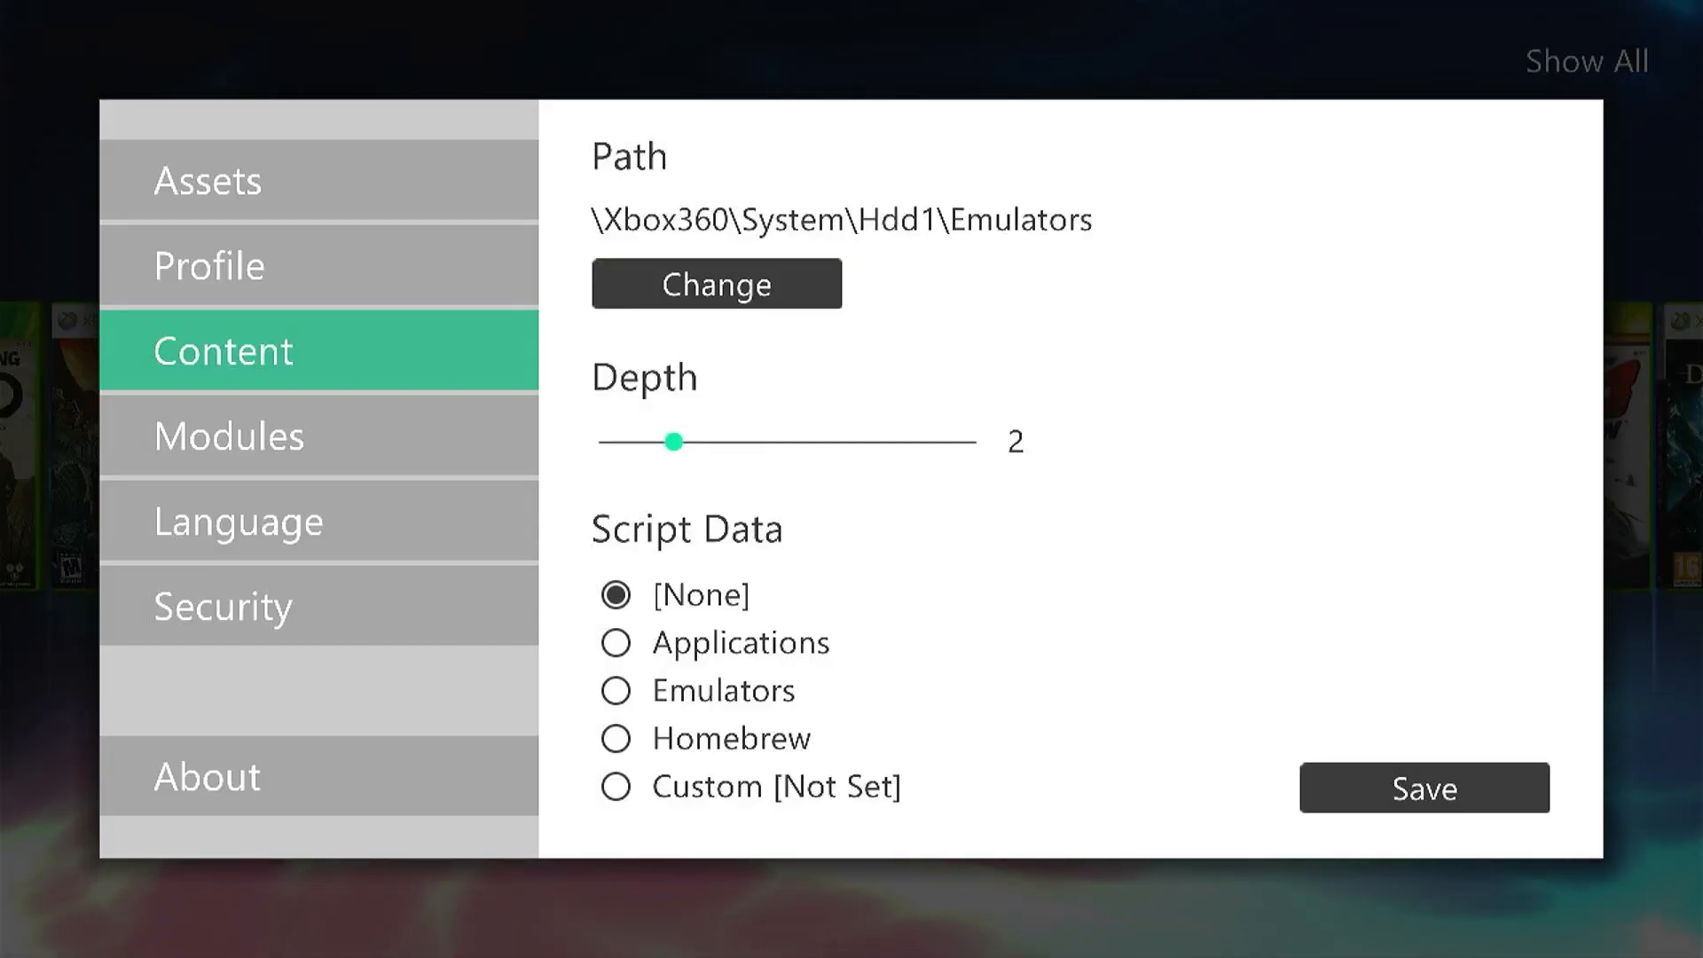
left_click_drag(674, 442, 711, 441)
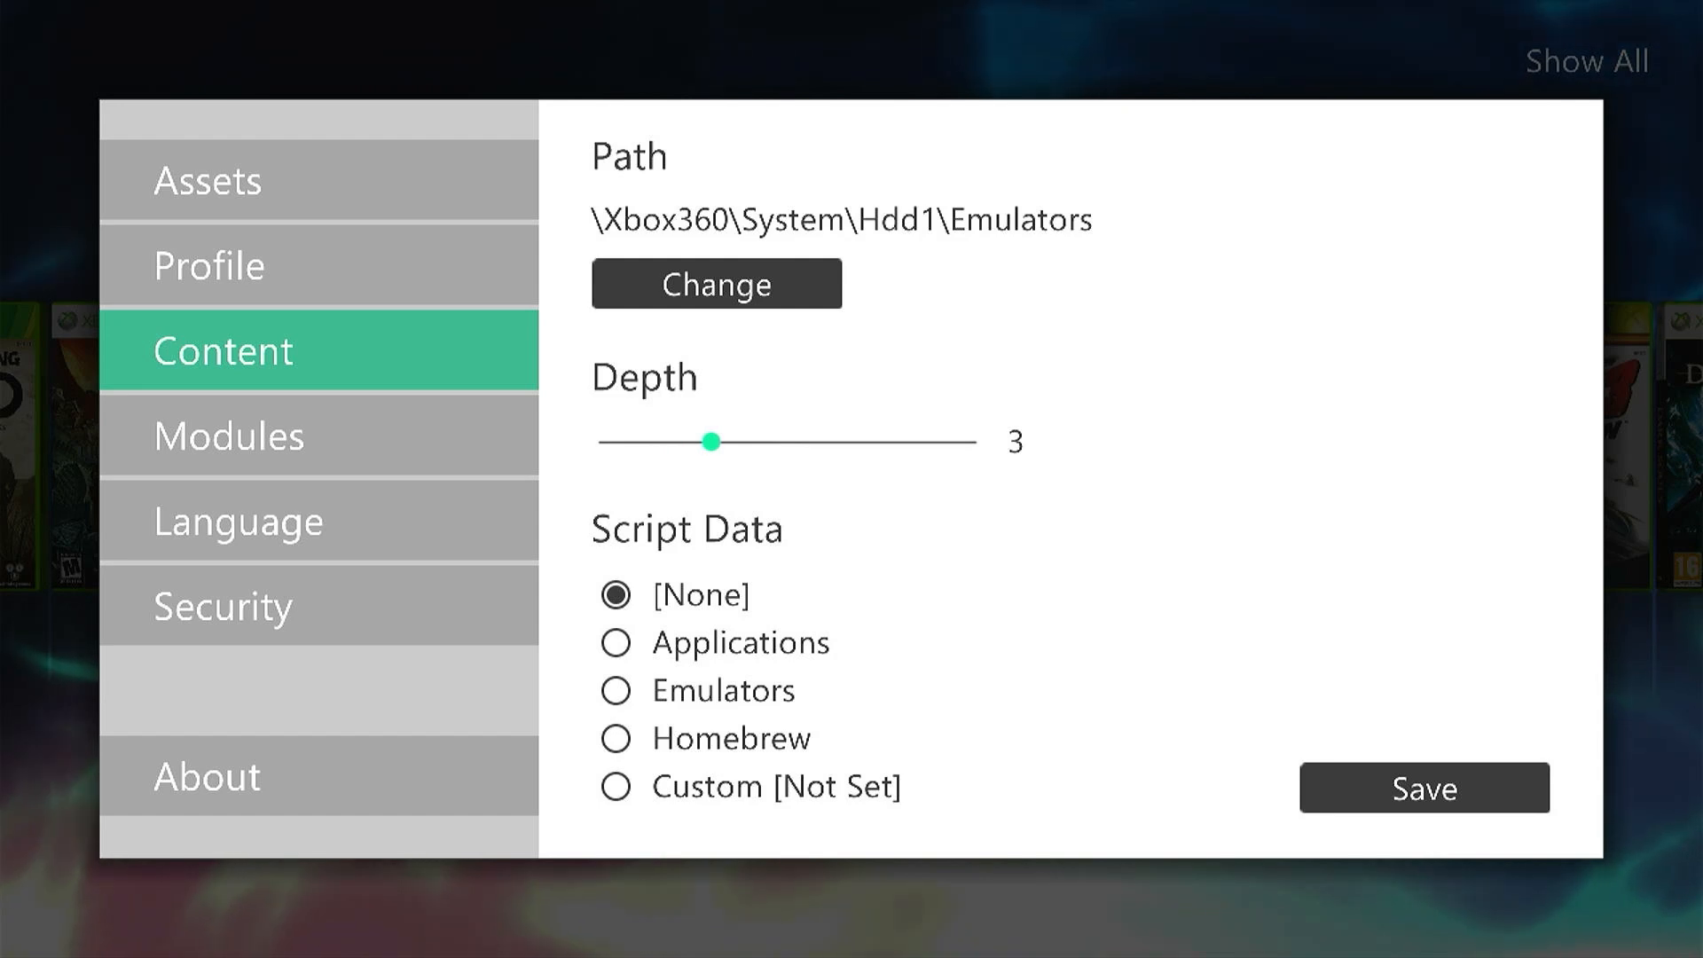
left_click(702, 595)
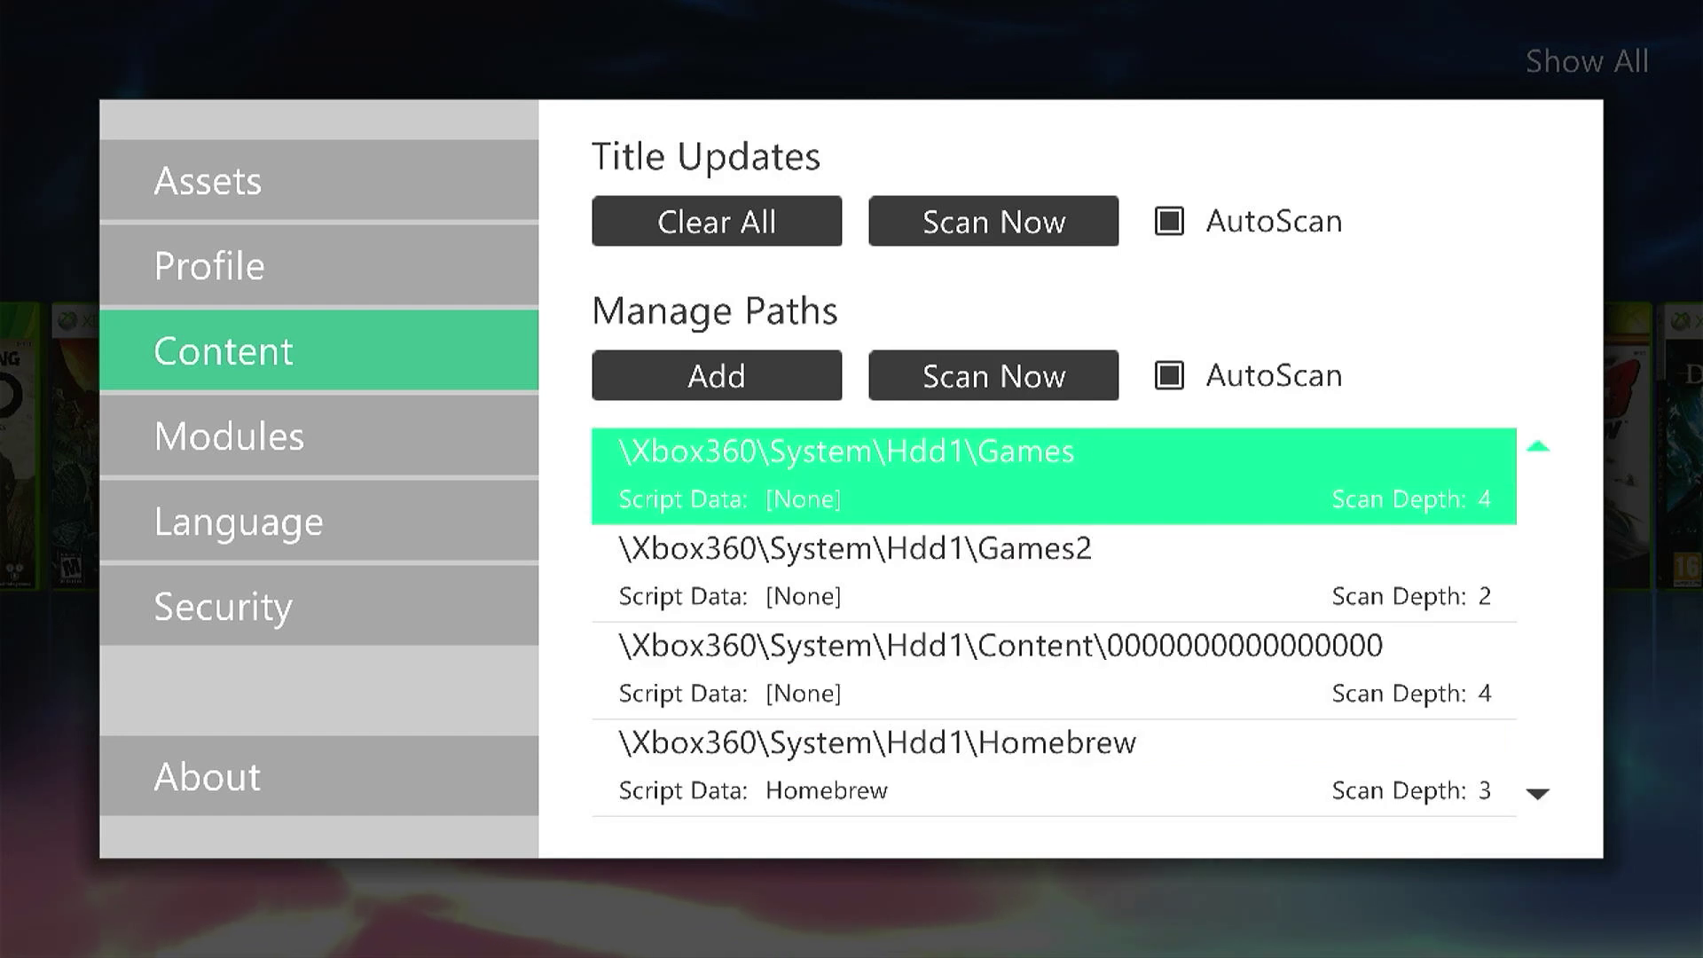
left_click(716, 374)
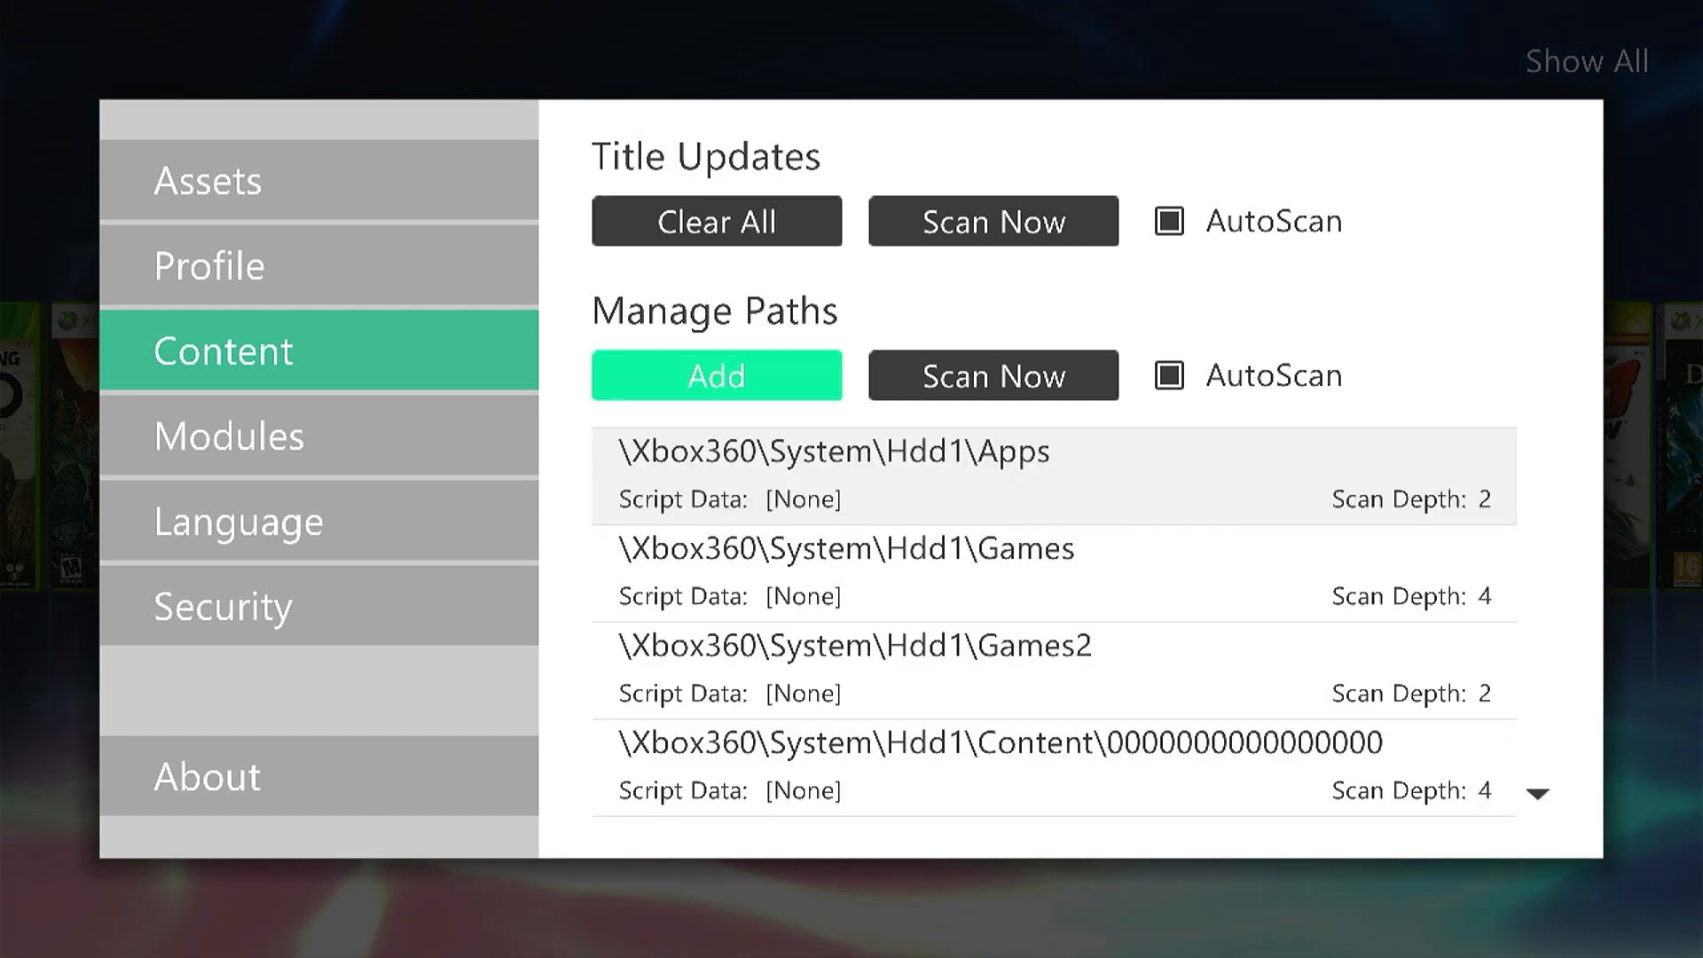
left_click(993, 376)
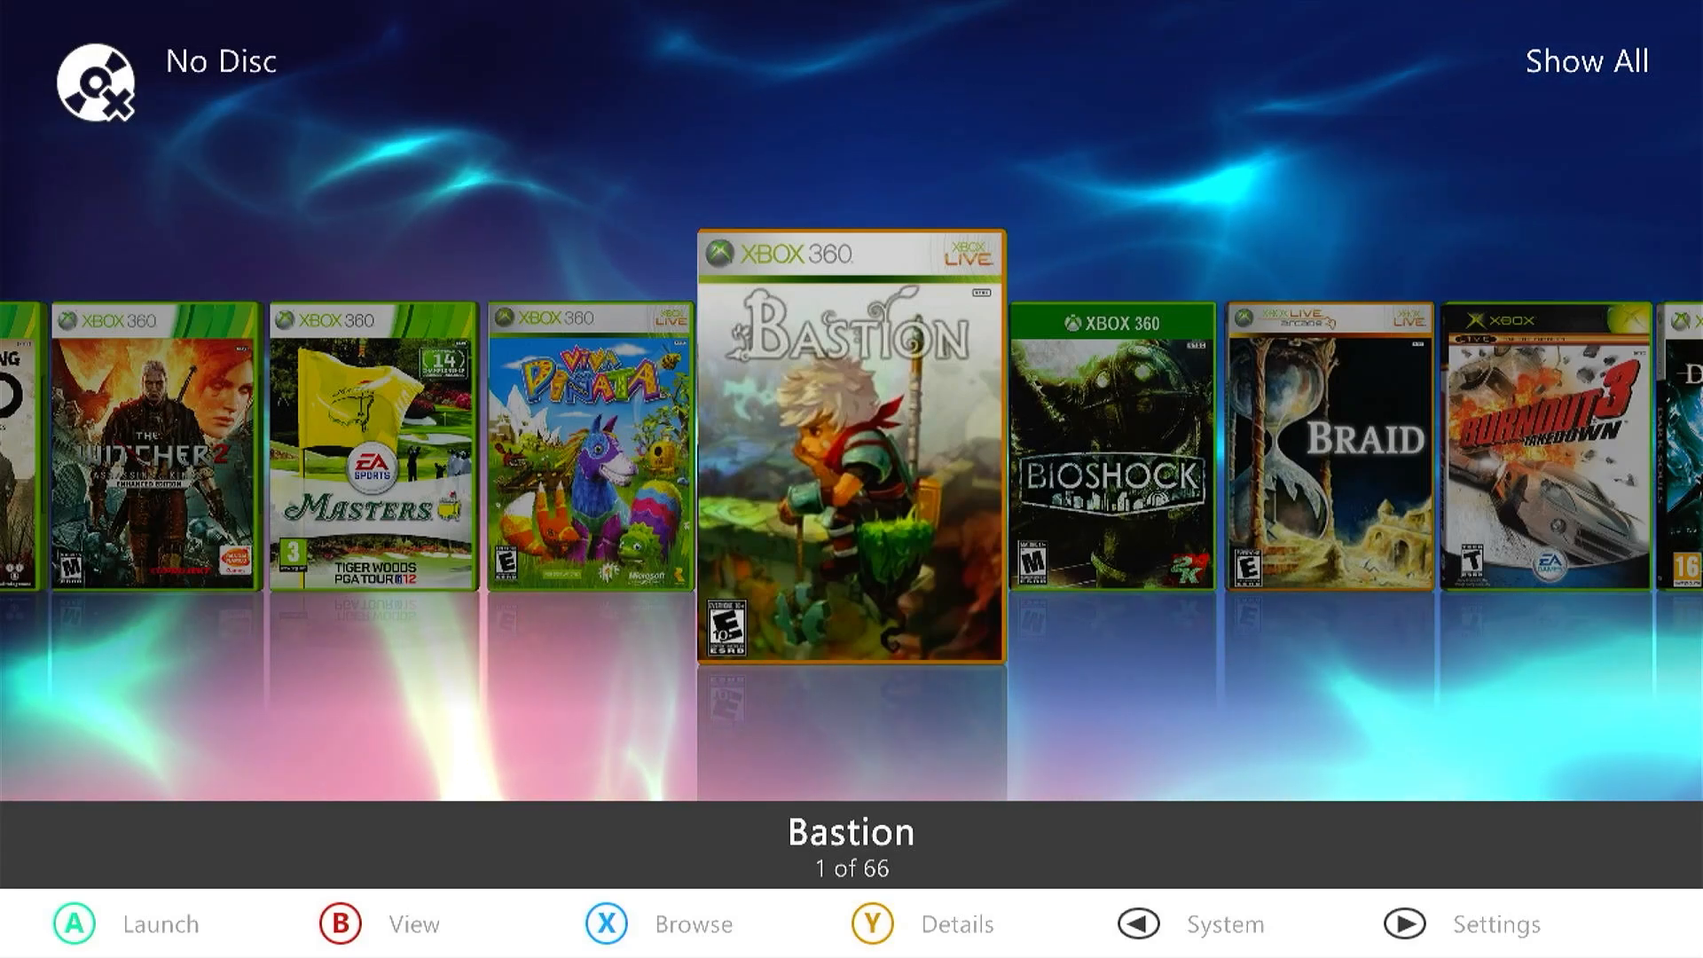
- Browse File Manager to Hdd1 > Emulators > MAME360 > roms, finding it empty, and back out
left_click(1141, 947)
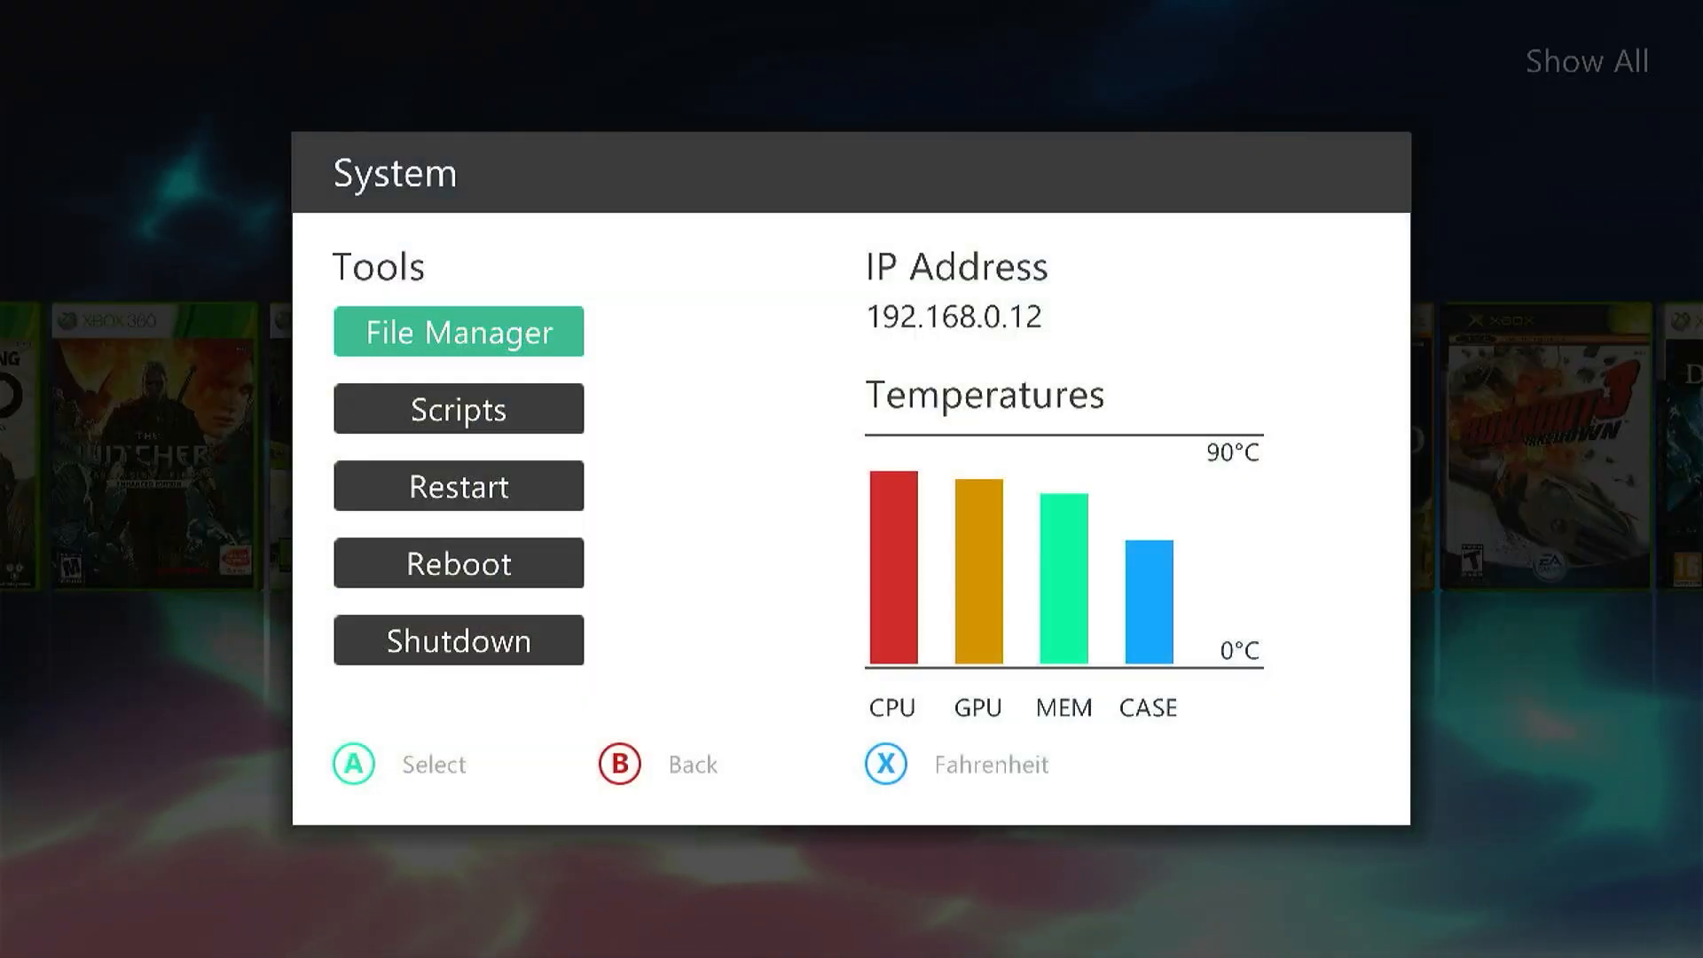
left_click(458, 330)
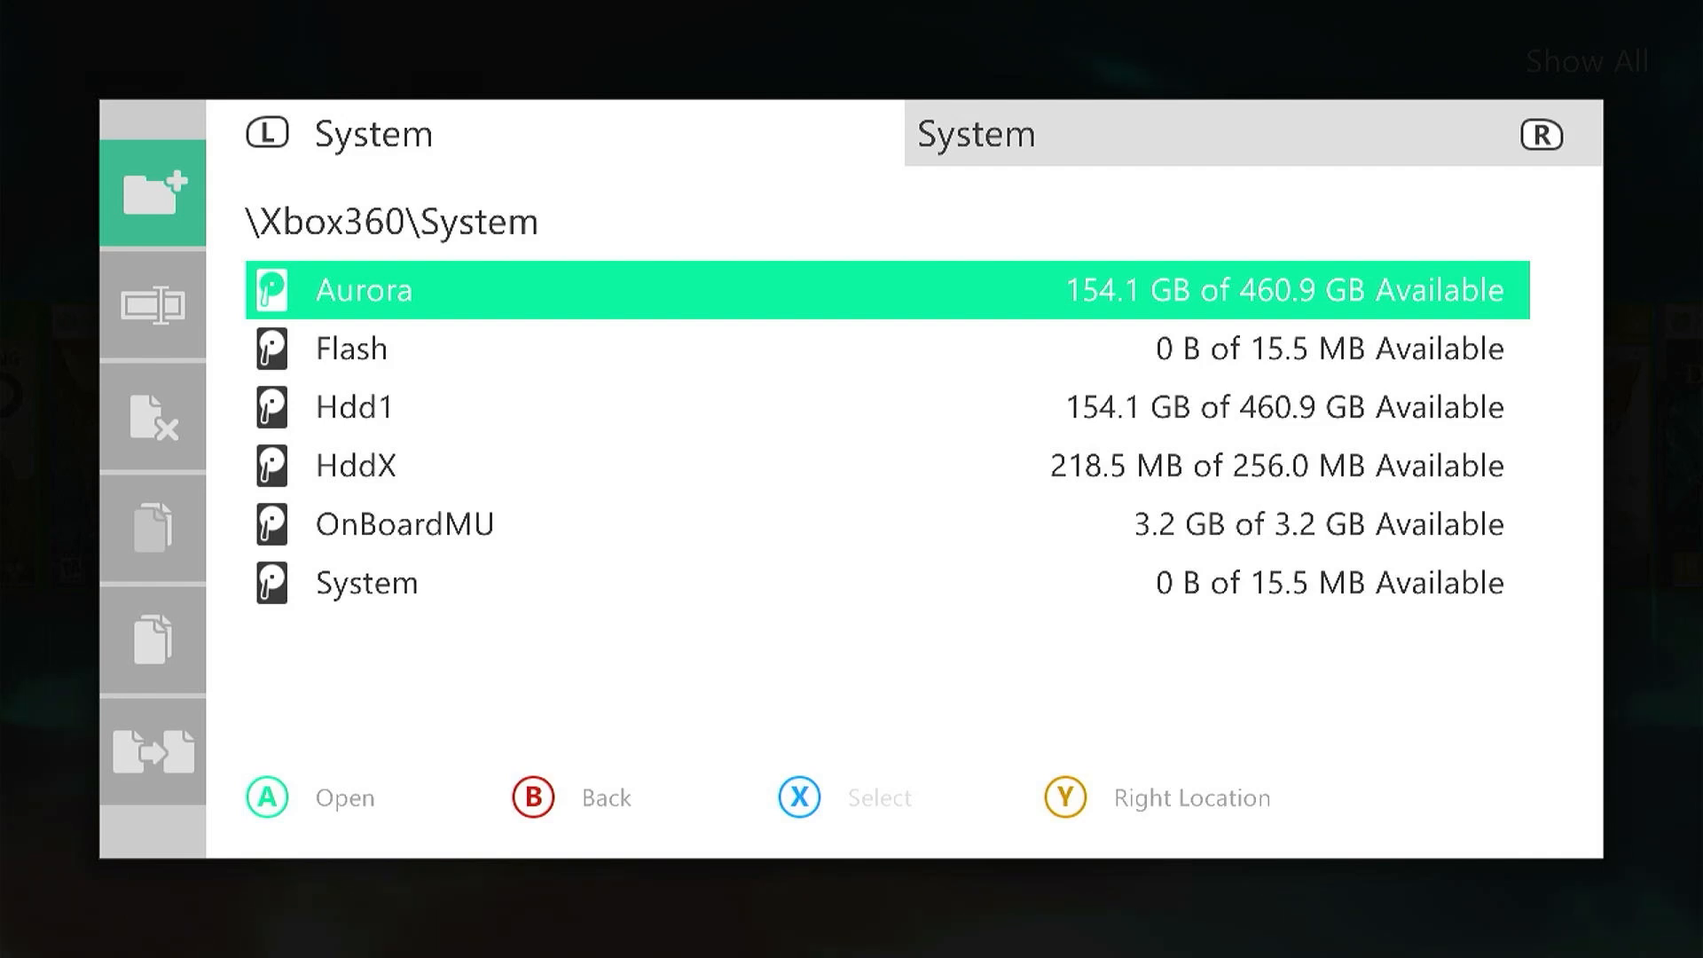
left_click(355, 407)
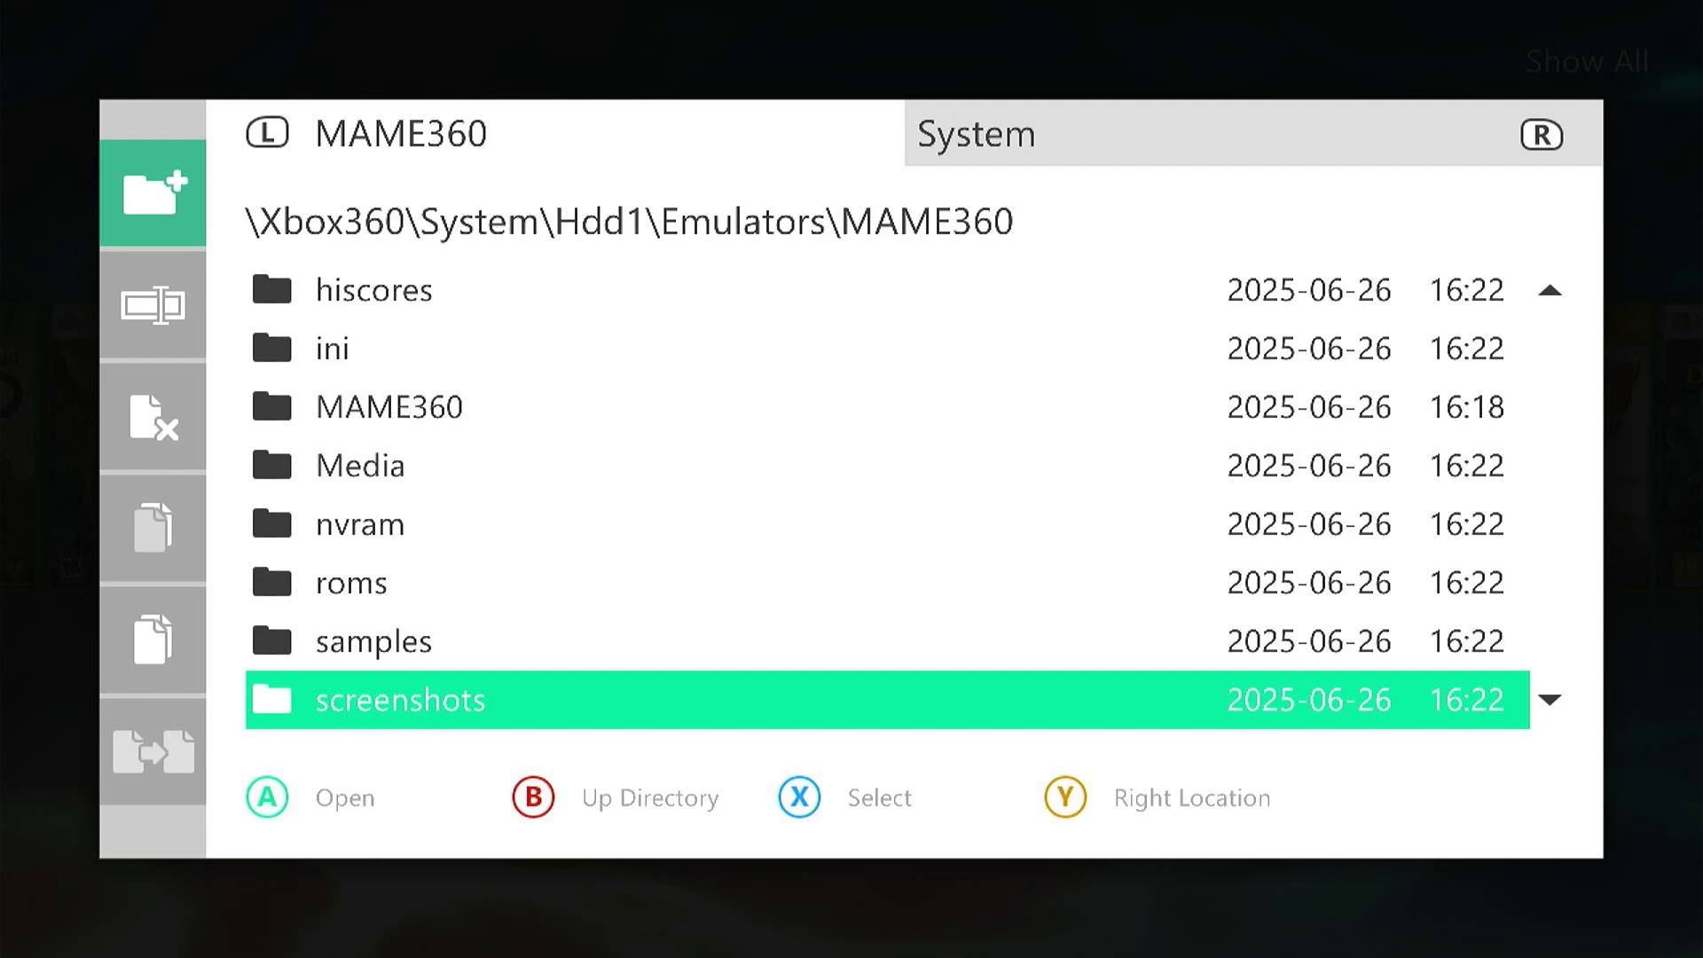
key("Up")
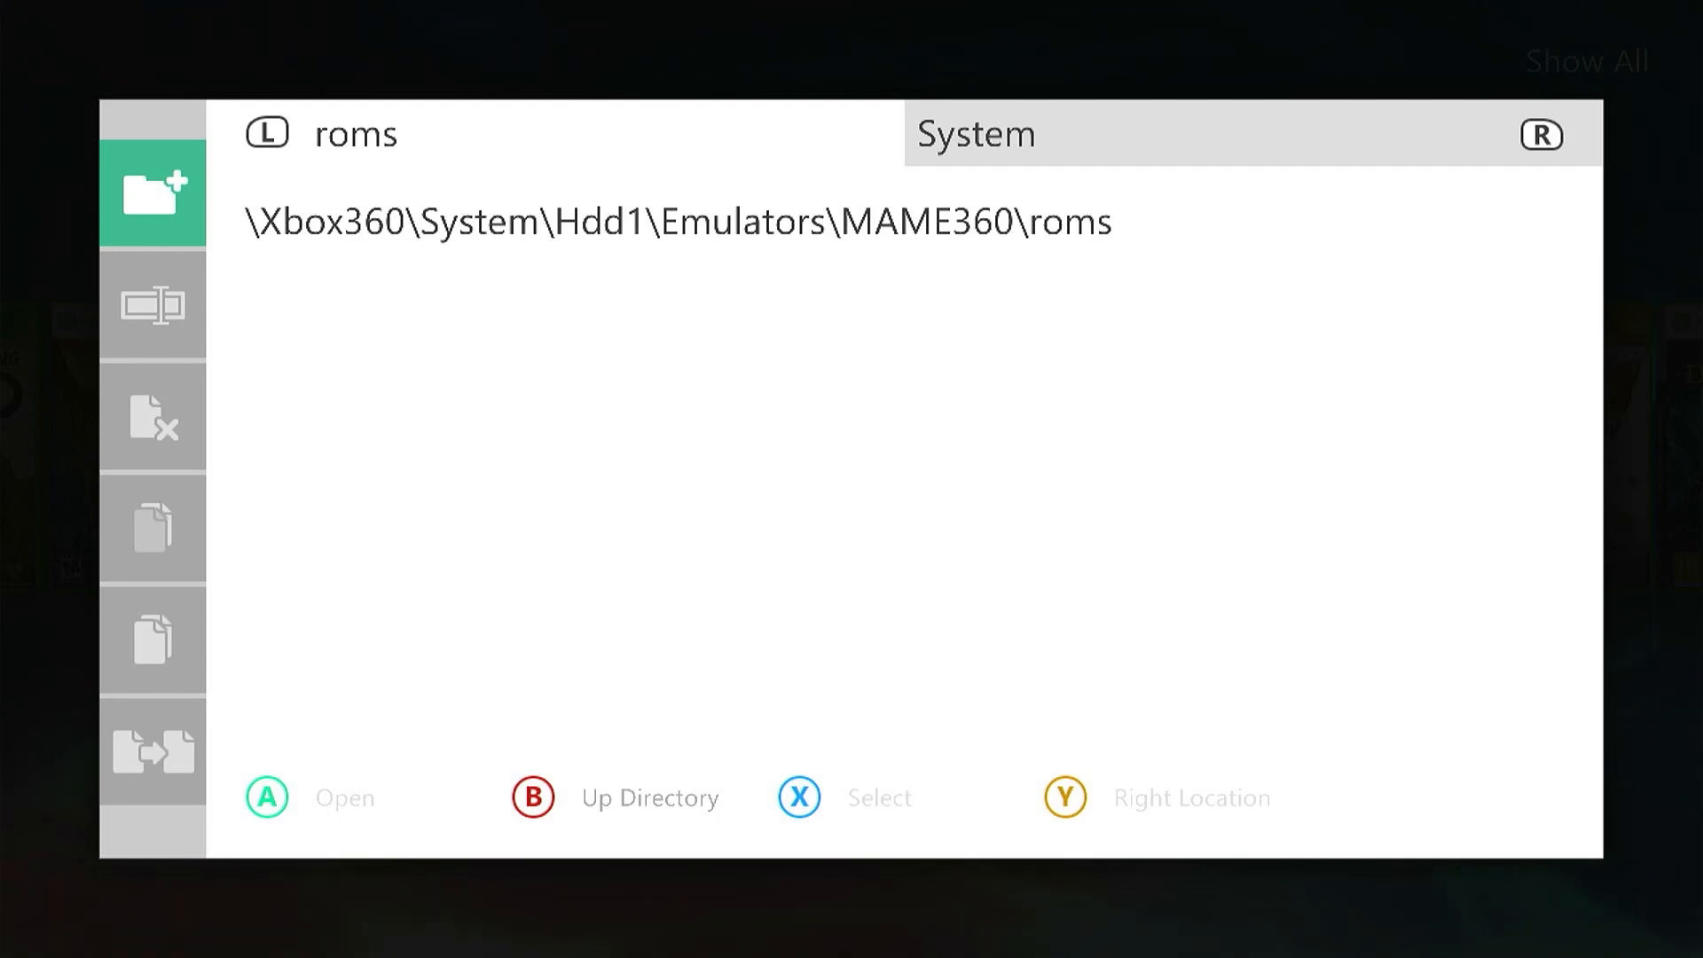
key("B")
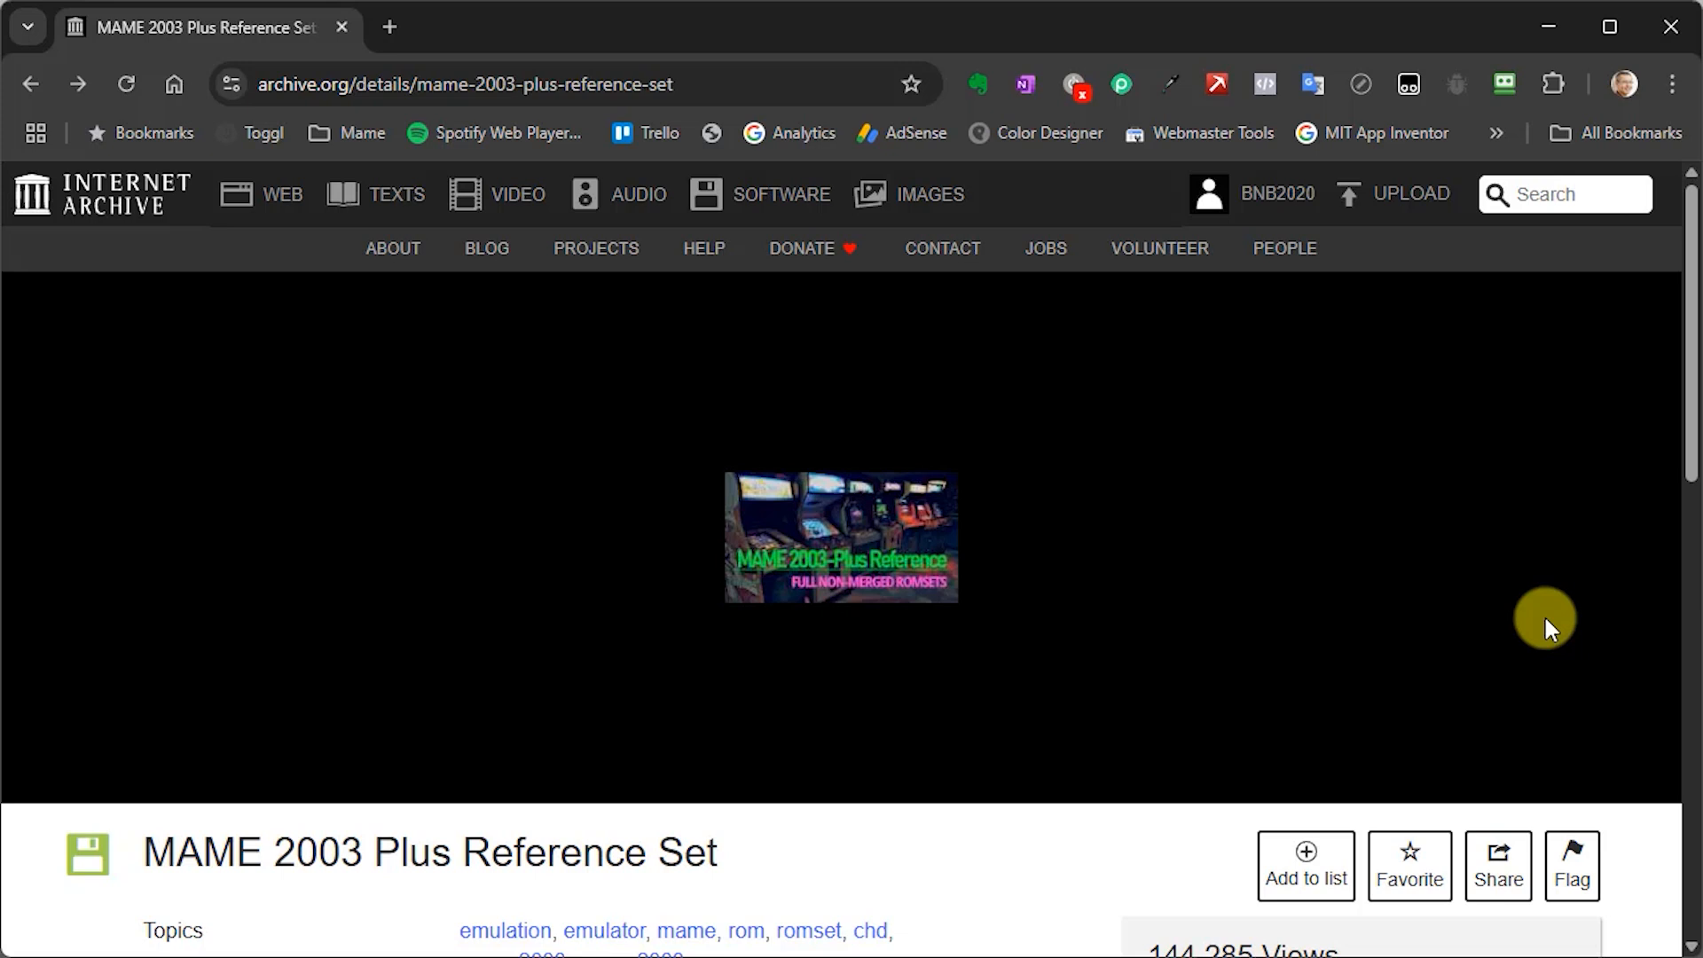
mouse_move(1522, 637)
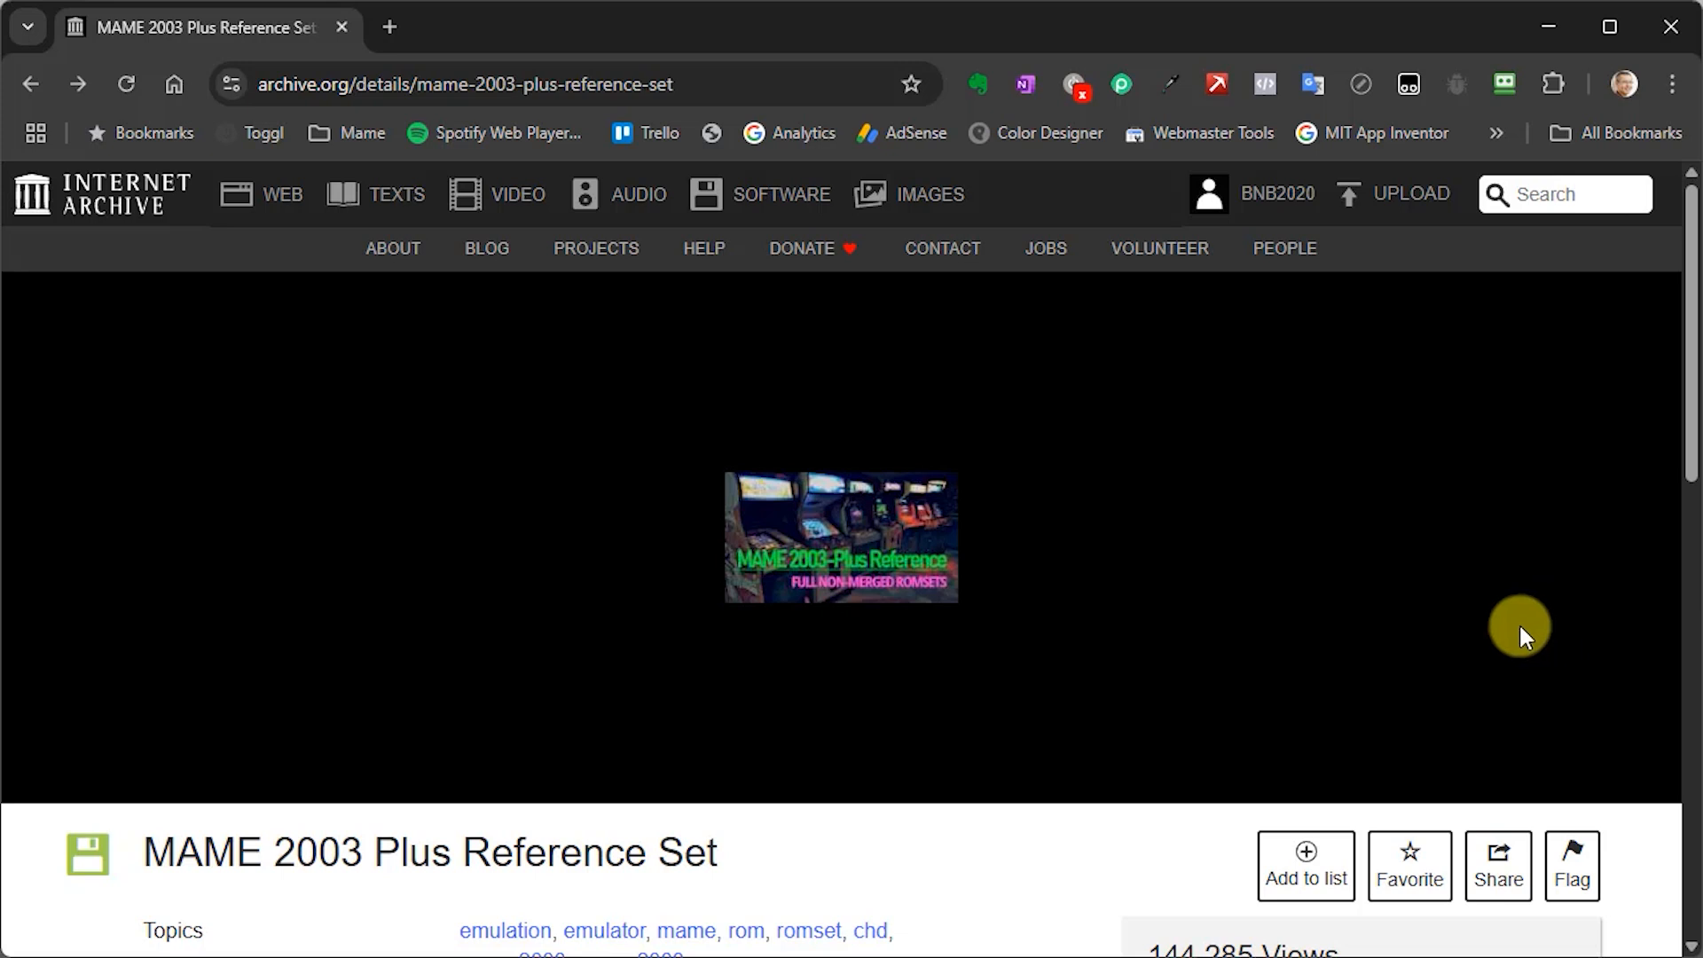
mouse_move(791, 851)
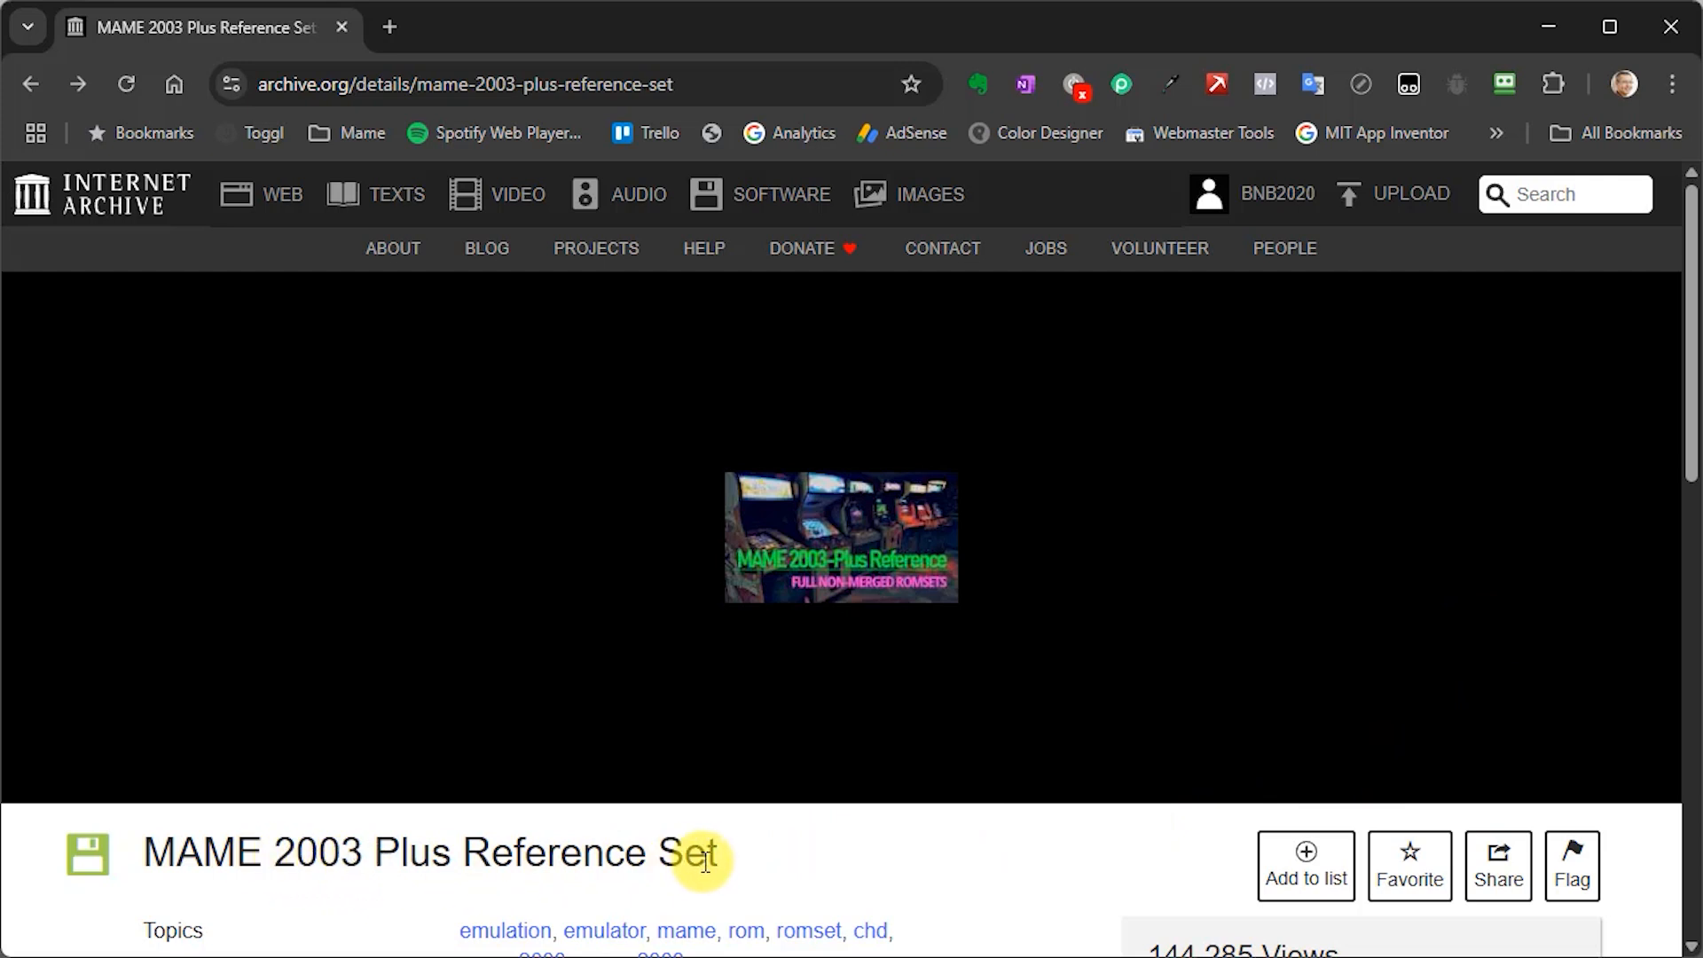
mouse_move(884, 866)
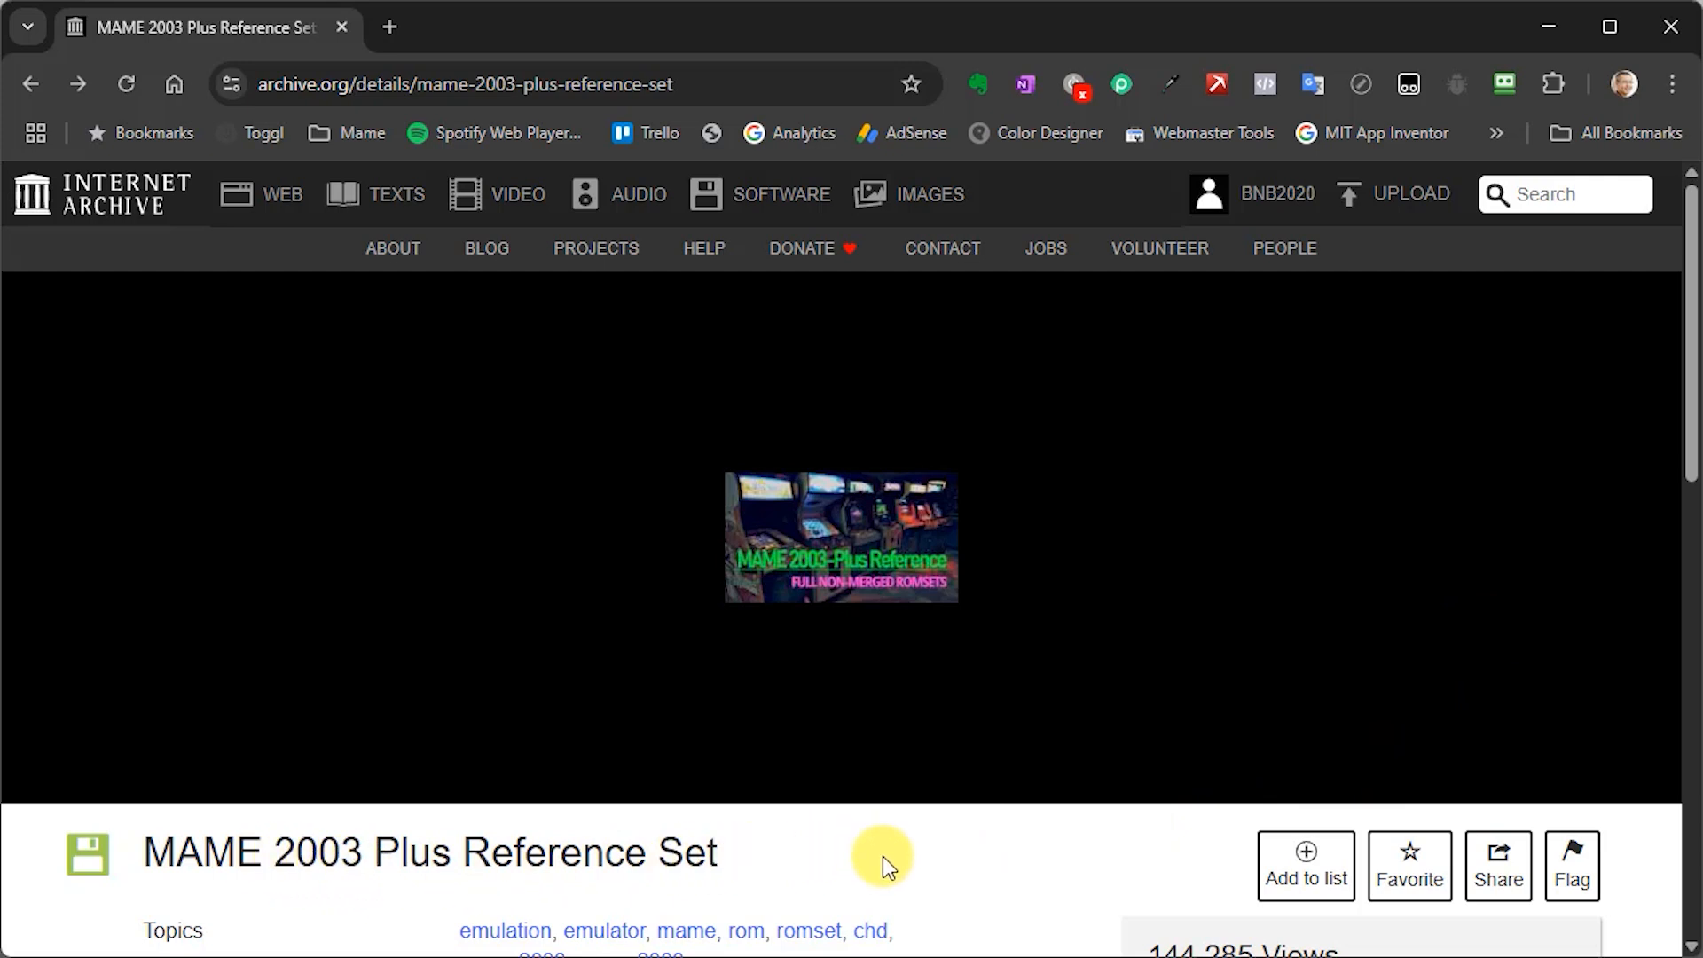
mouse_move(857, 845)
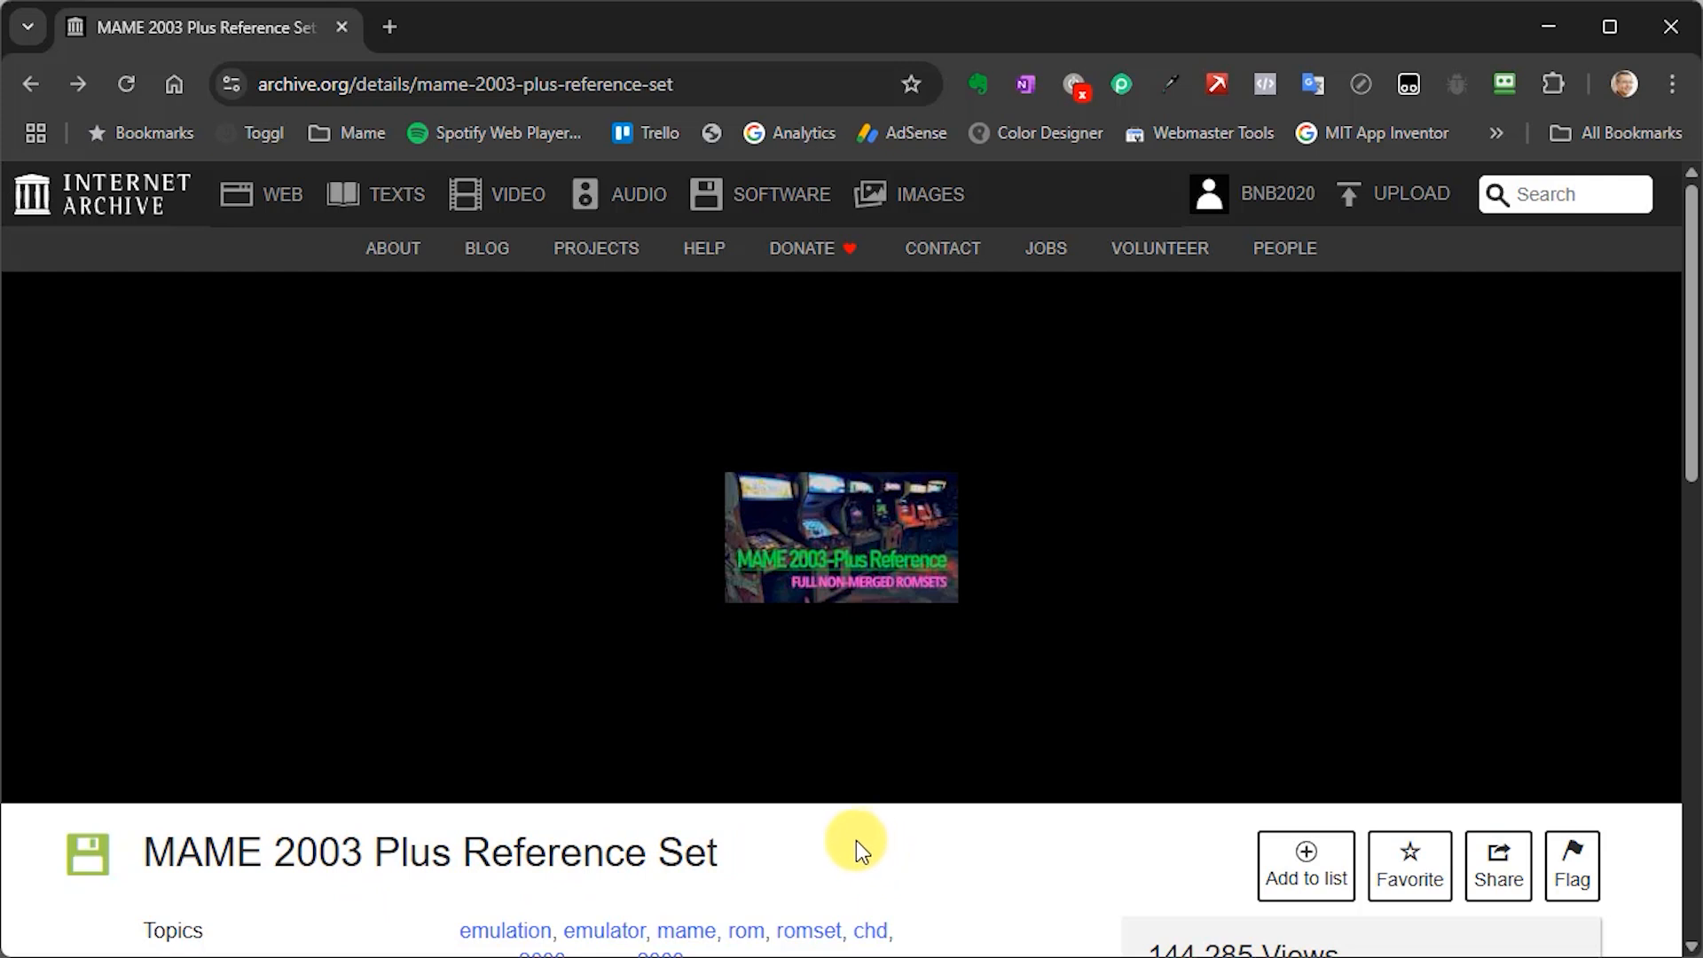
scroll("down", 3)
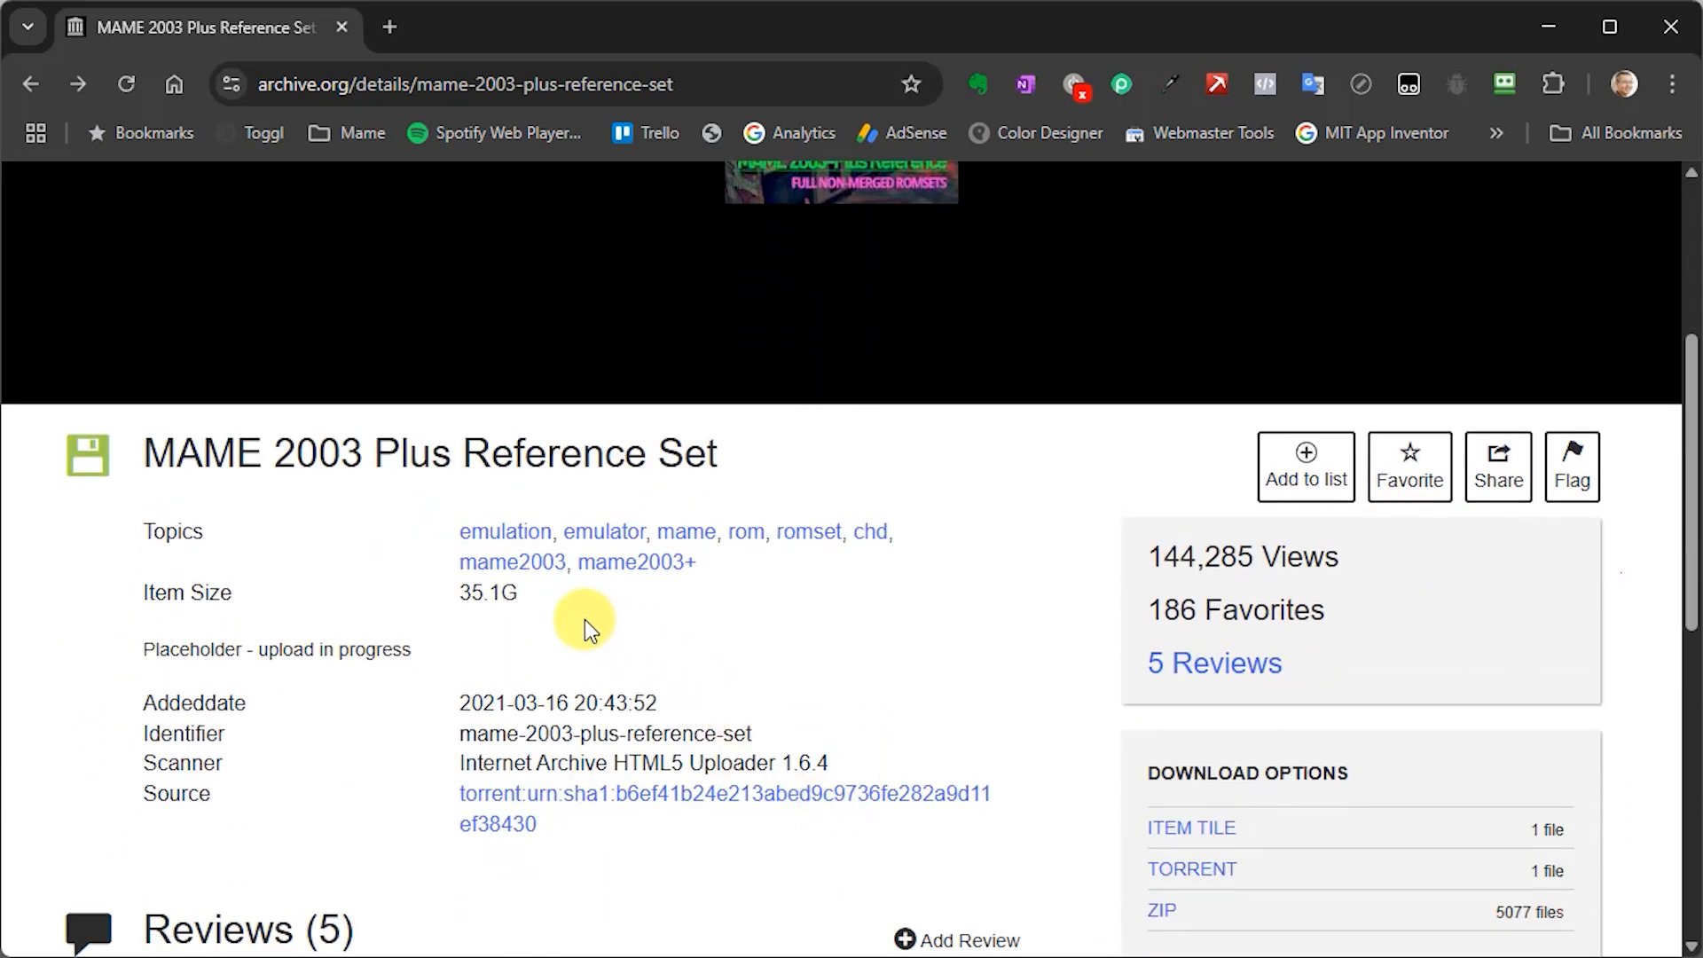
double_click(486, 592)
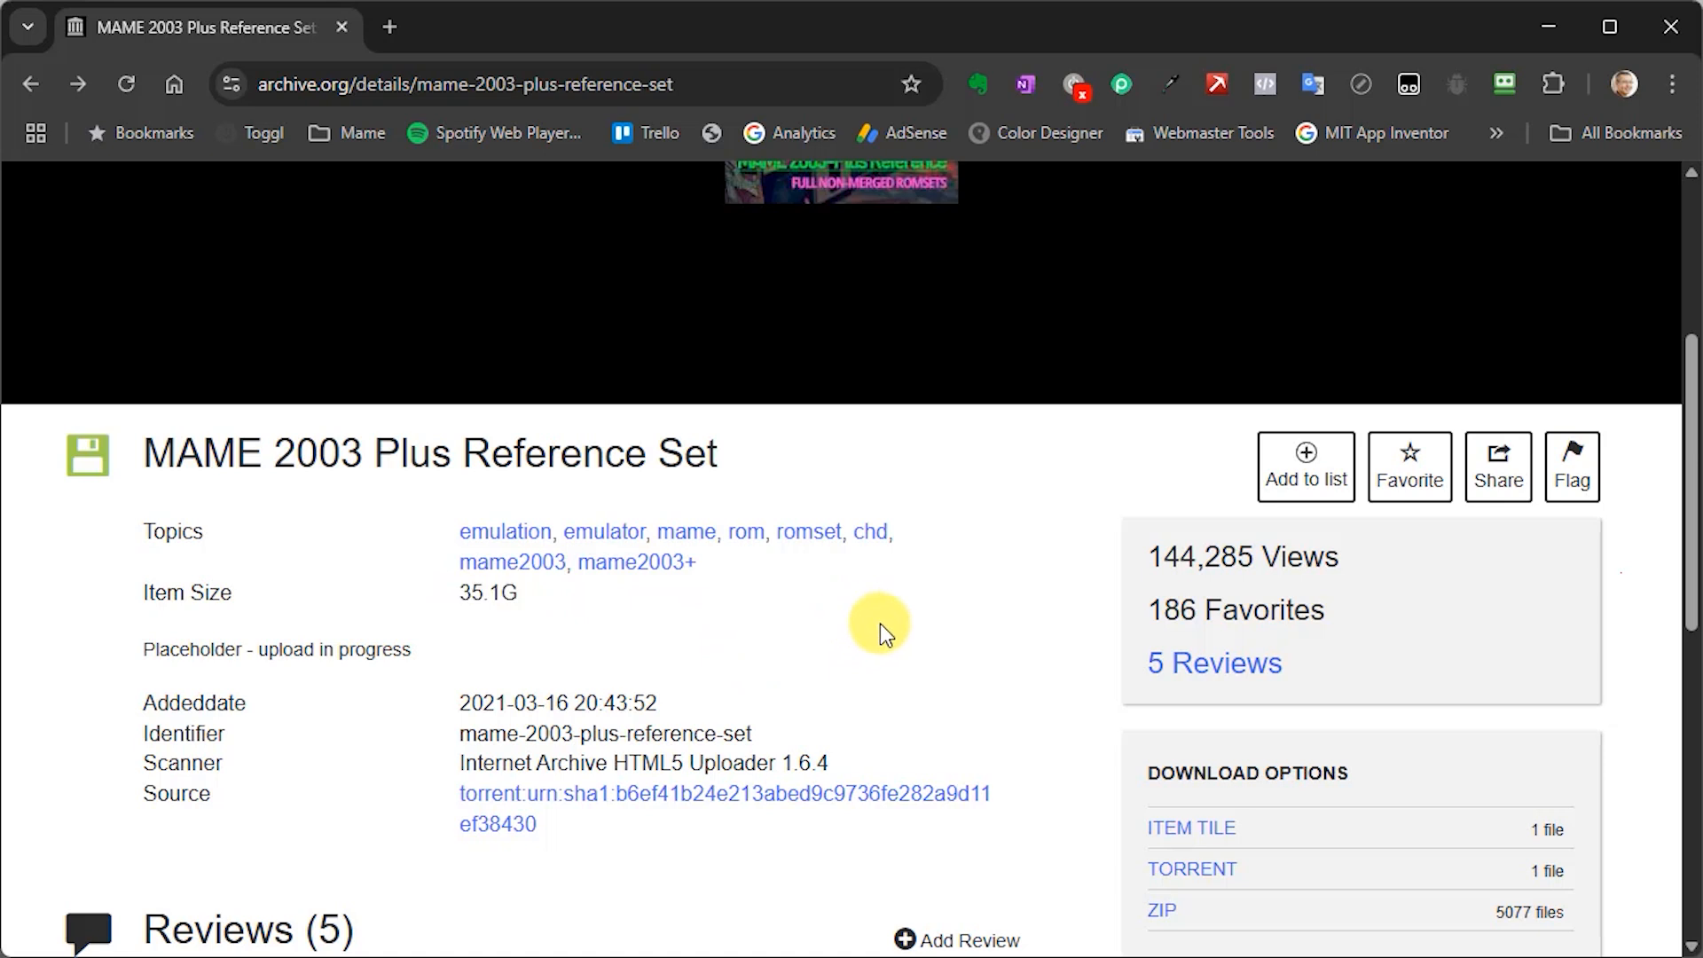
mouse_move(901, 653)
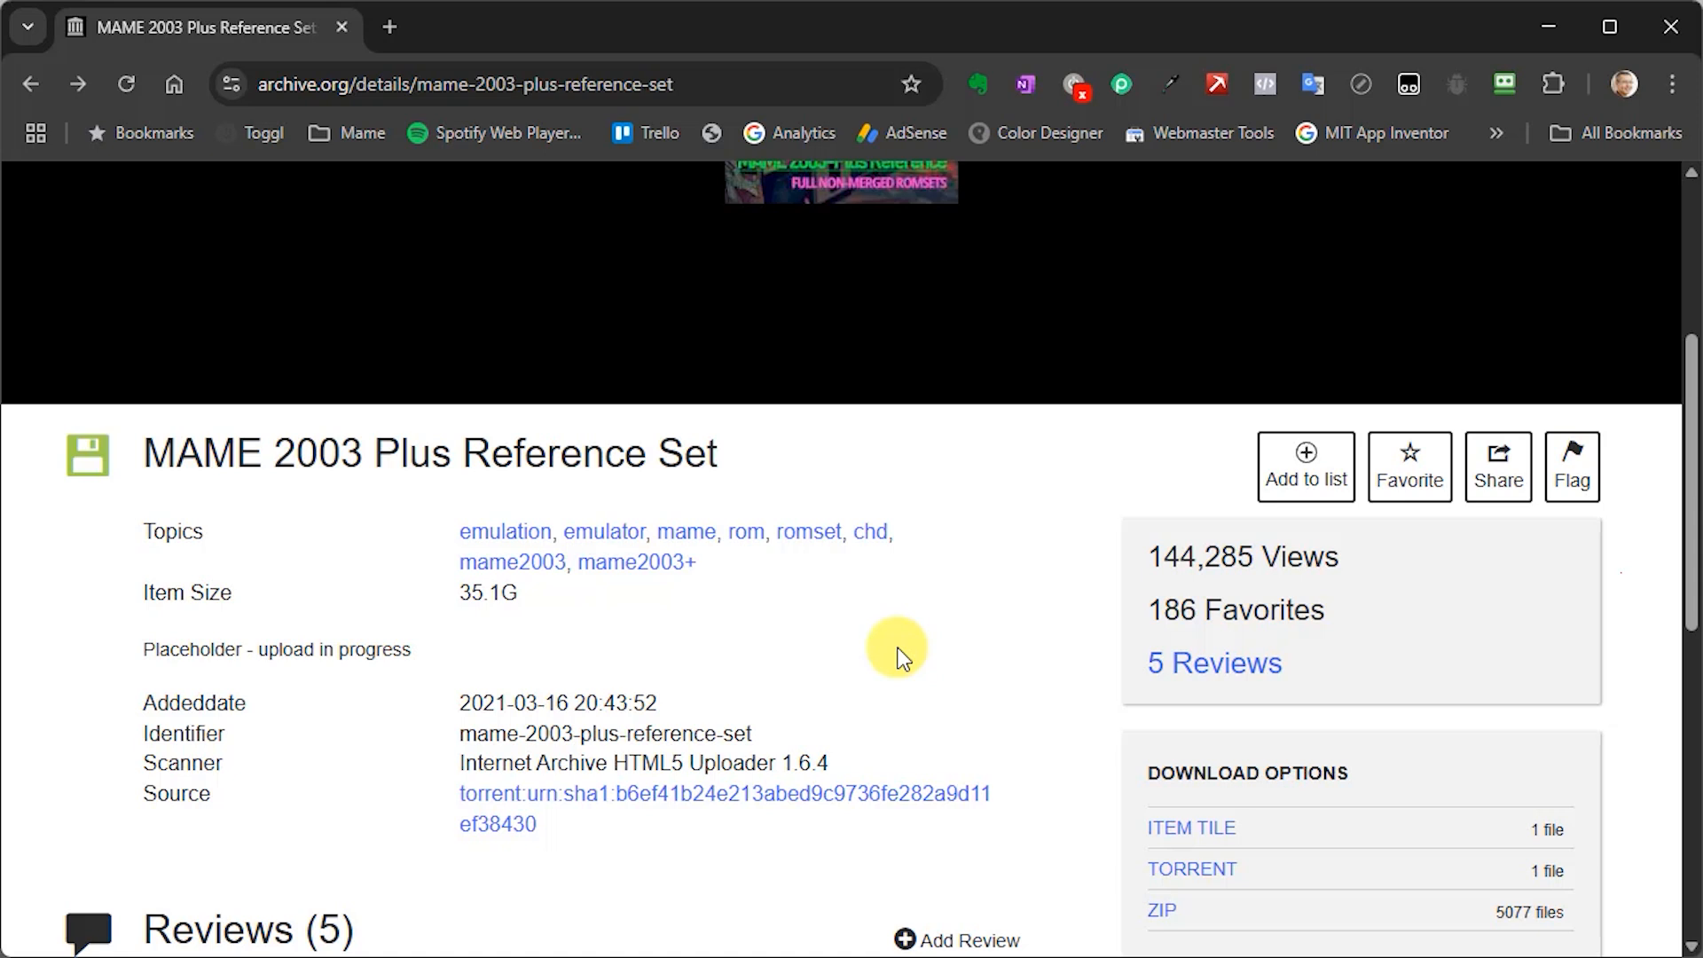
mouse_move(887, 646)
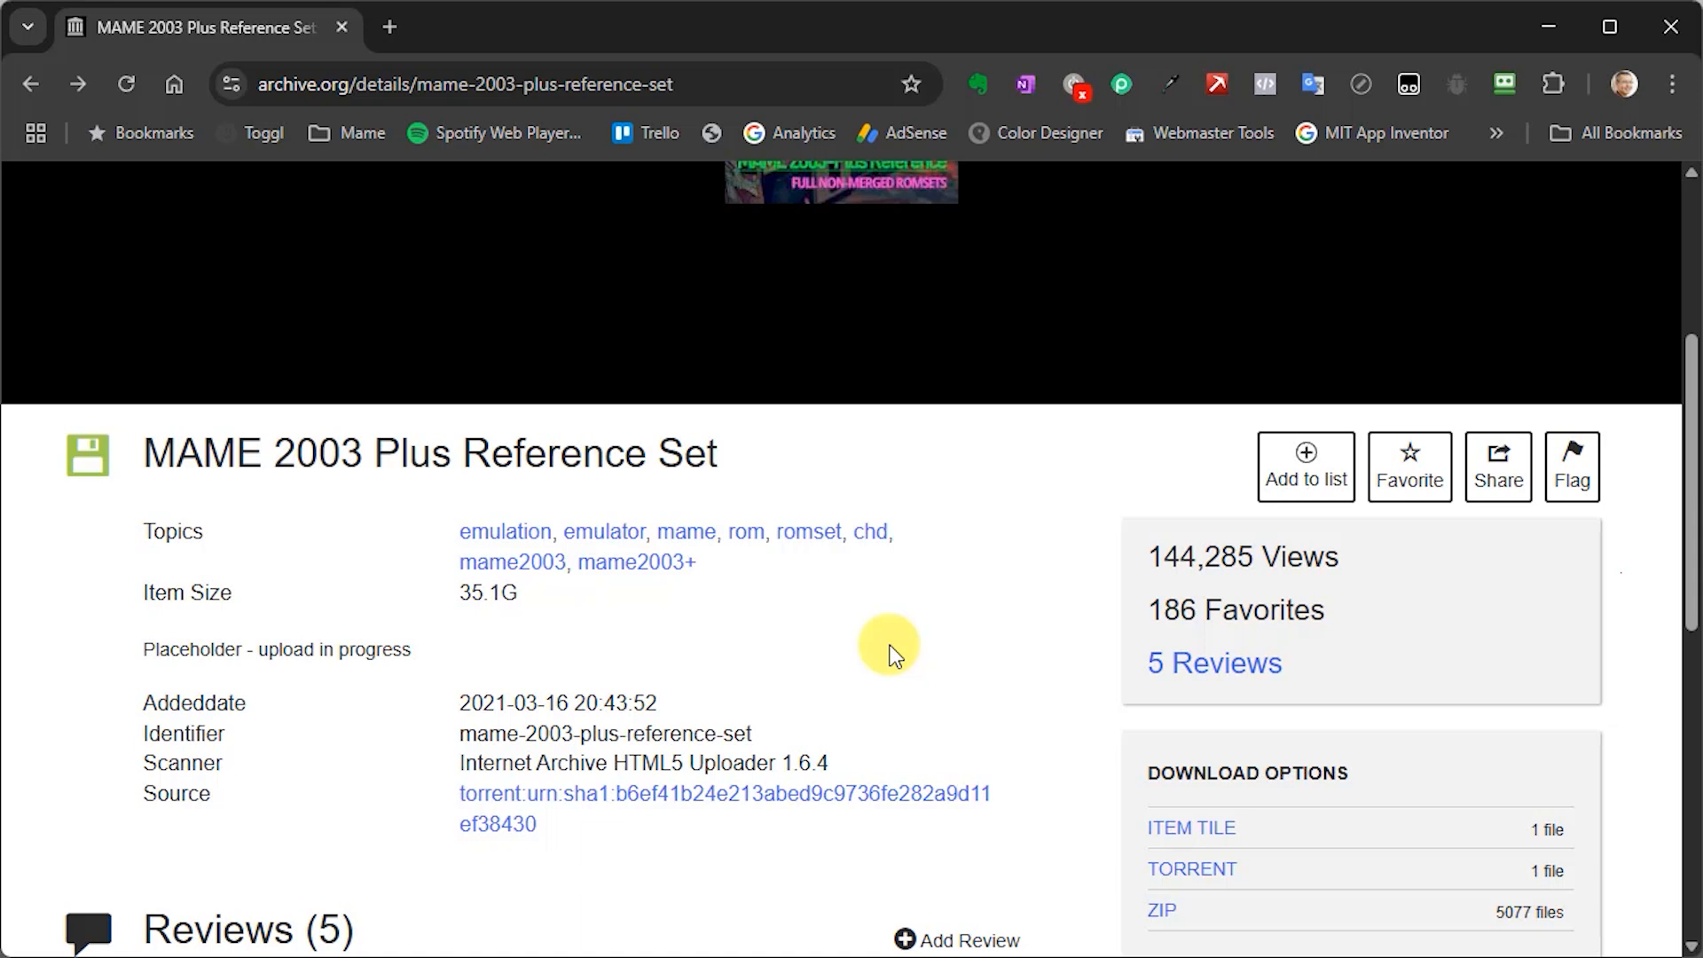
mouse_move(864, 633)
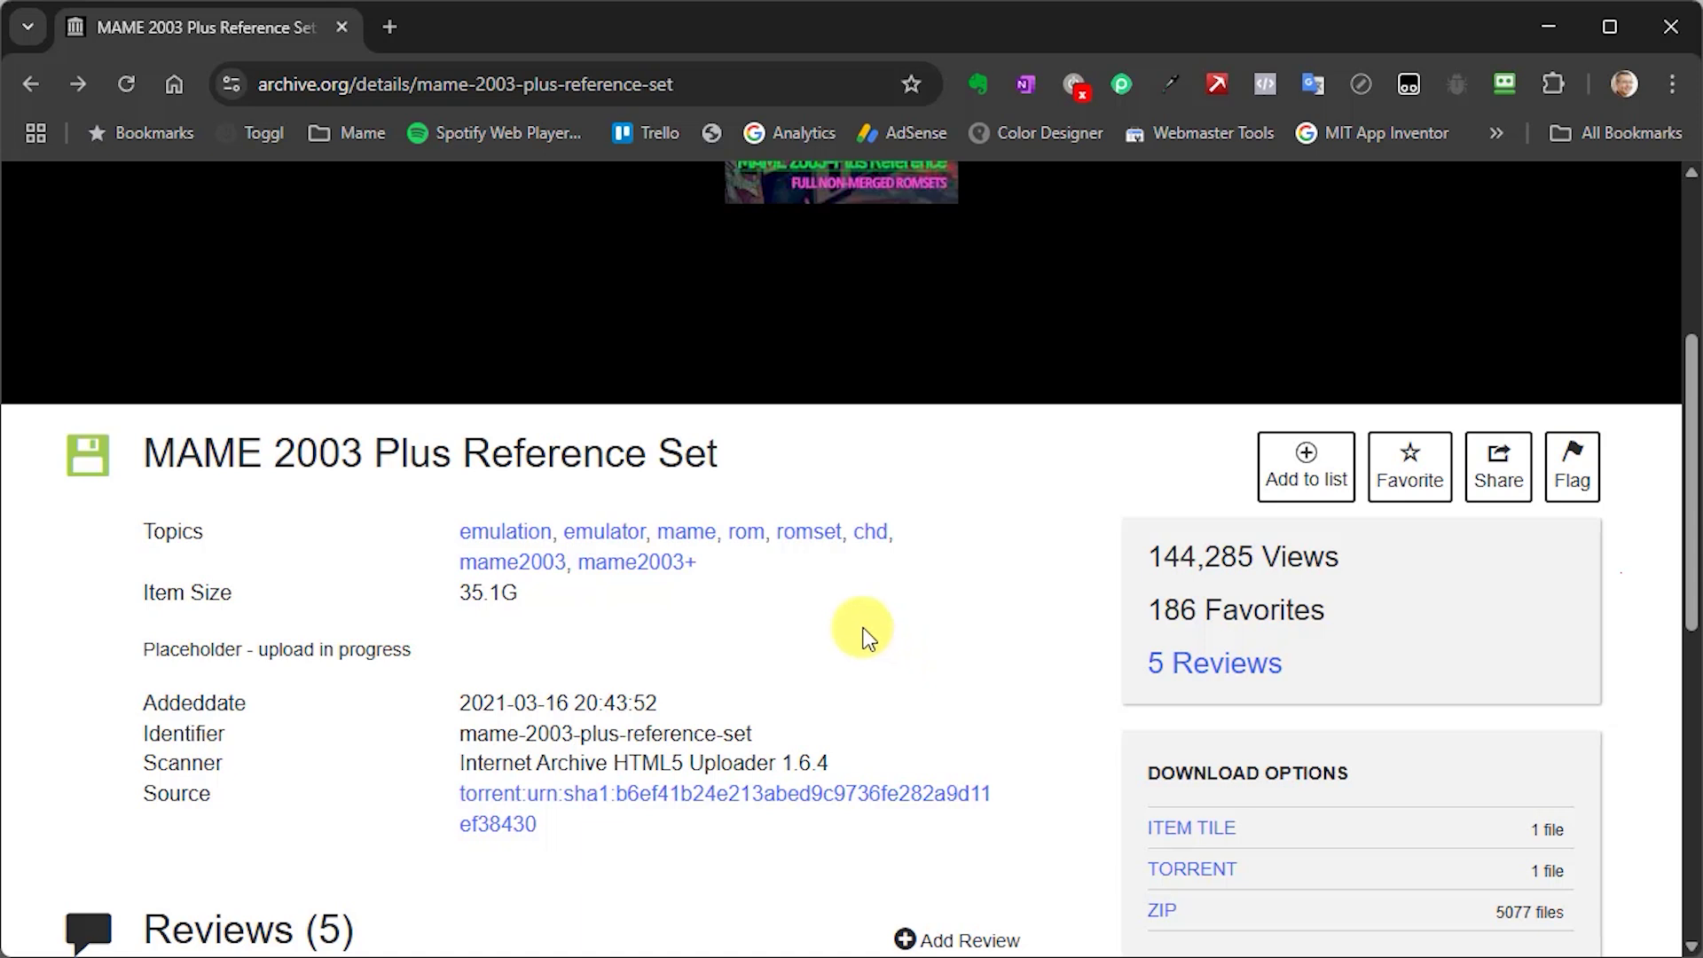
mouse_move(901, 658)
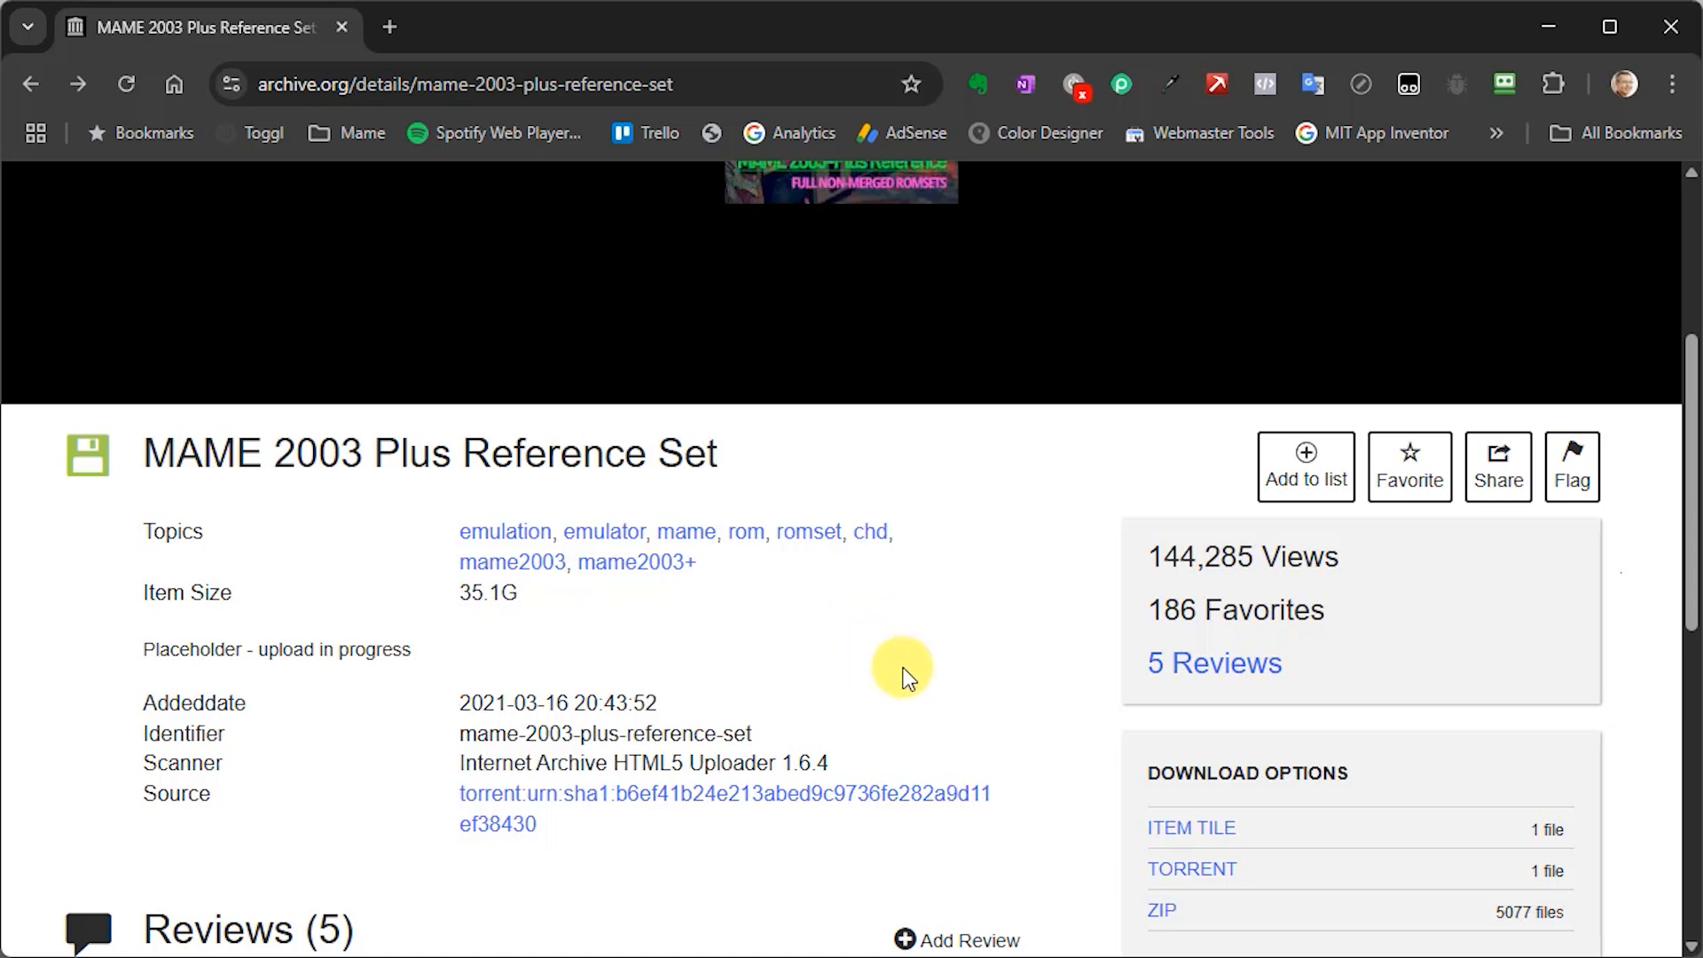
mouse_move(918, 685)
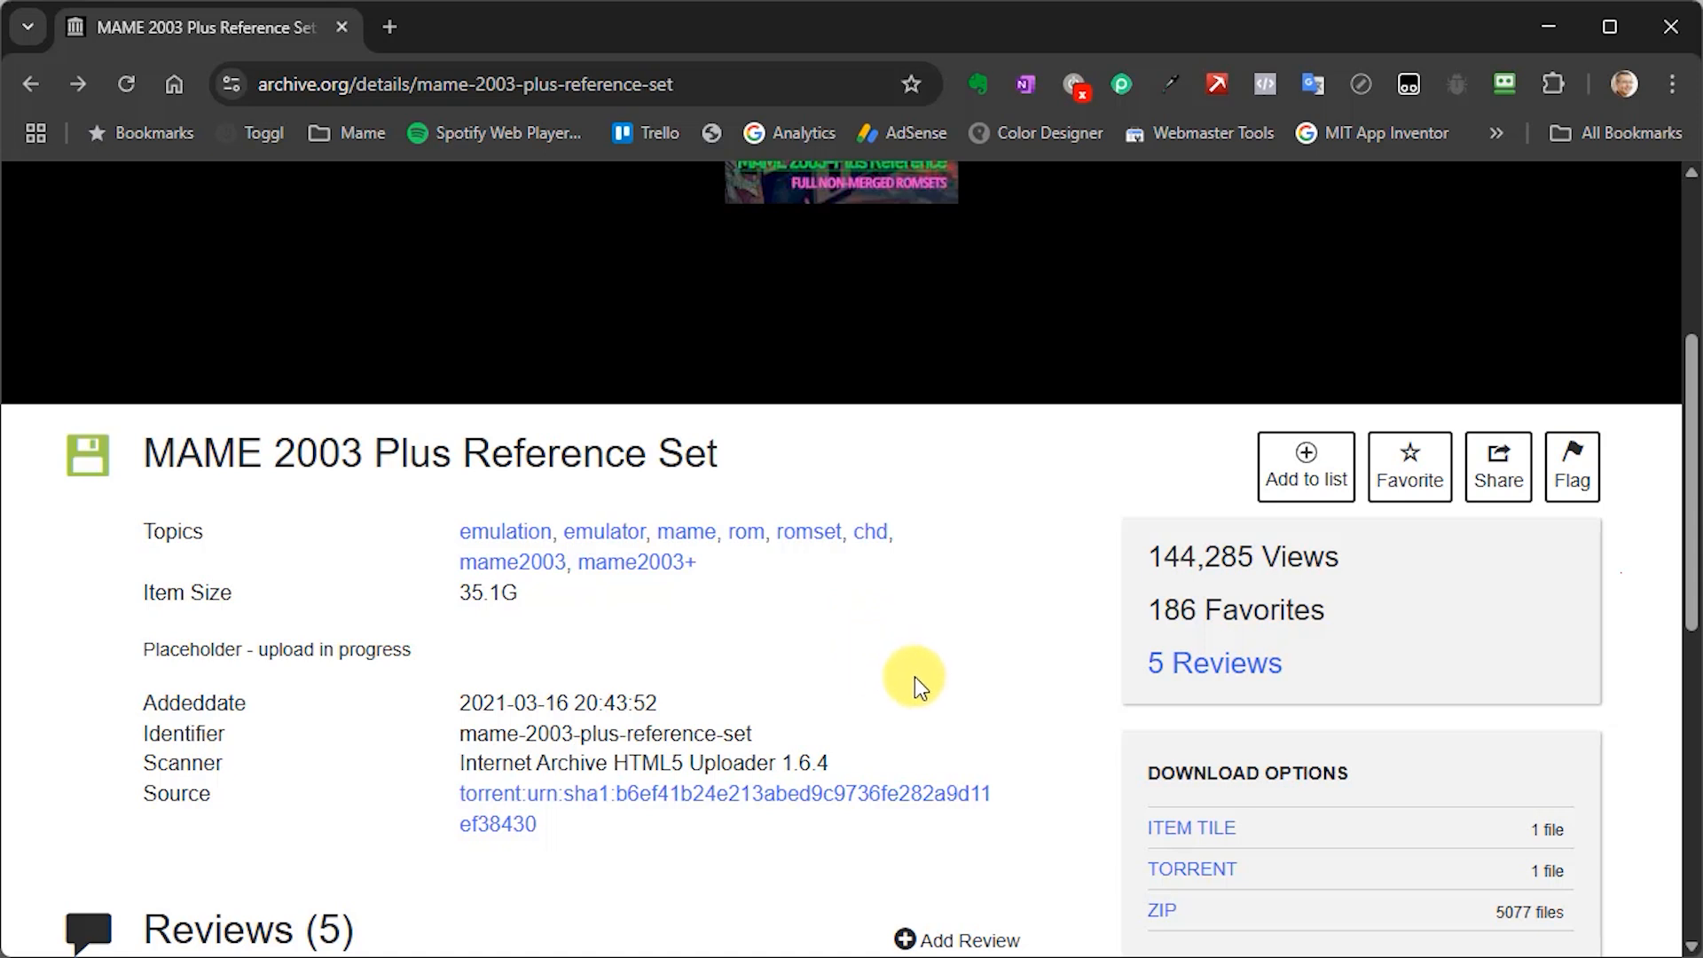
mouse_move(919, 685)
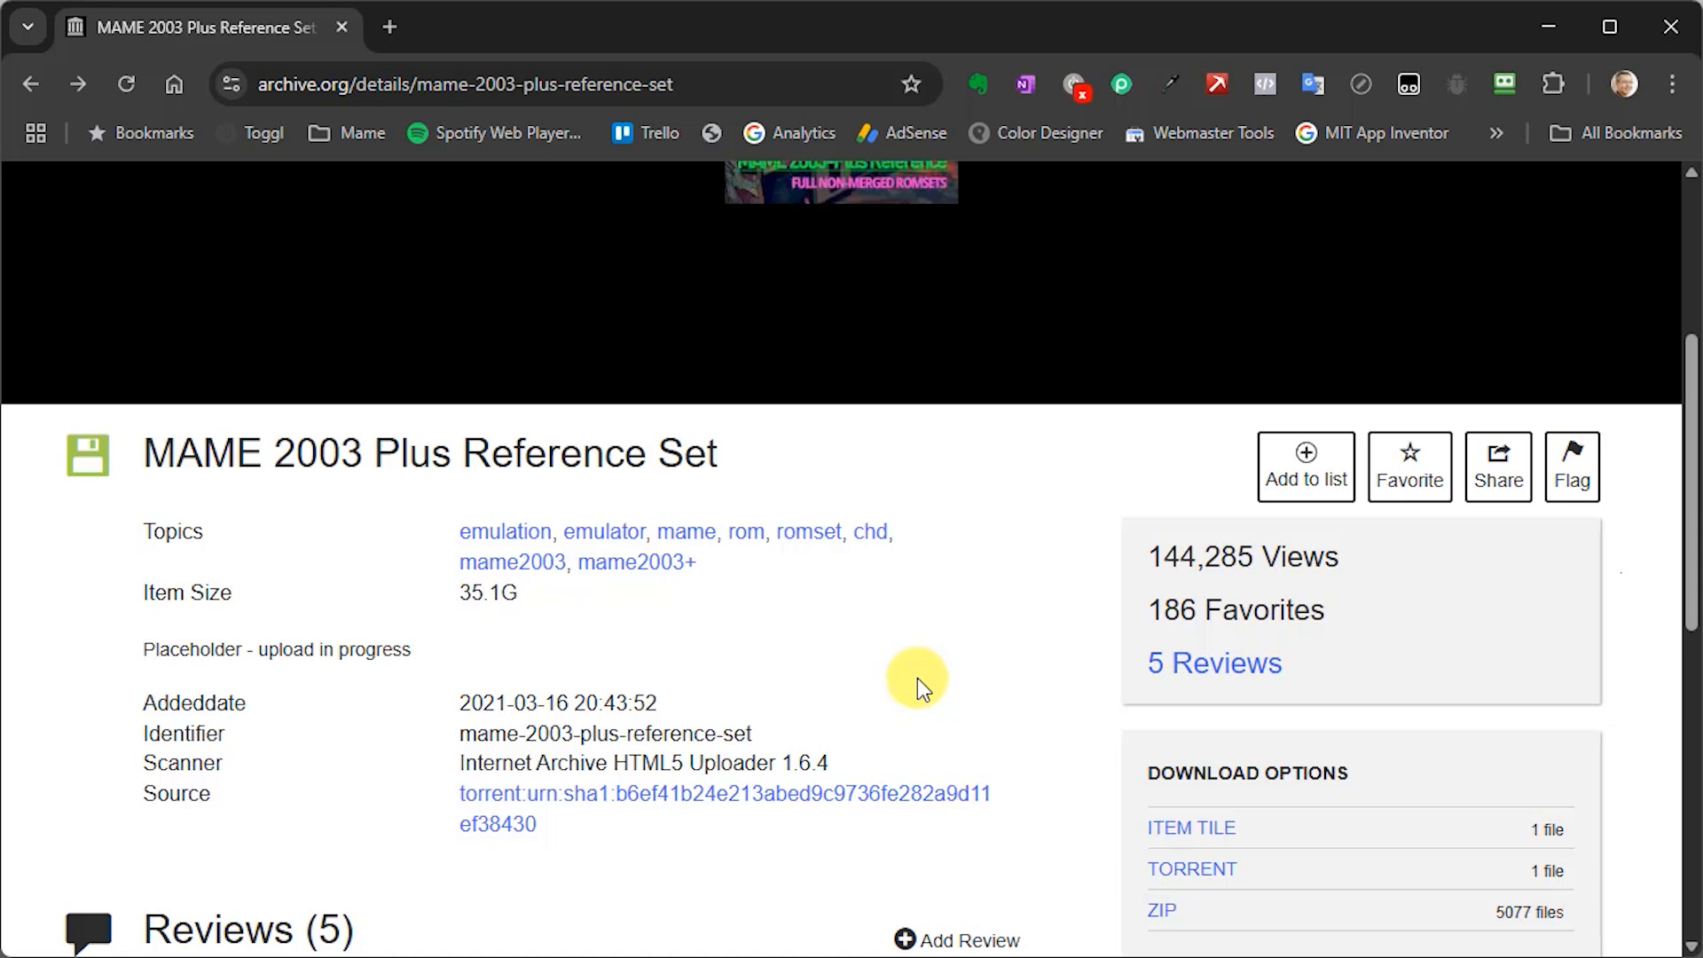
mouse_move(362, 516)
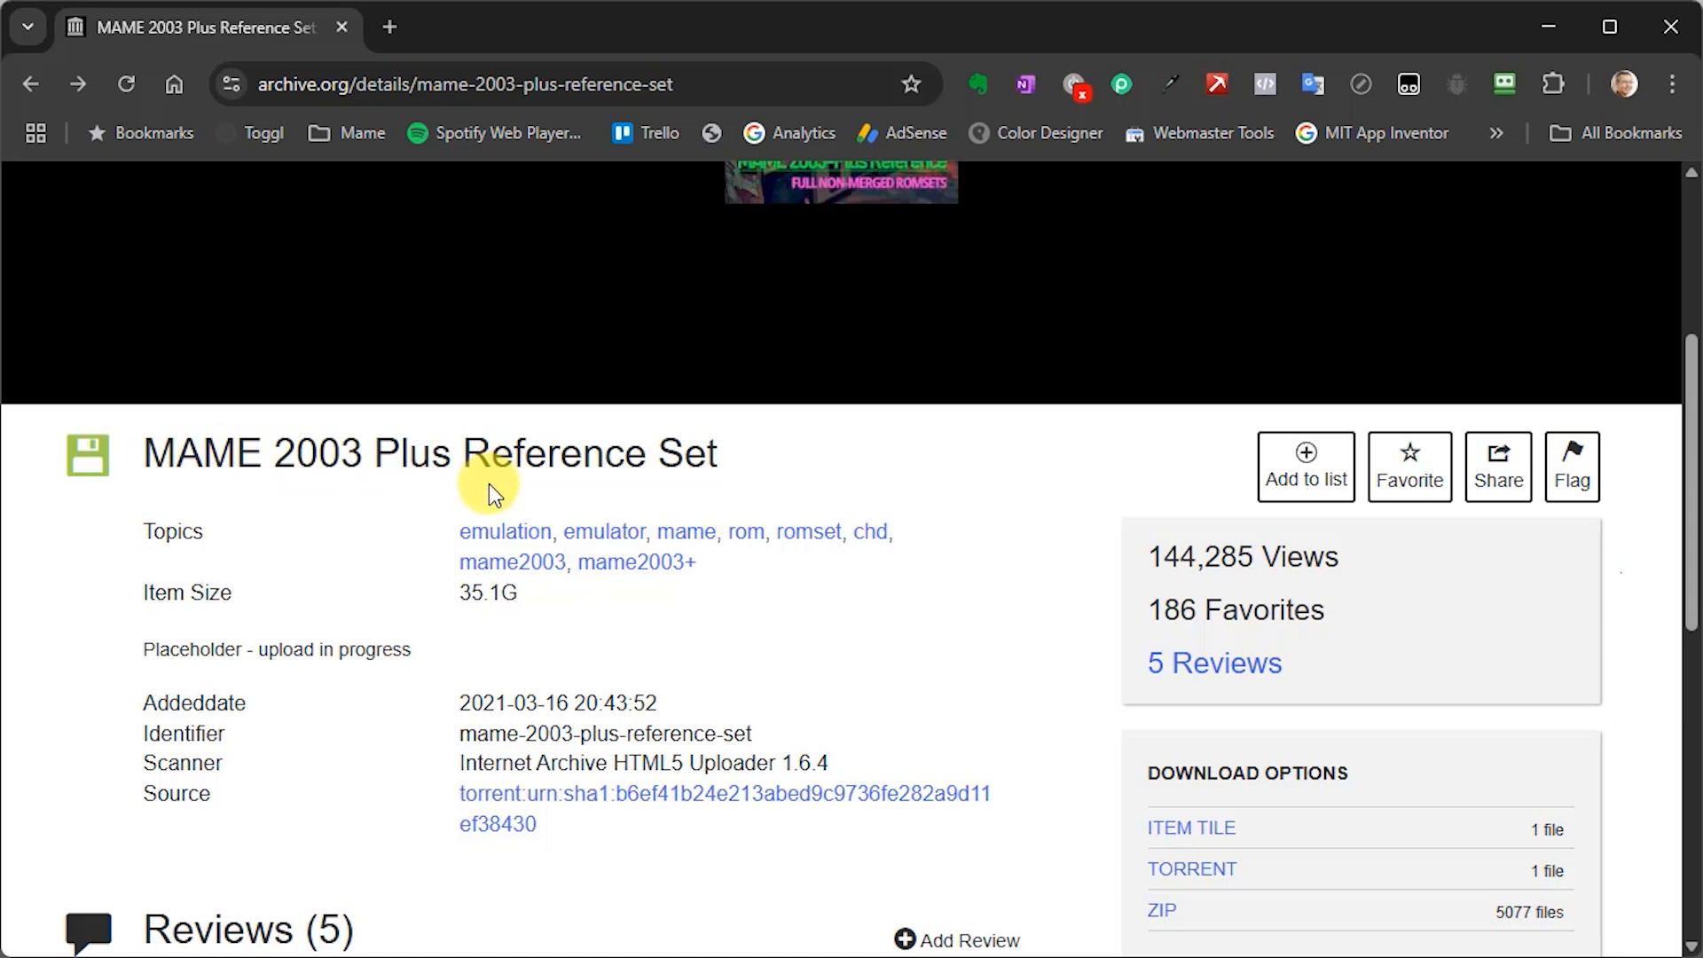
mouse_move(947, 674)
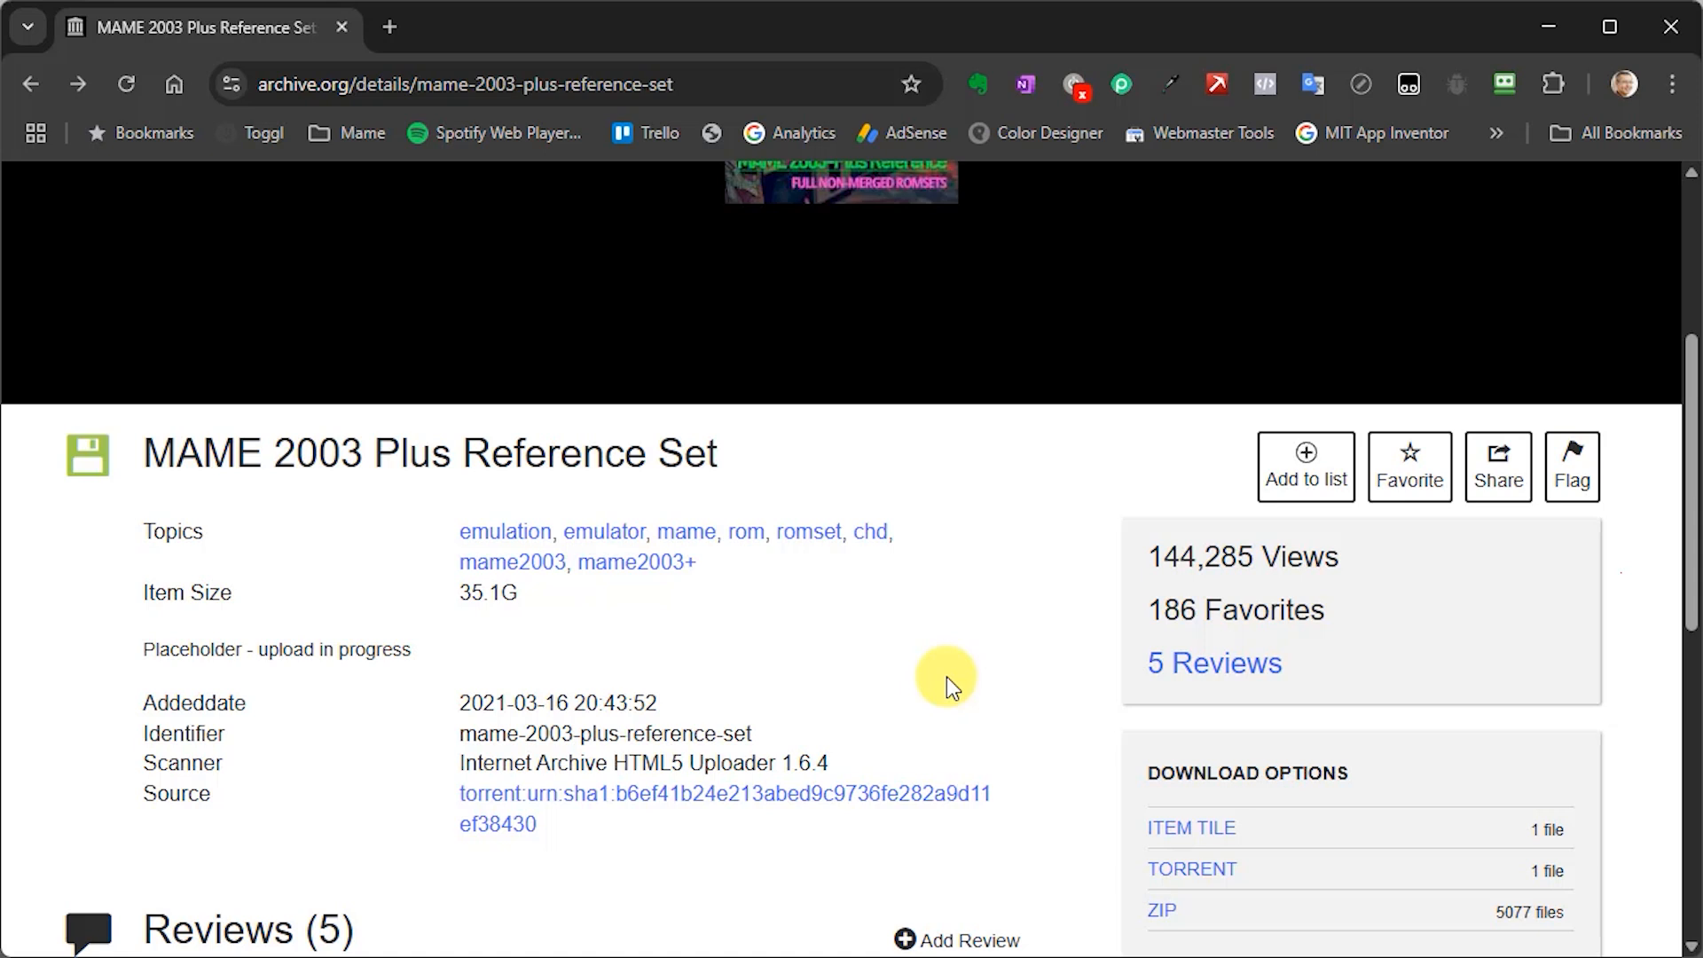
mouse_move(956, 677)
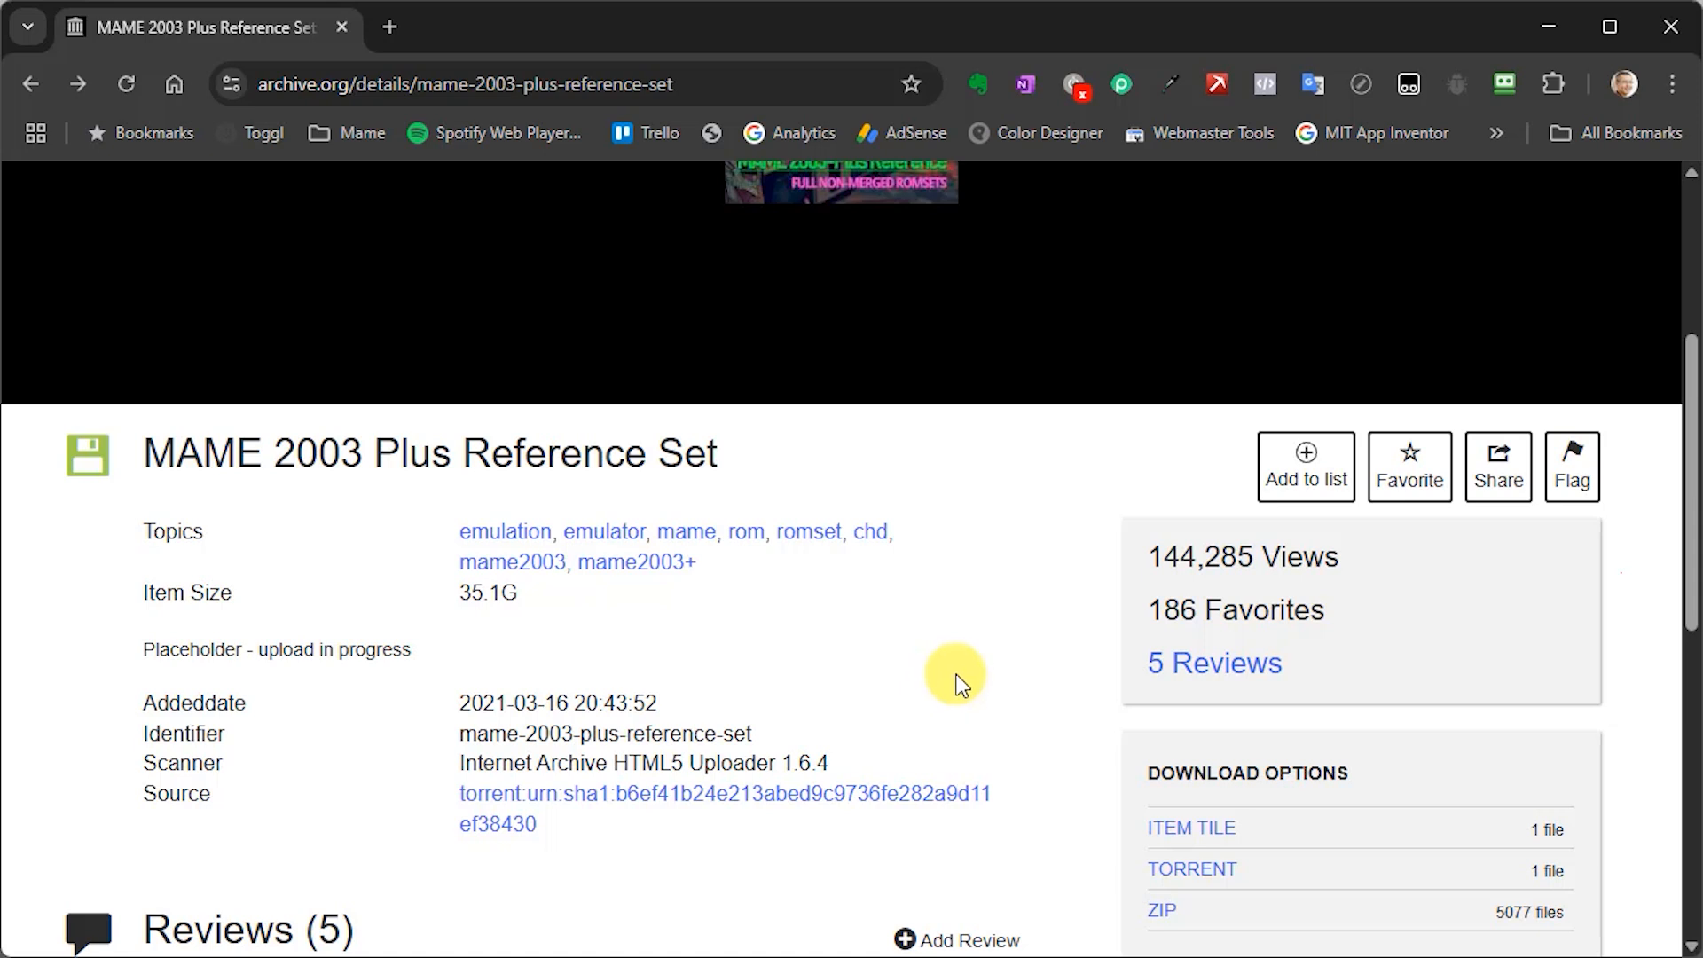
mouse_move(816, 668)
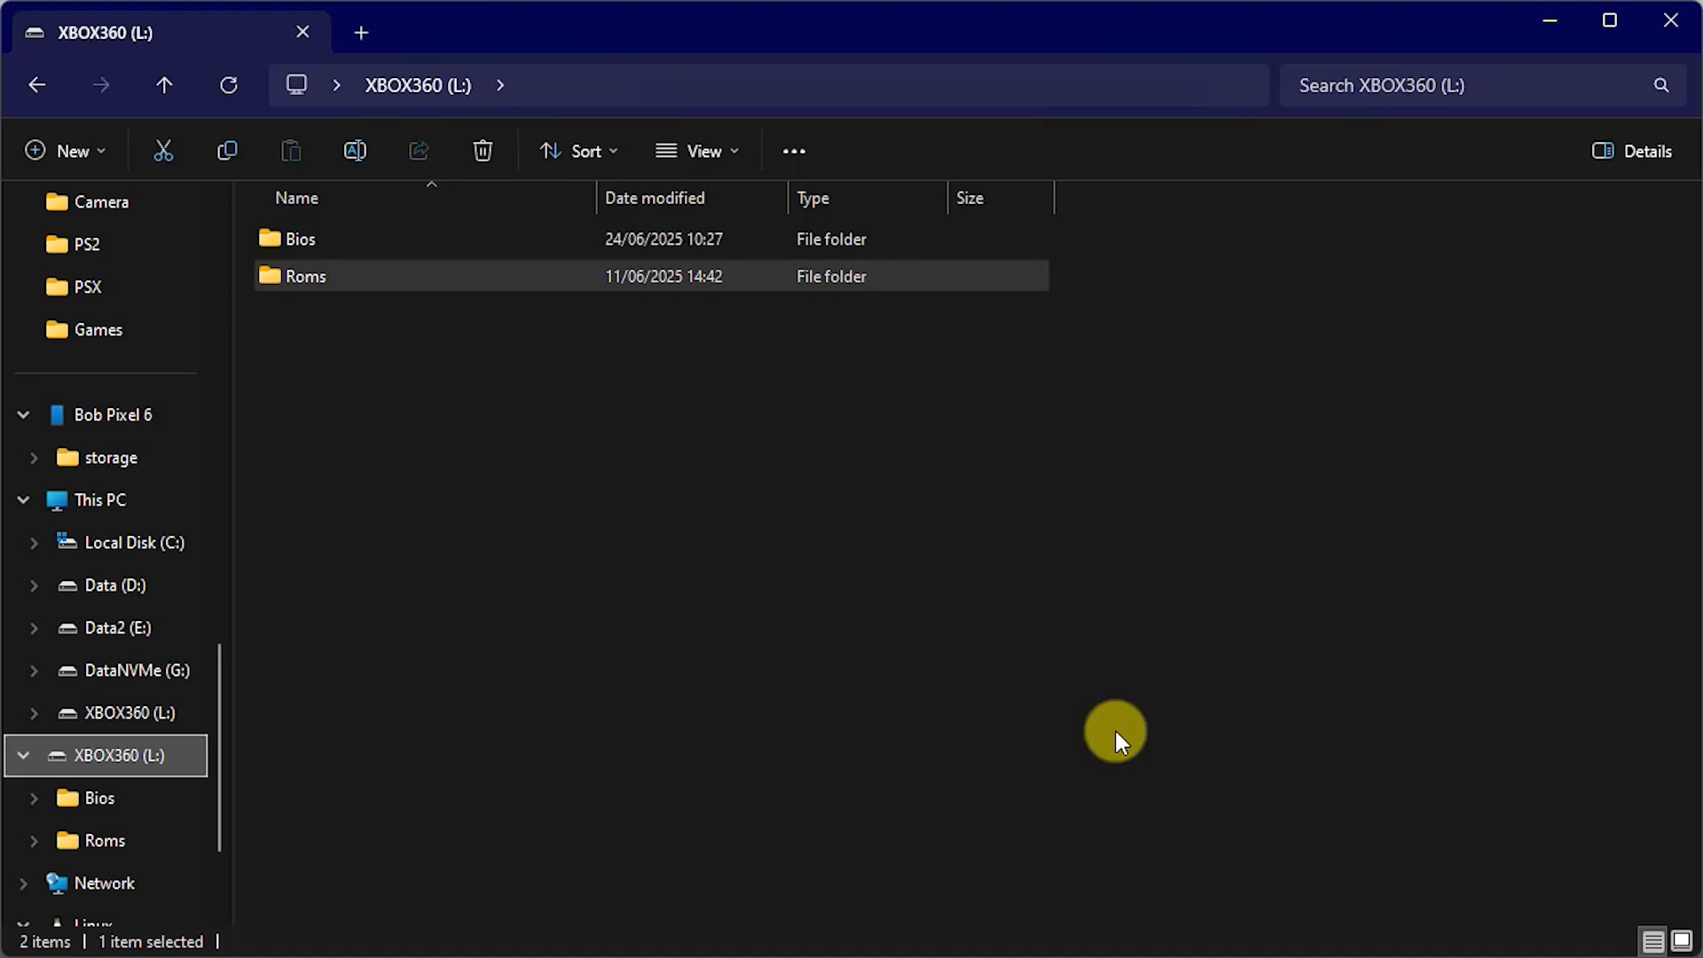
mouse_move(827, 681)
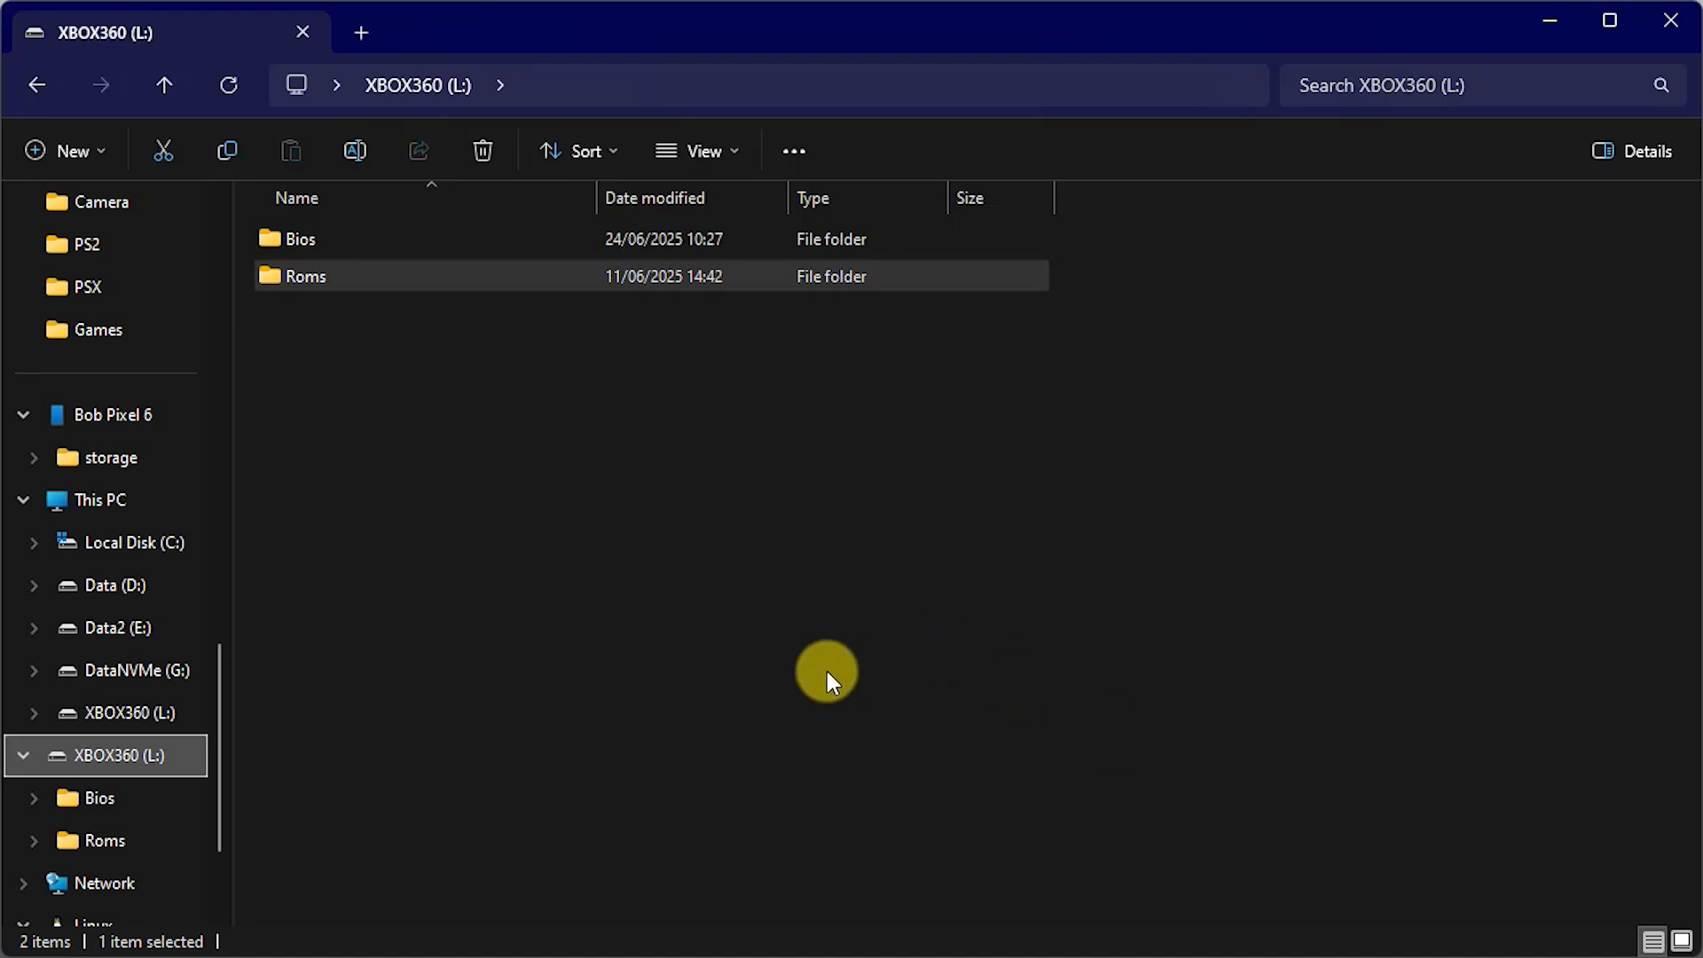
mouse_move(135, 766)
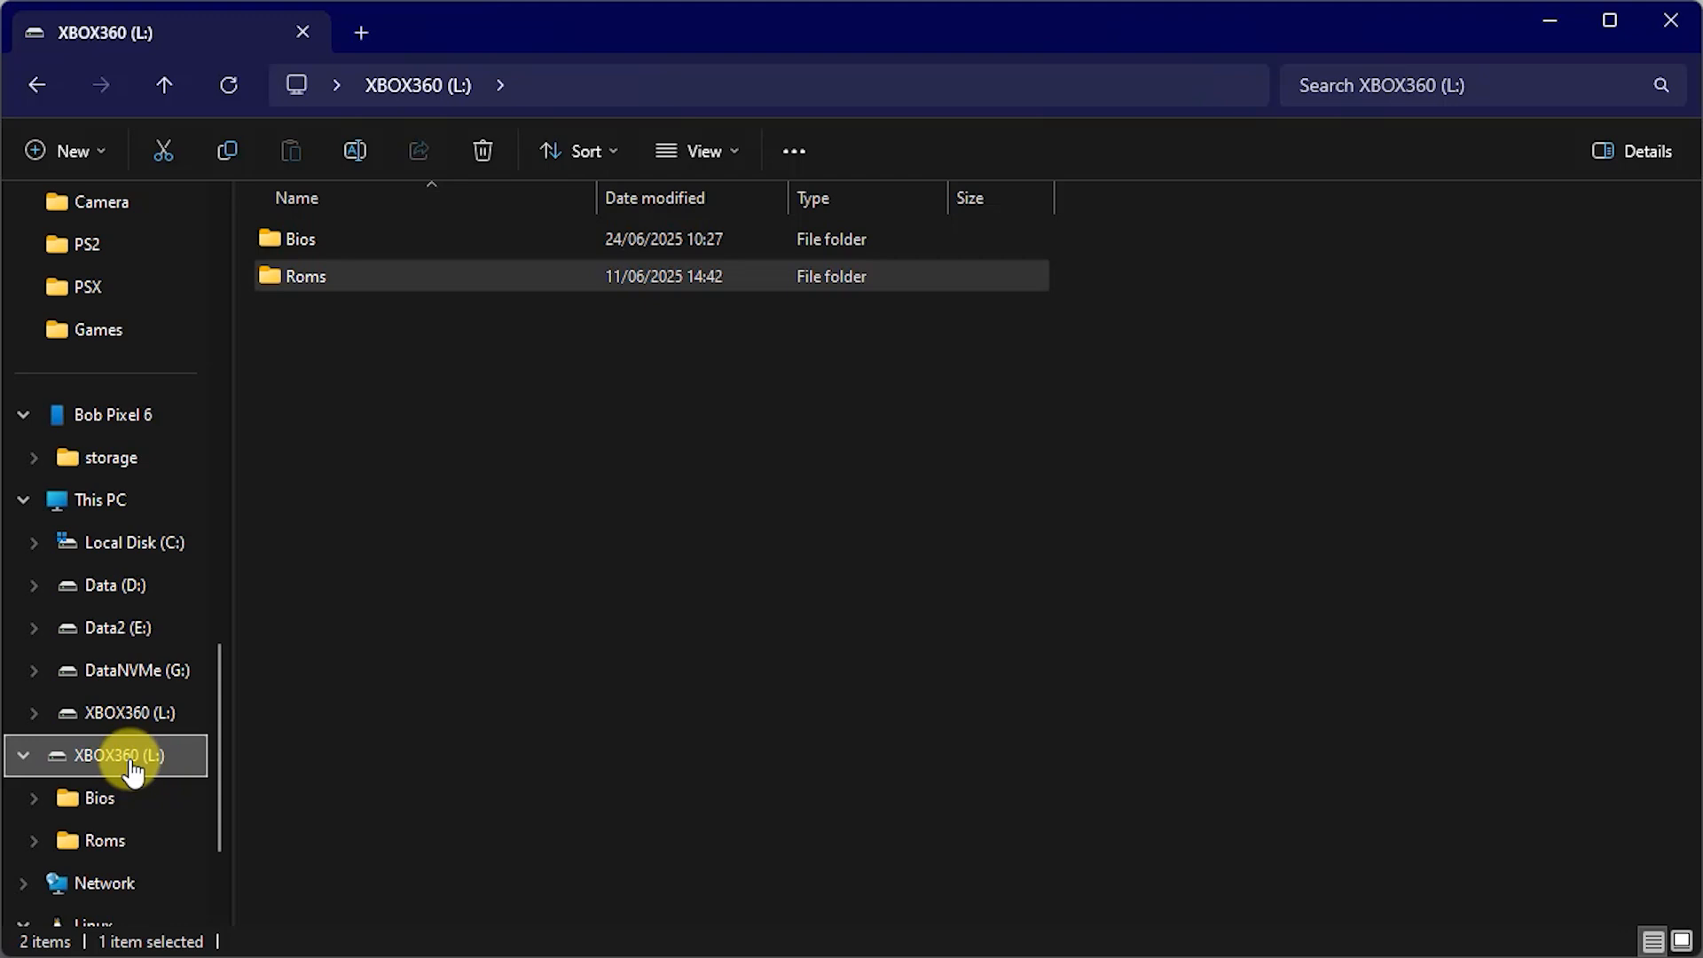
- Show the XBOX360 (L:) drive's properties with its FAT32 file system and free space
right_click(131, 756)
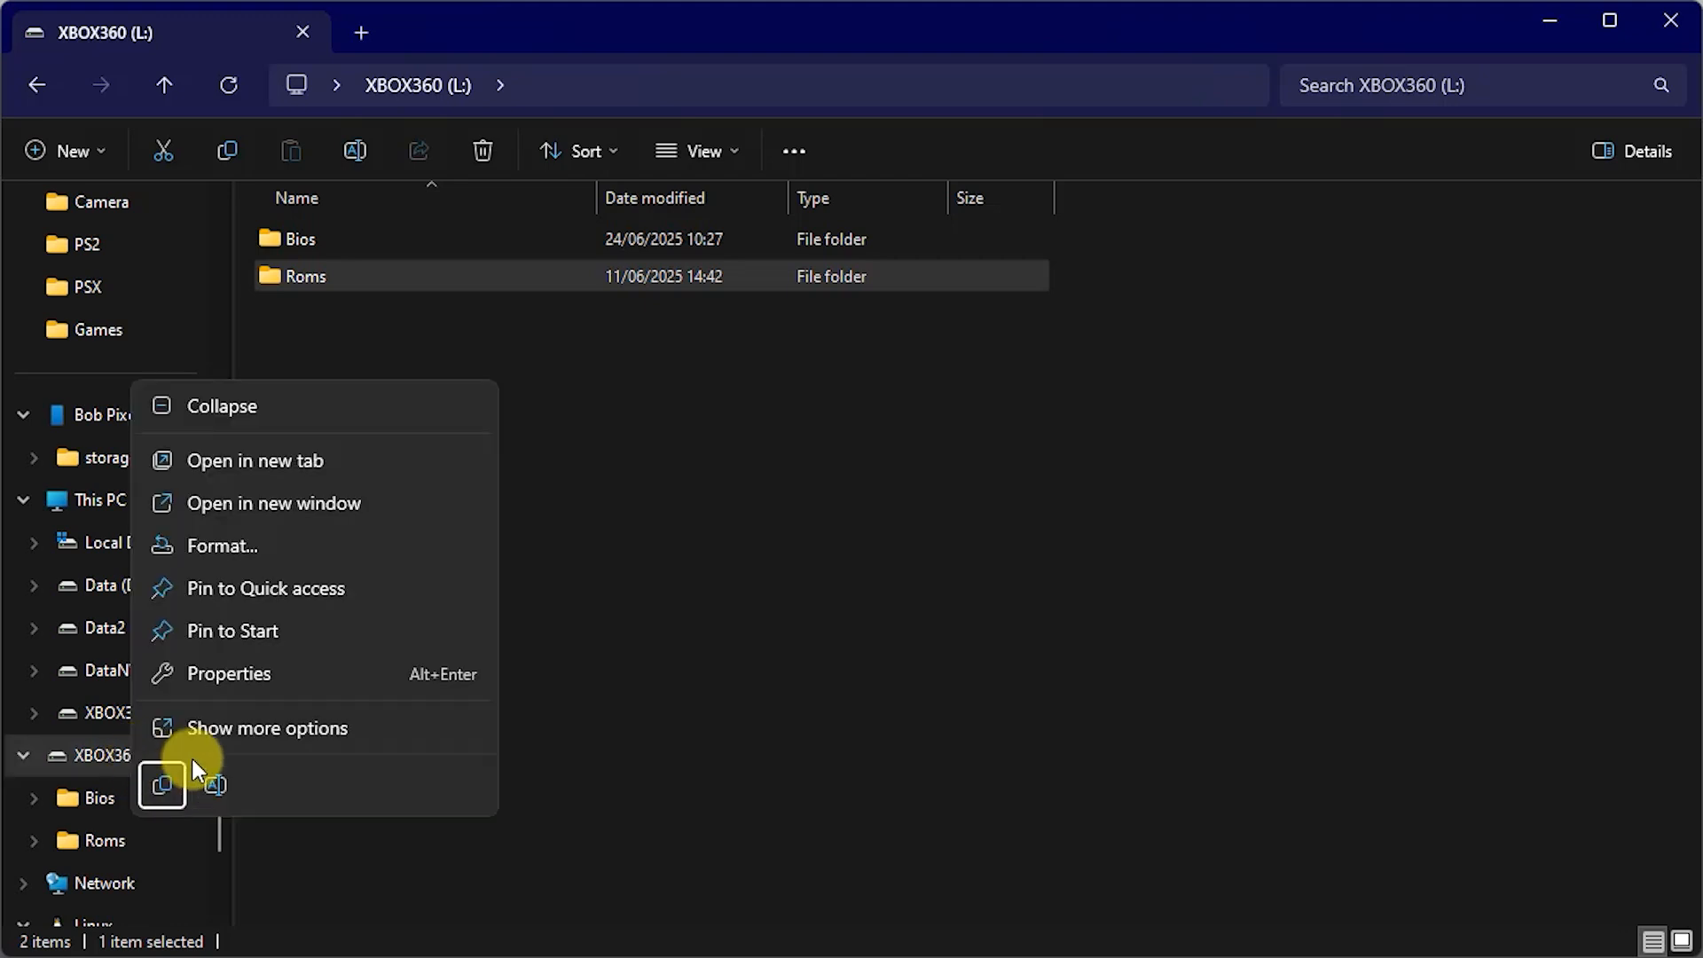
left_click(674, 627)
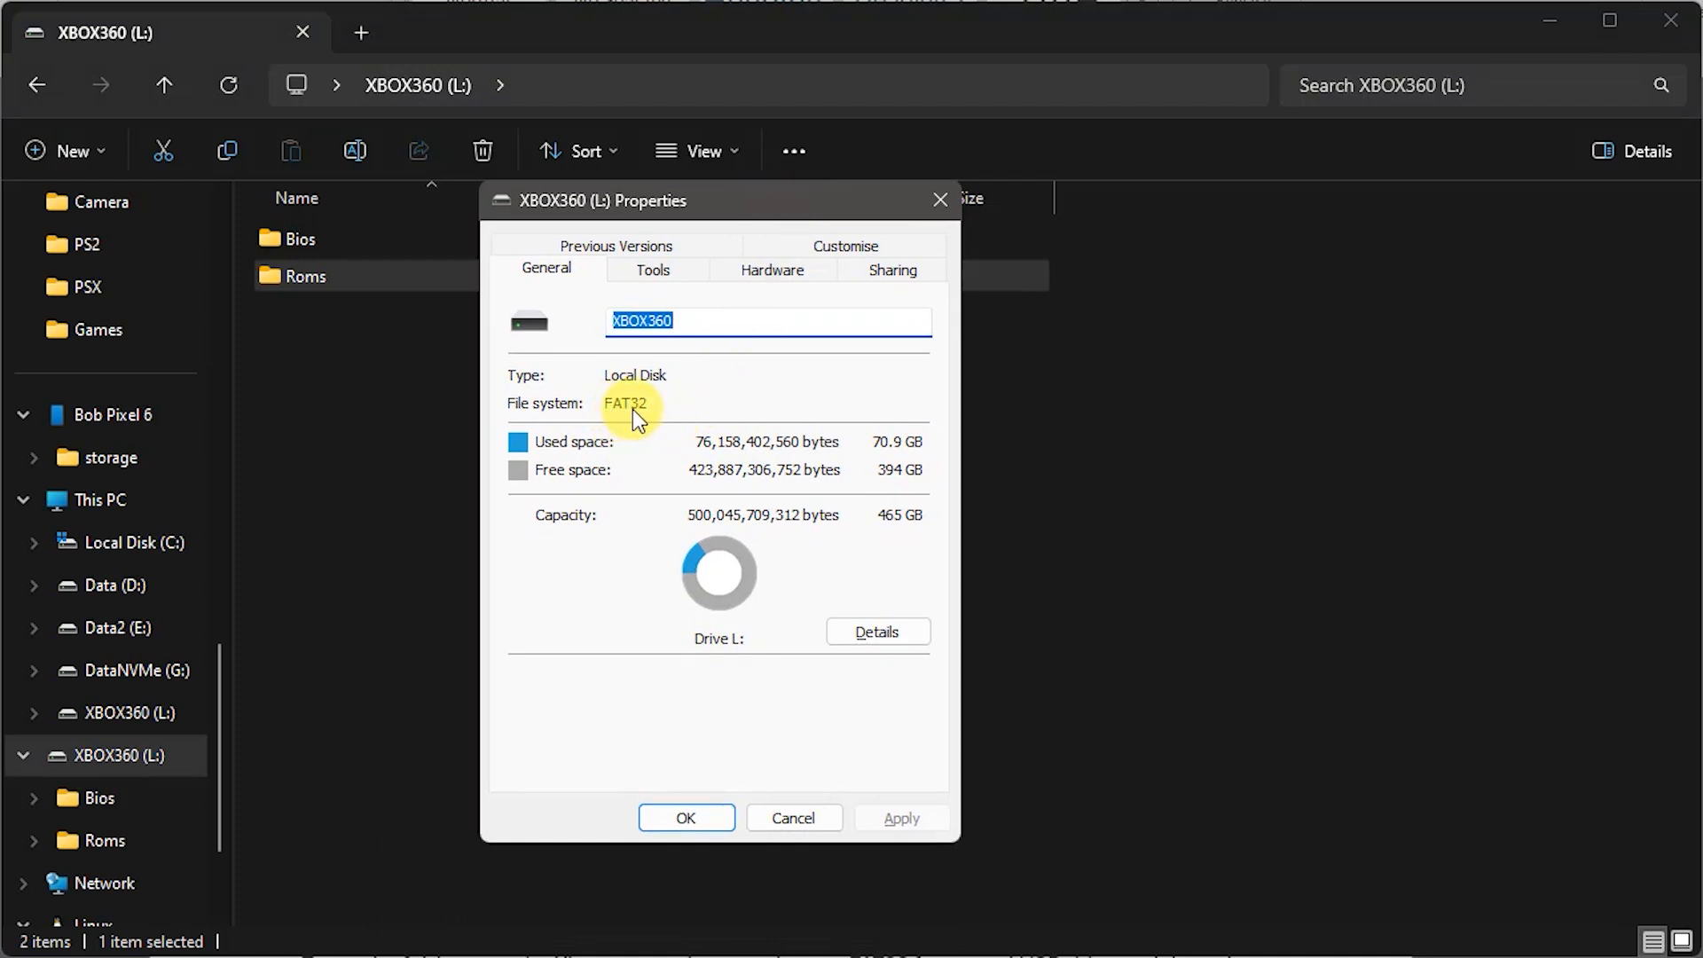
mouse_move(646, 428)
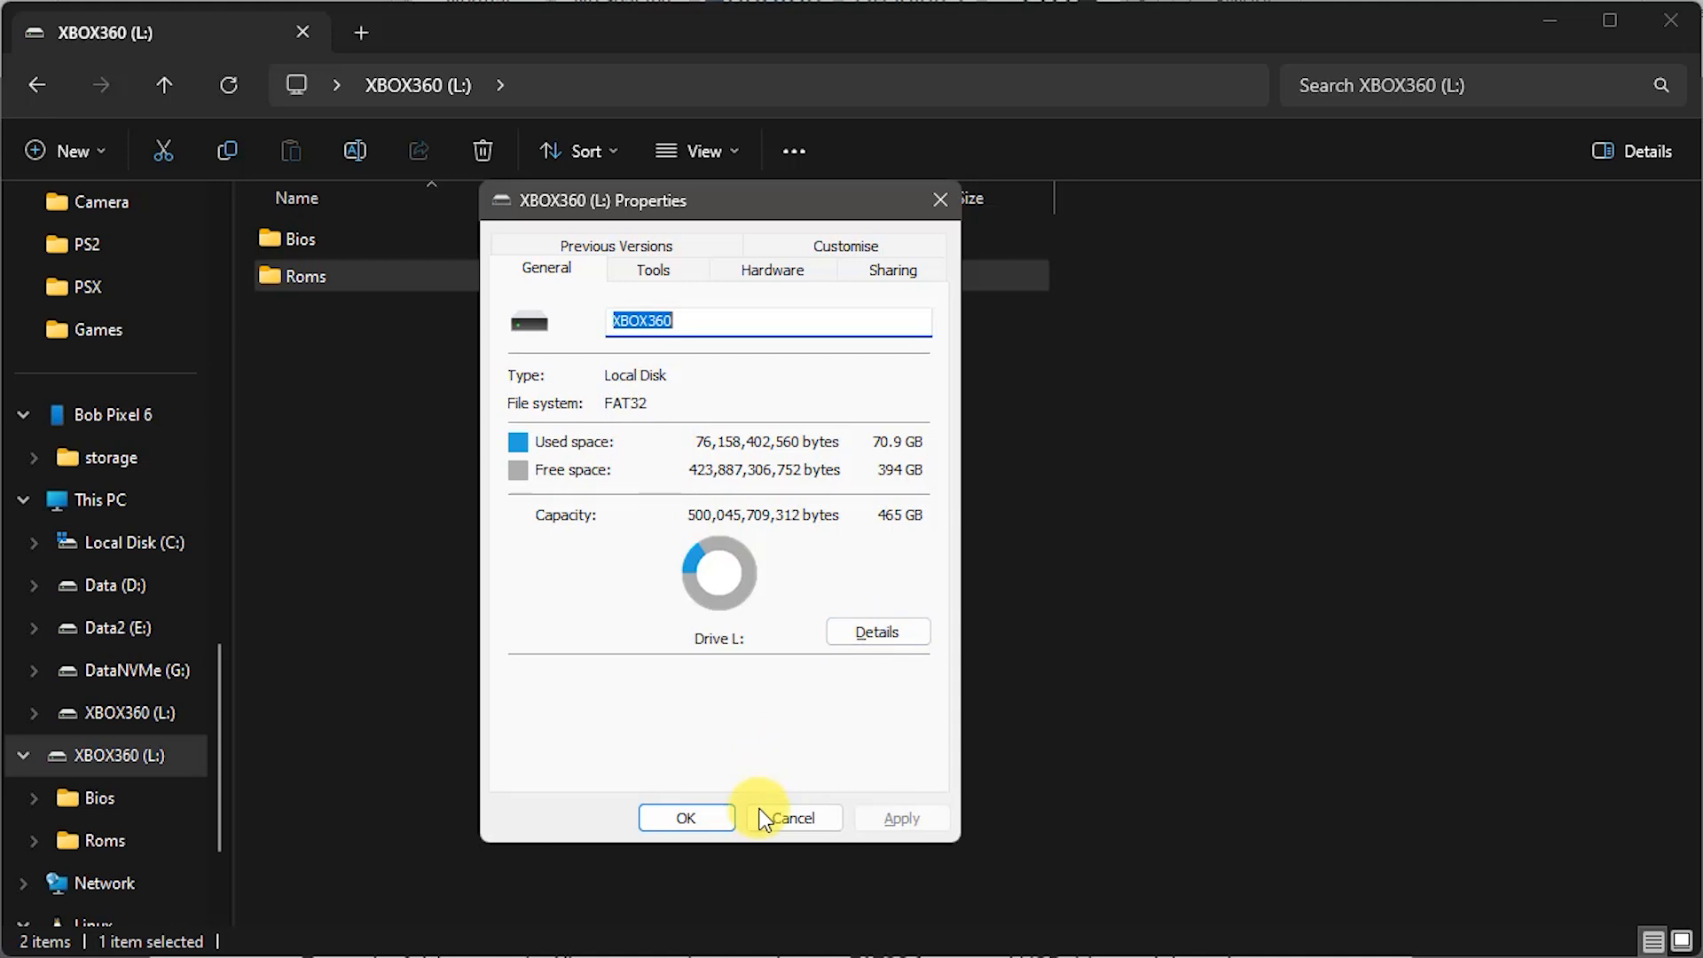
- Dismiss the properties, look inside Roms > Mame2003Plus, then go back up to Roms
left_click(793, 816)
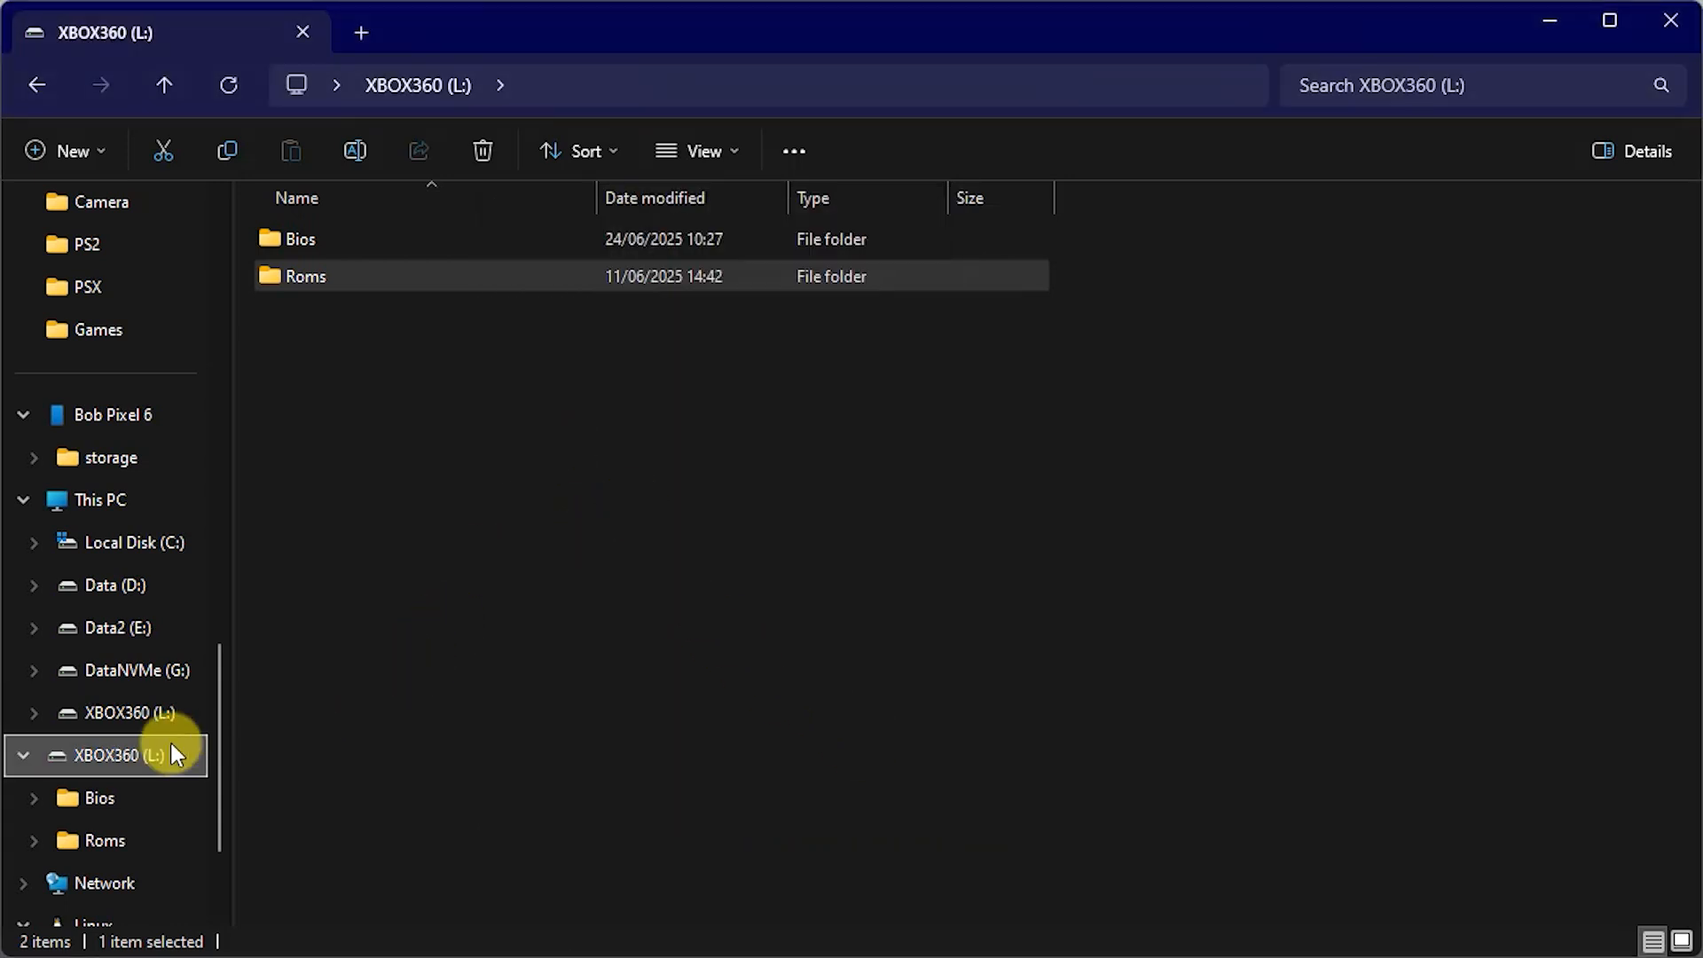
left_click(301, 239)
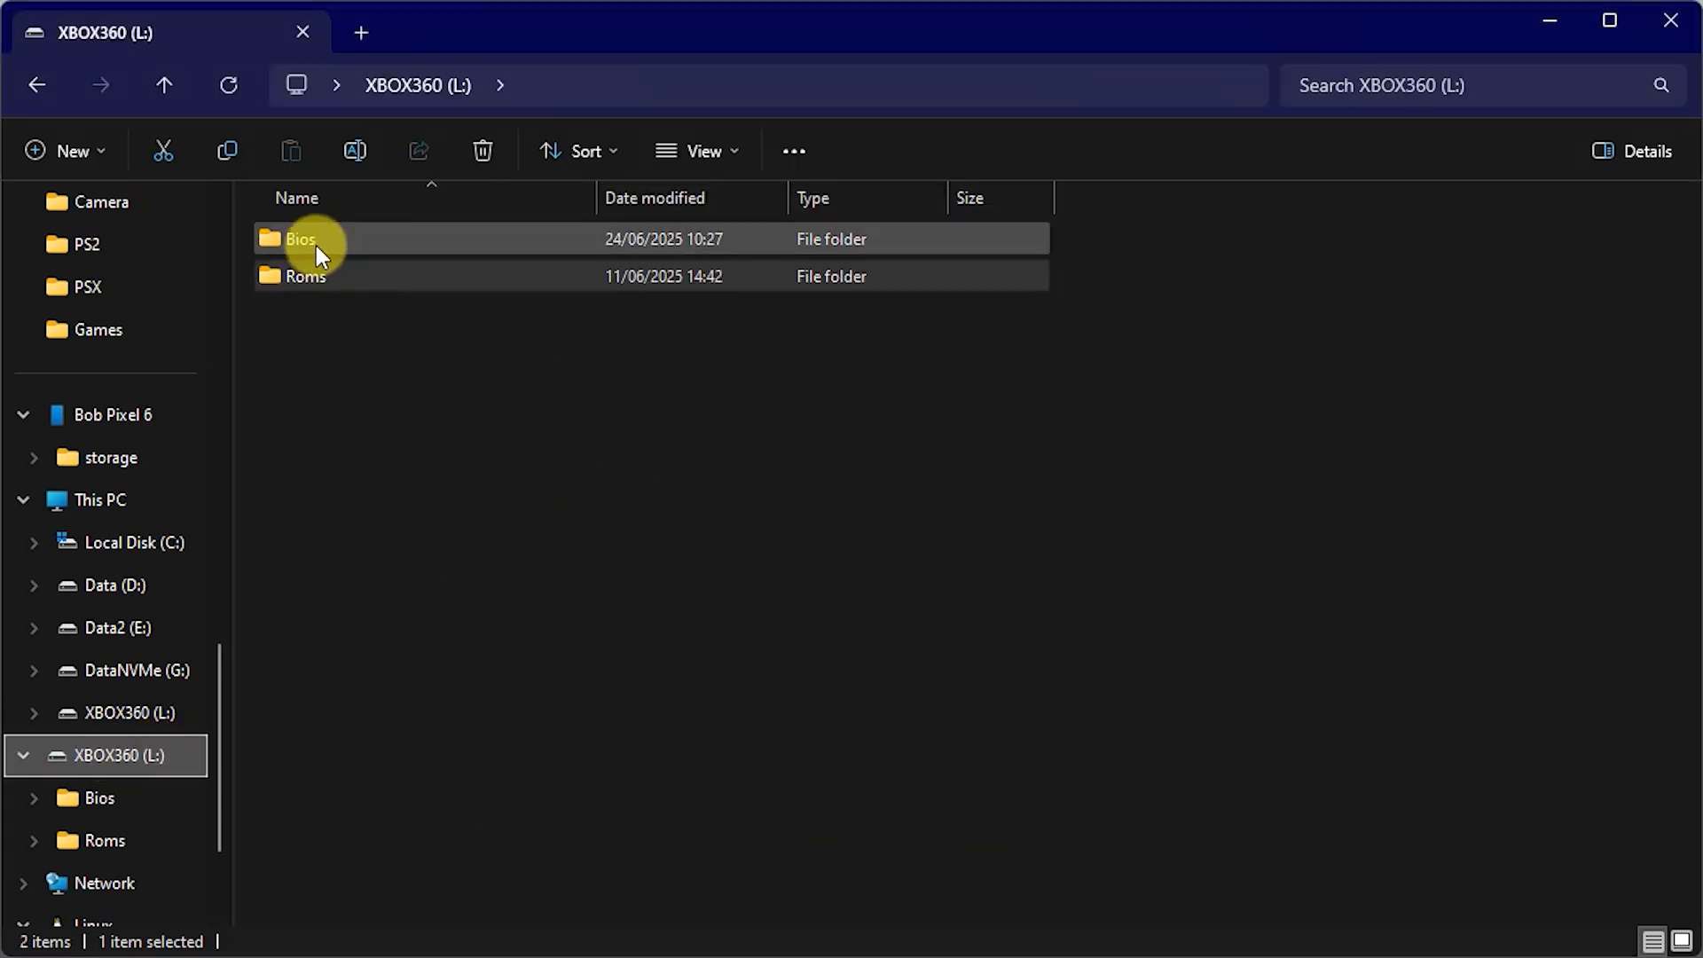
left_click(305, 275)
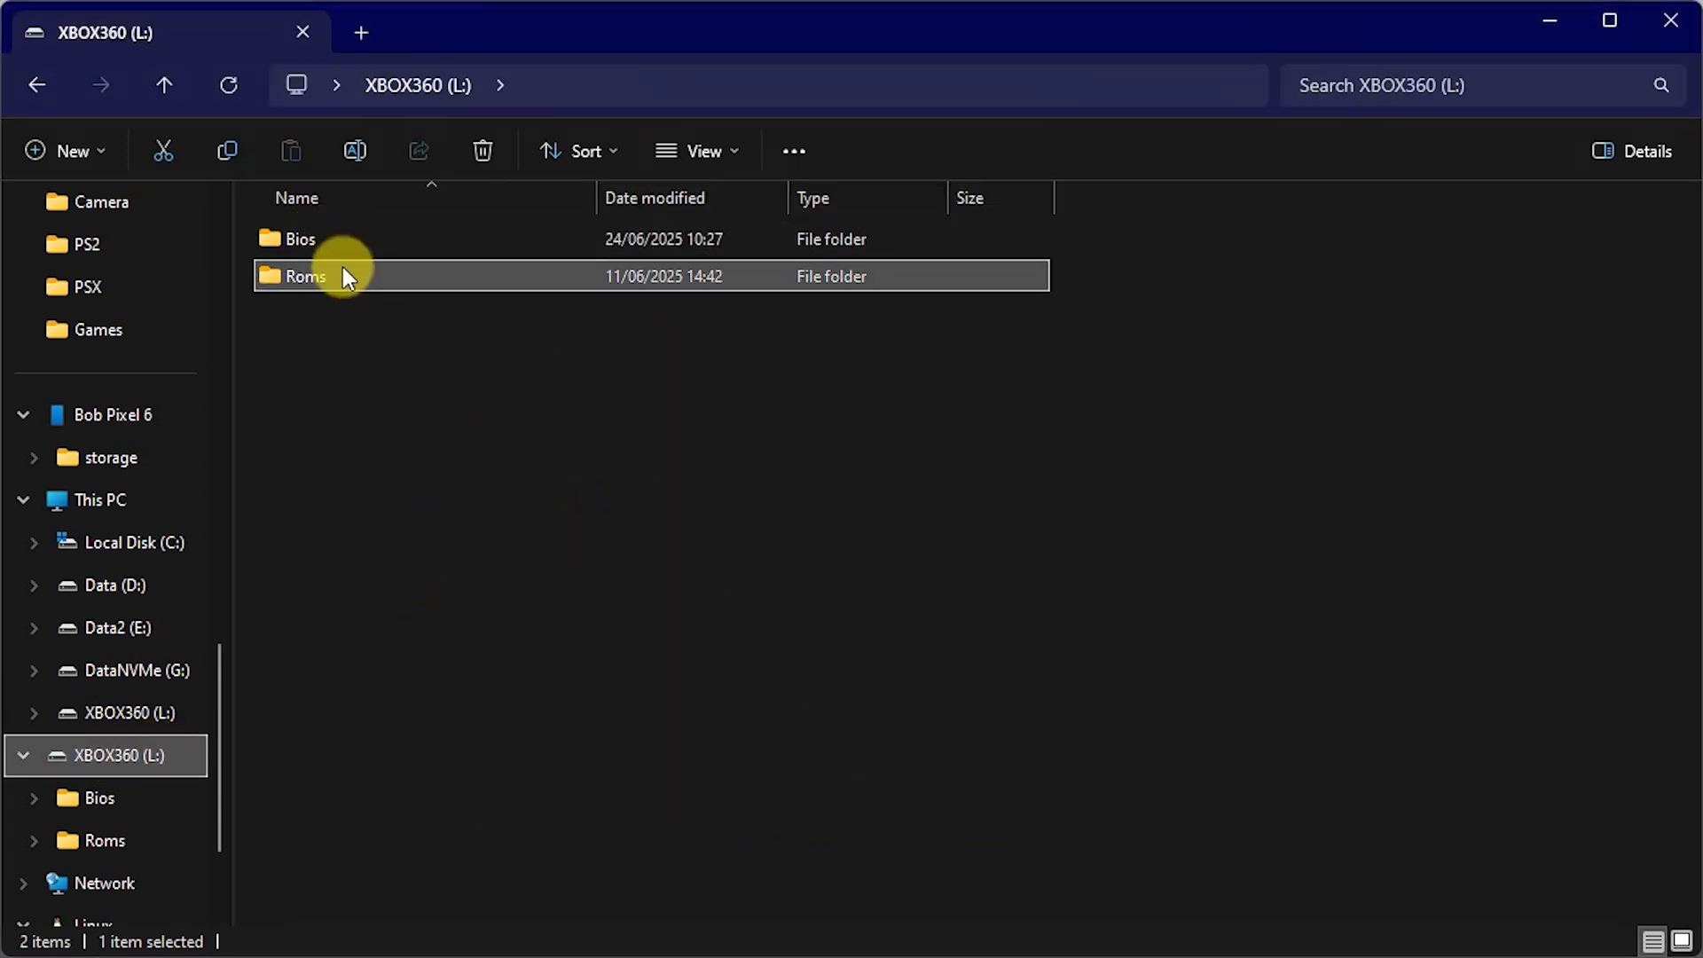
mouse_move(280, 287)
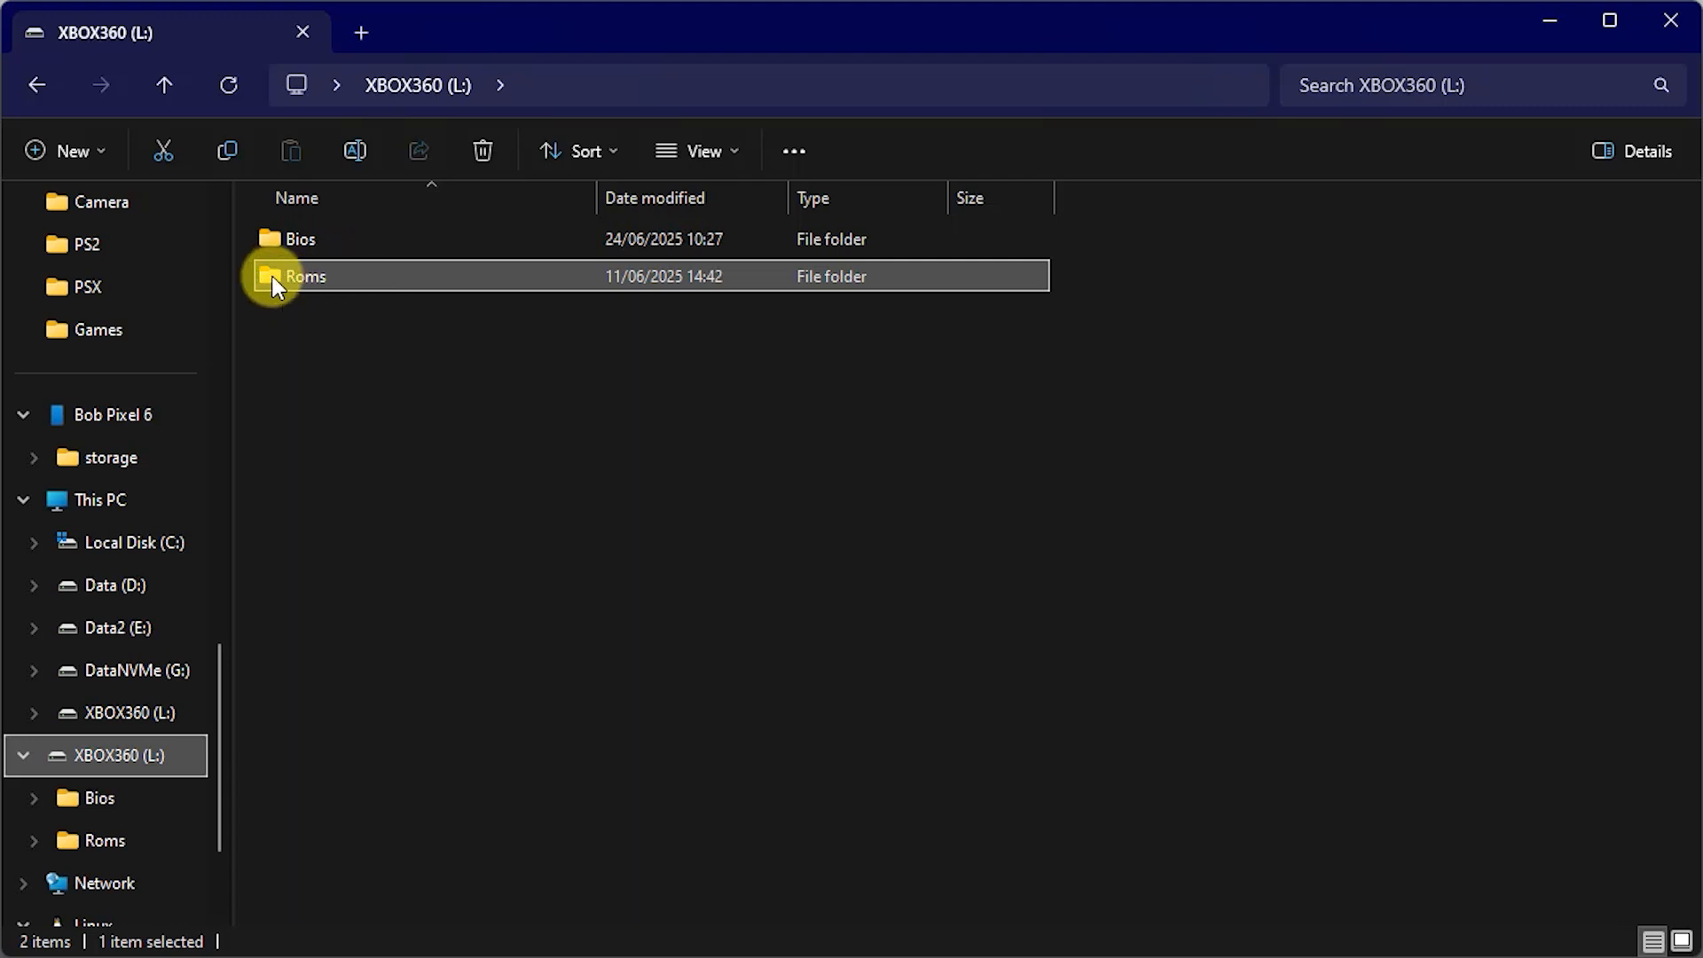
double_click(303, 275)
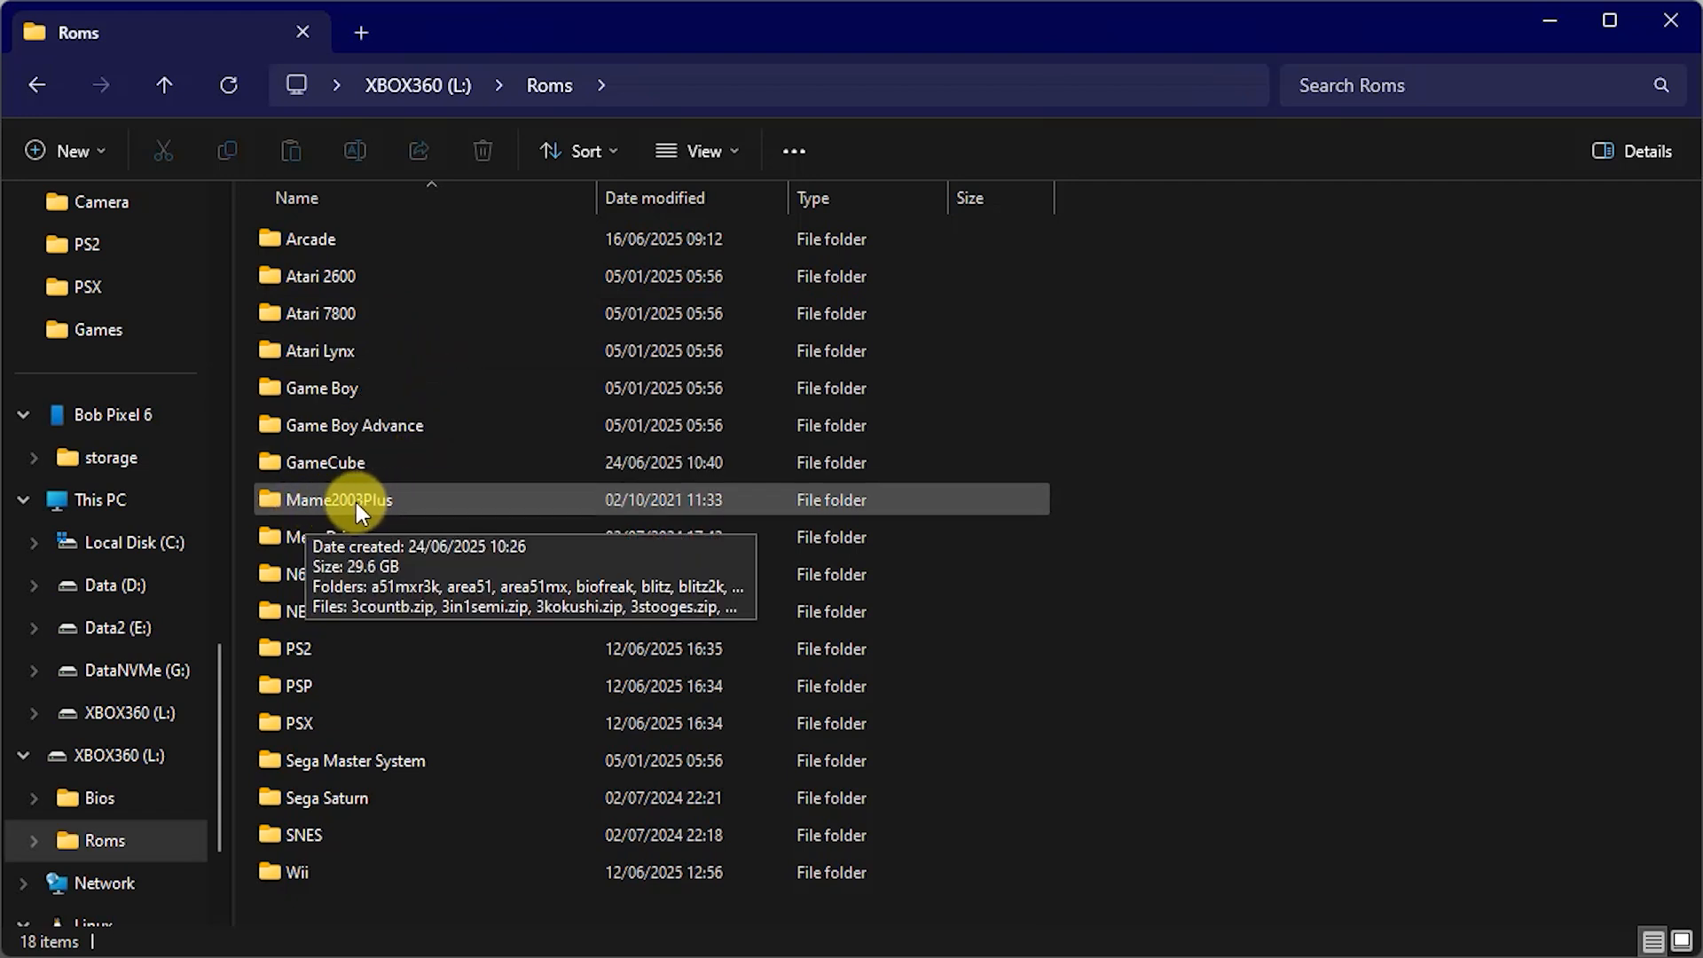
double_click(339, 501)
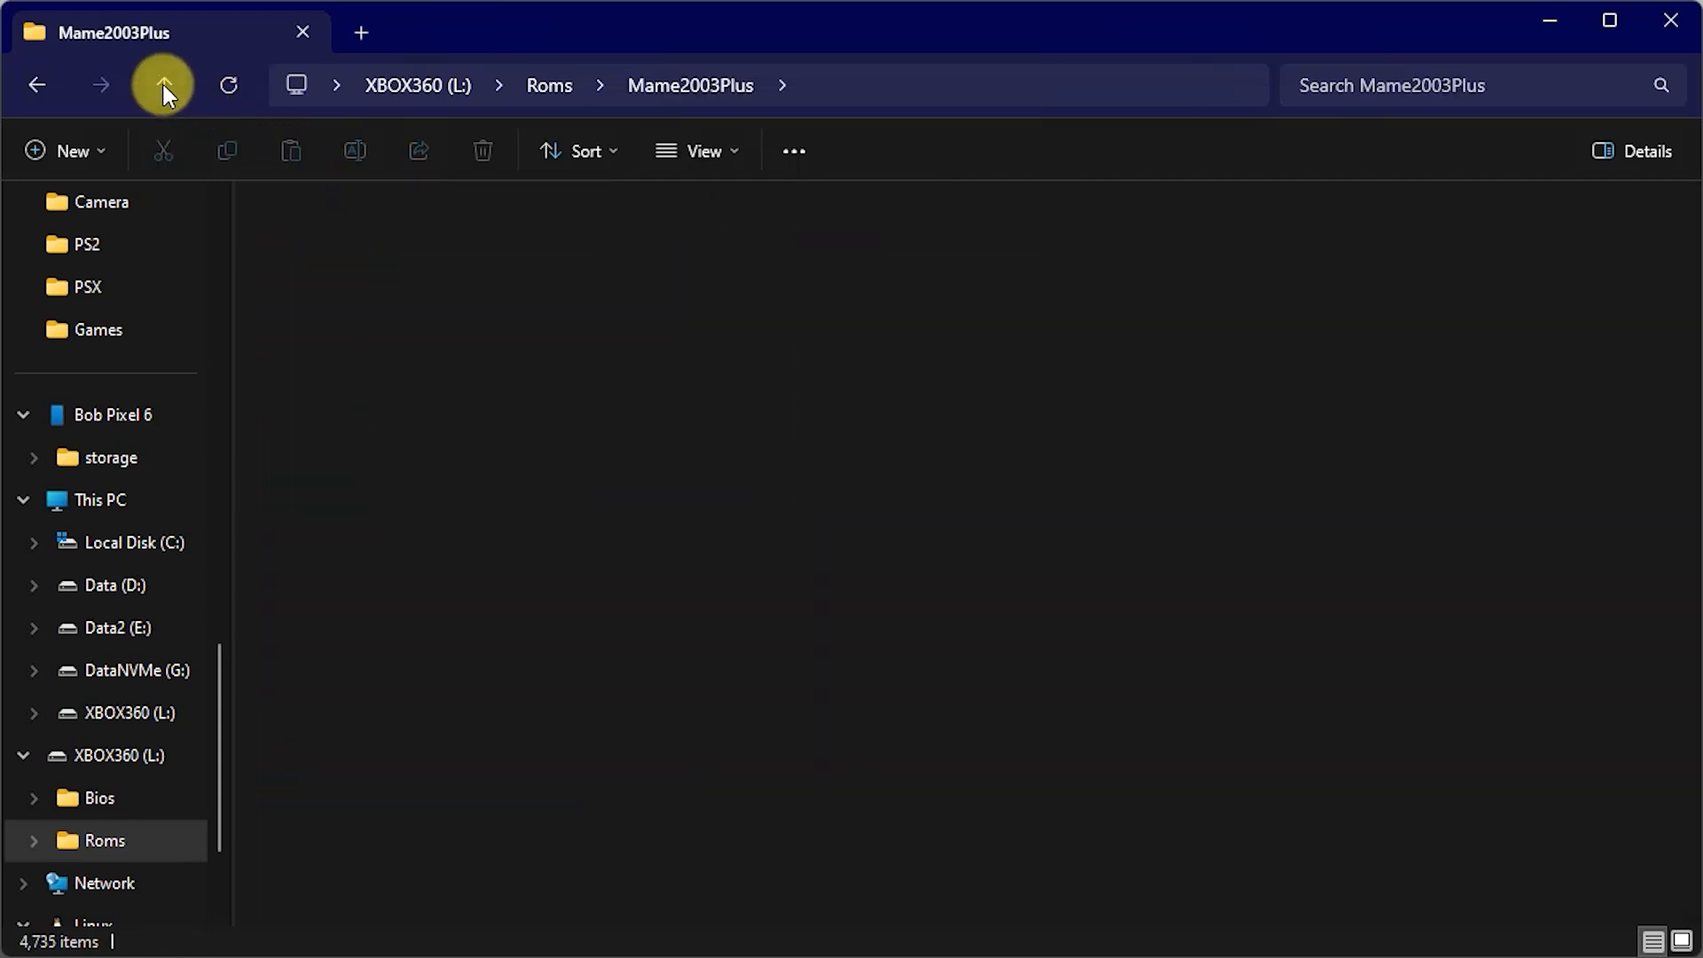
left_click(163, 85)
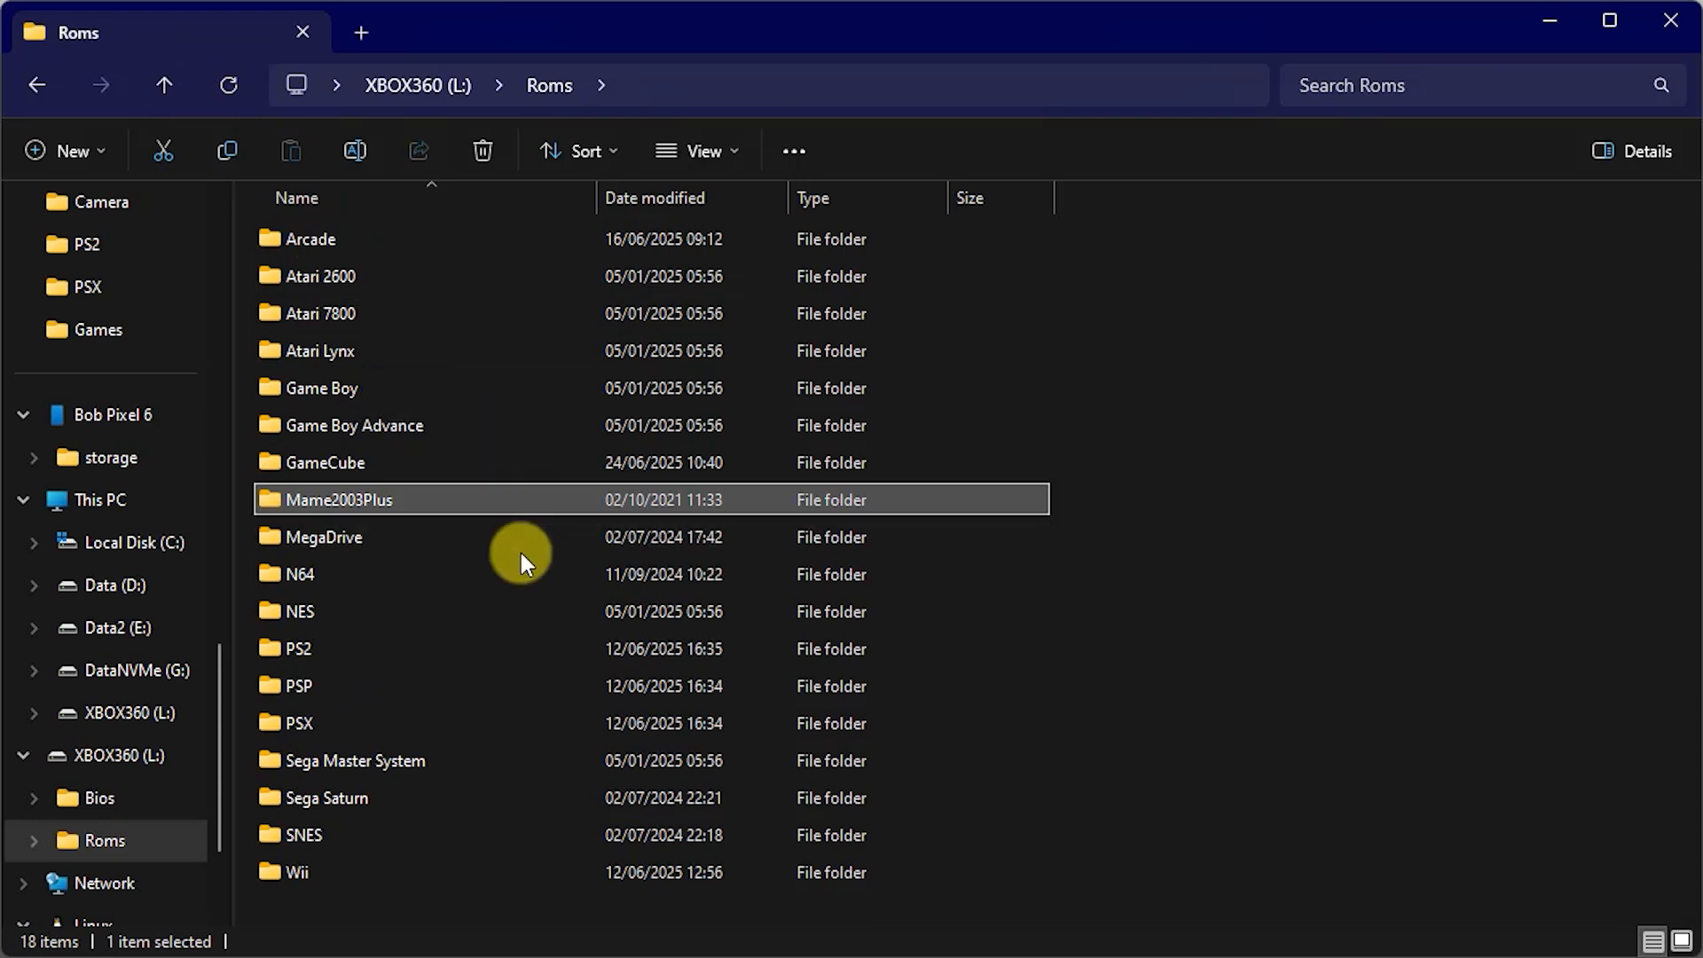
mouse_move(422, 528)
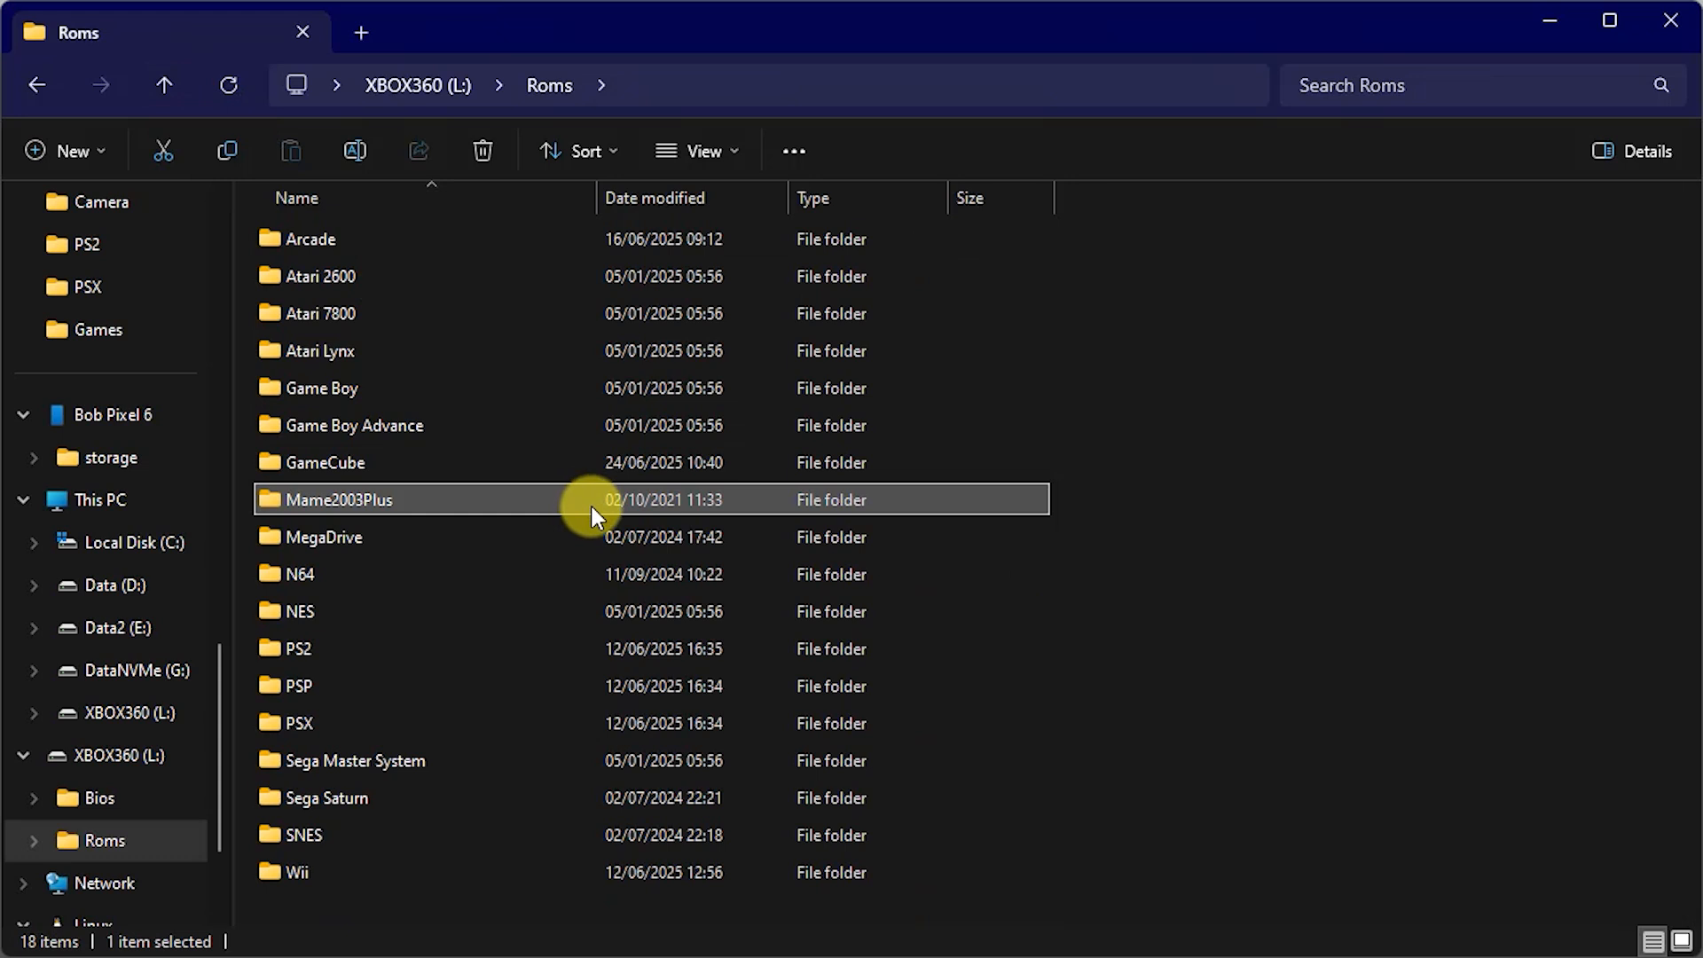
mouse_move(350, 504)
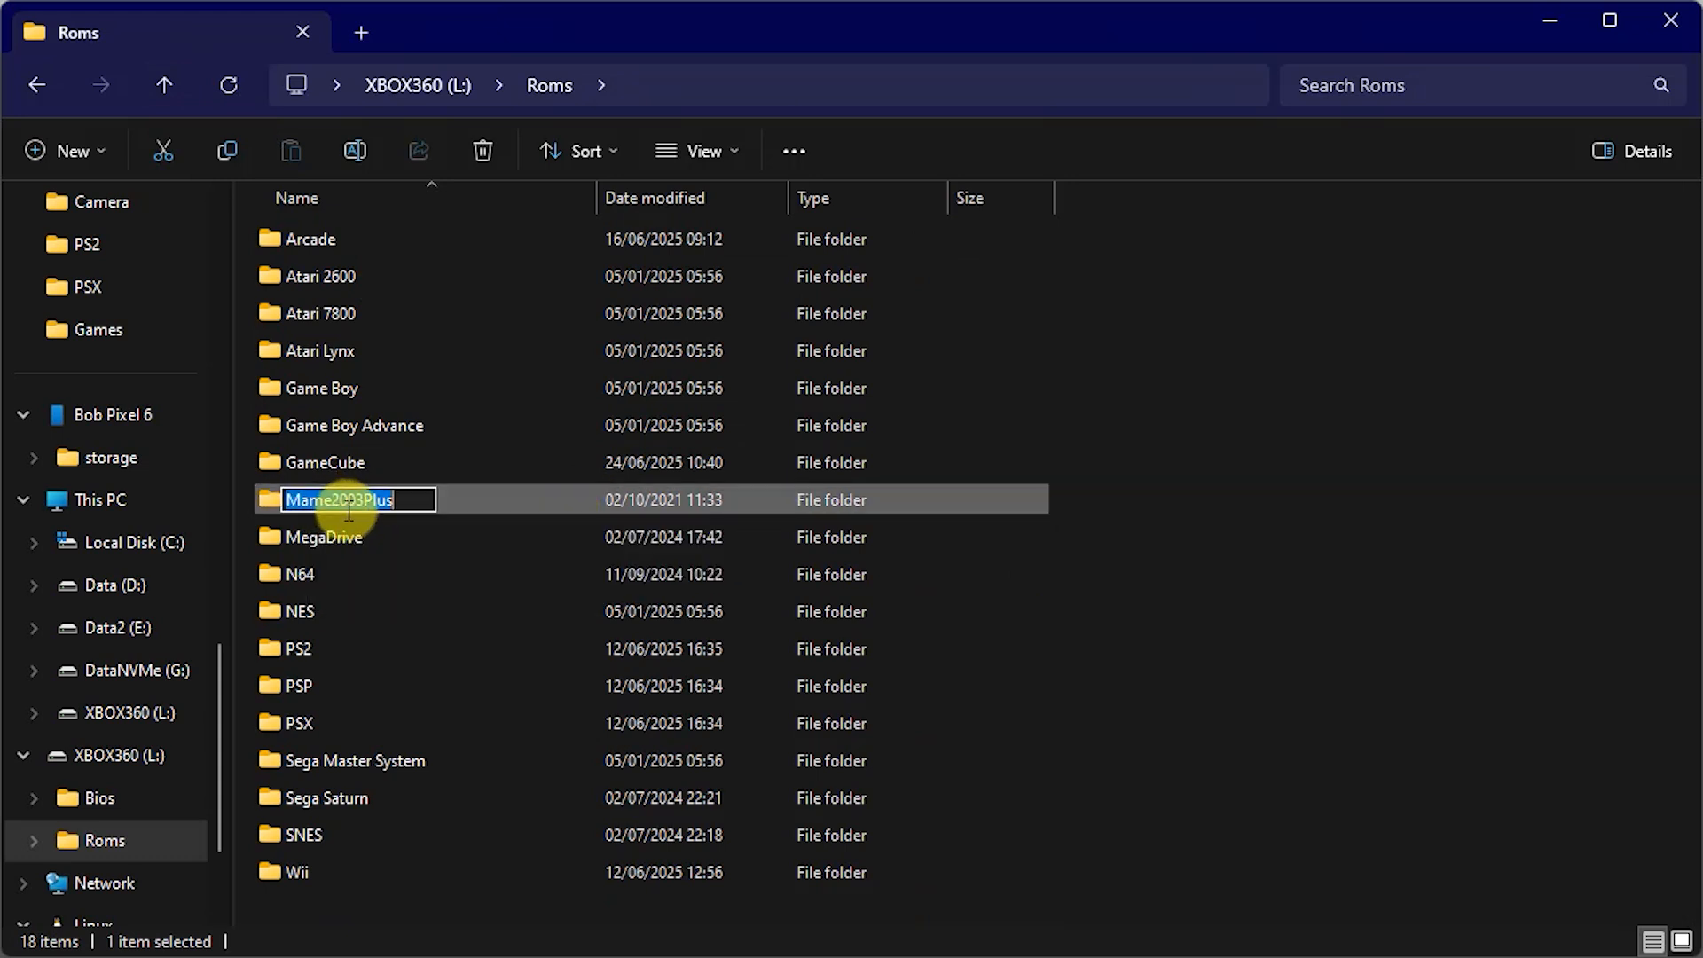
- Rename Mame2003Plus to roms and open it to see its 4,735 game folders
type("roms")
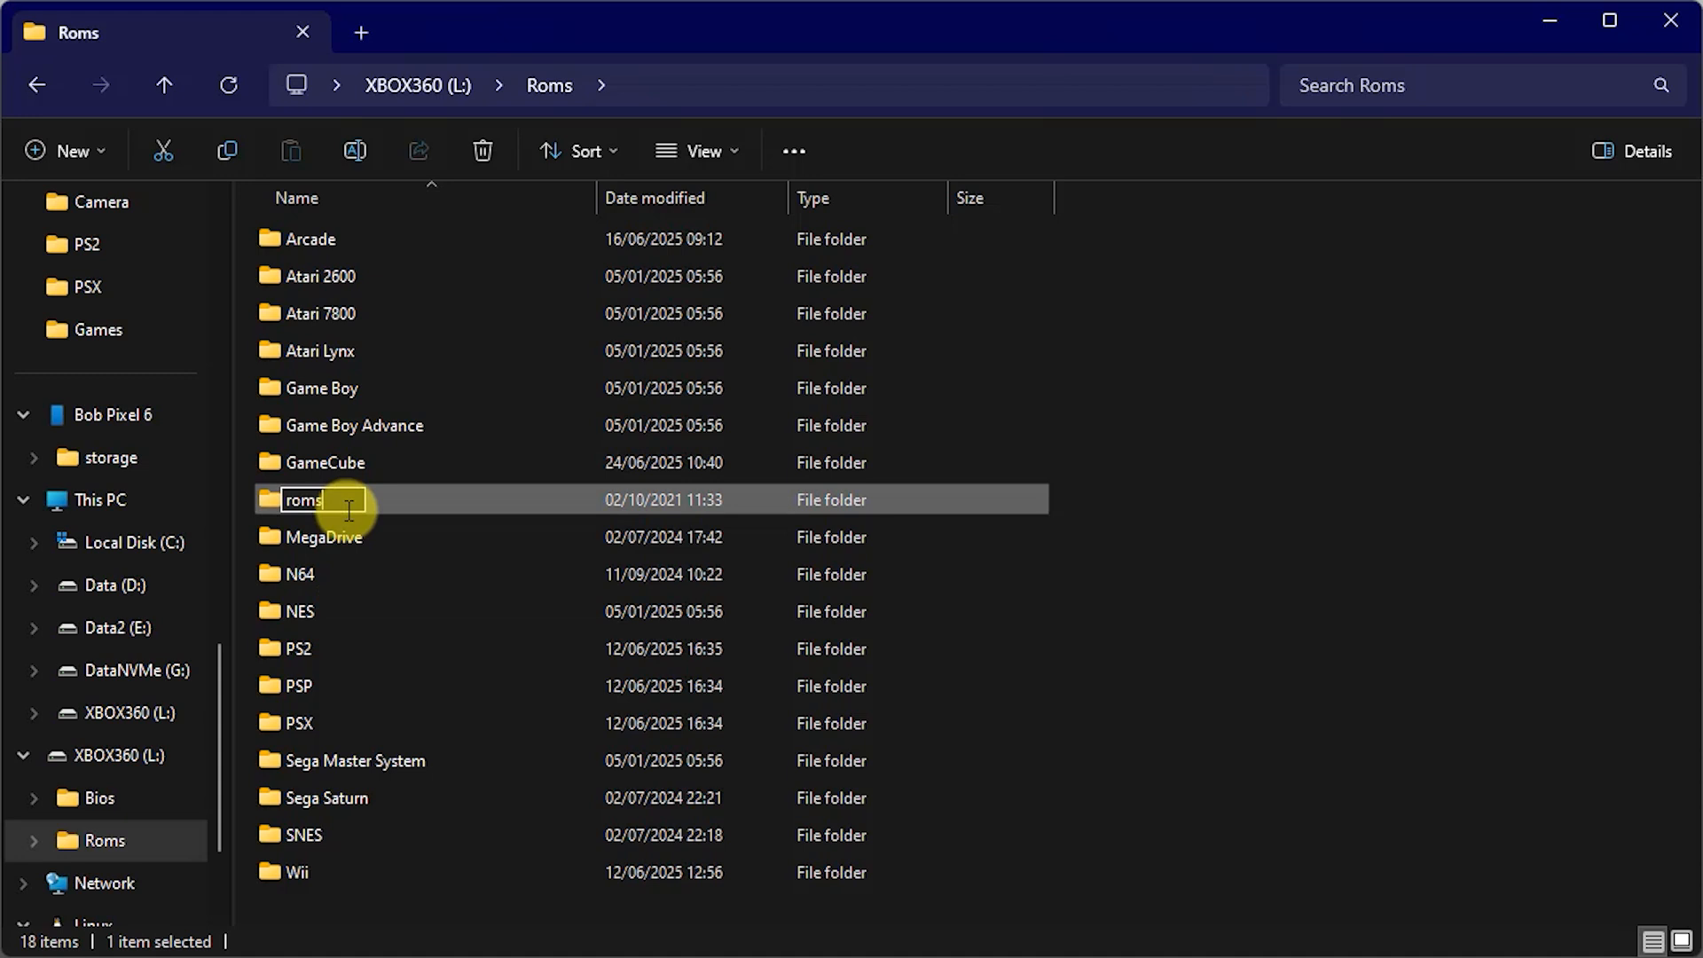
key("Enter")
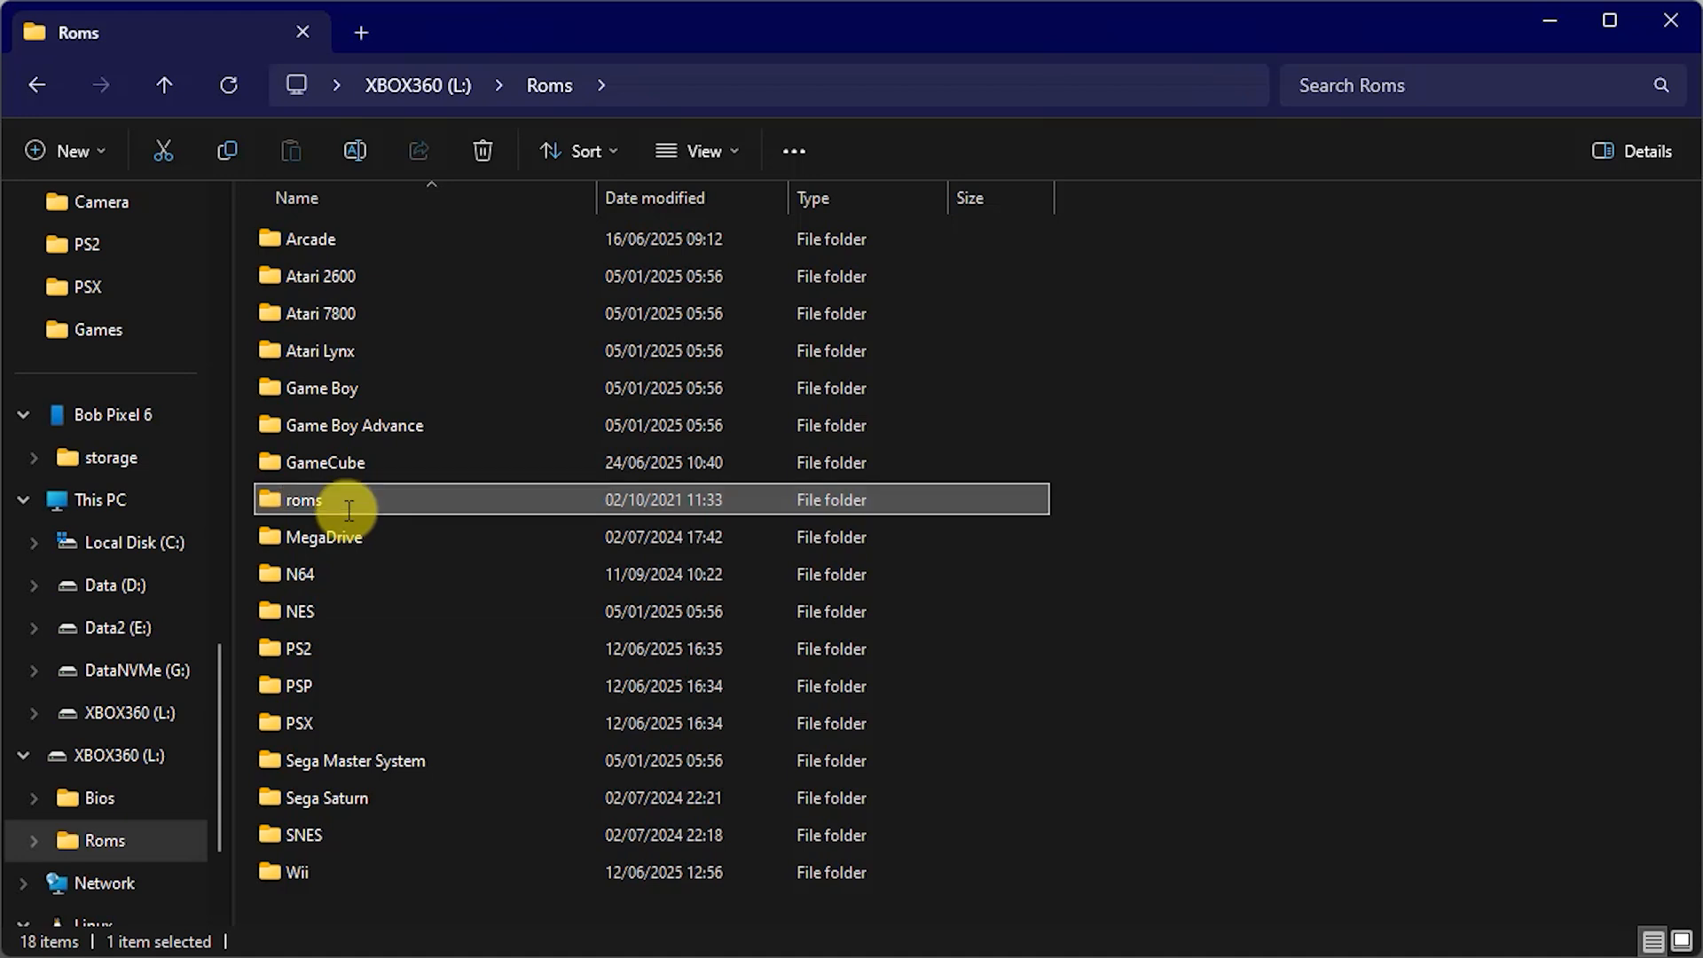
mouse_move(360, 580)
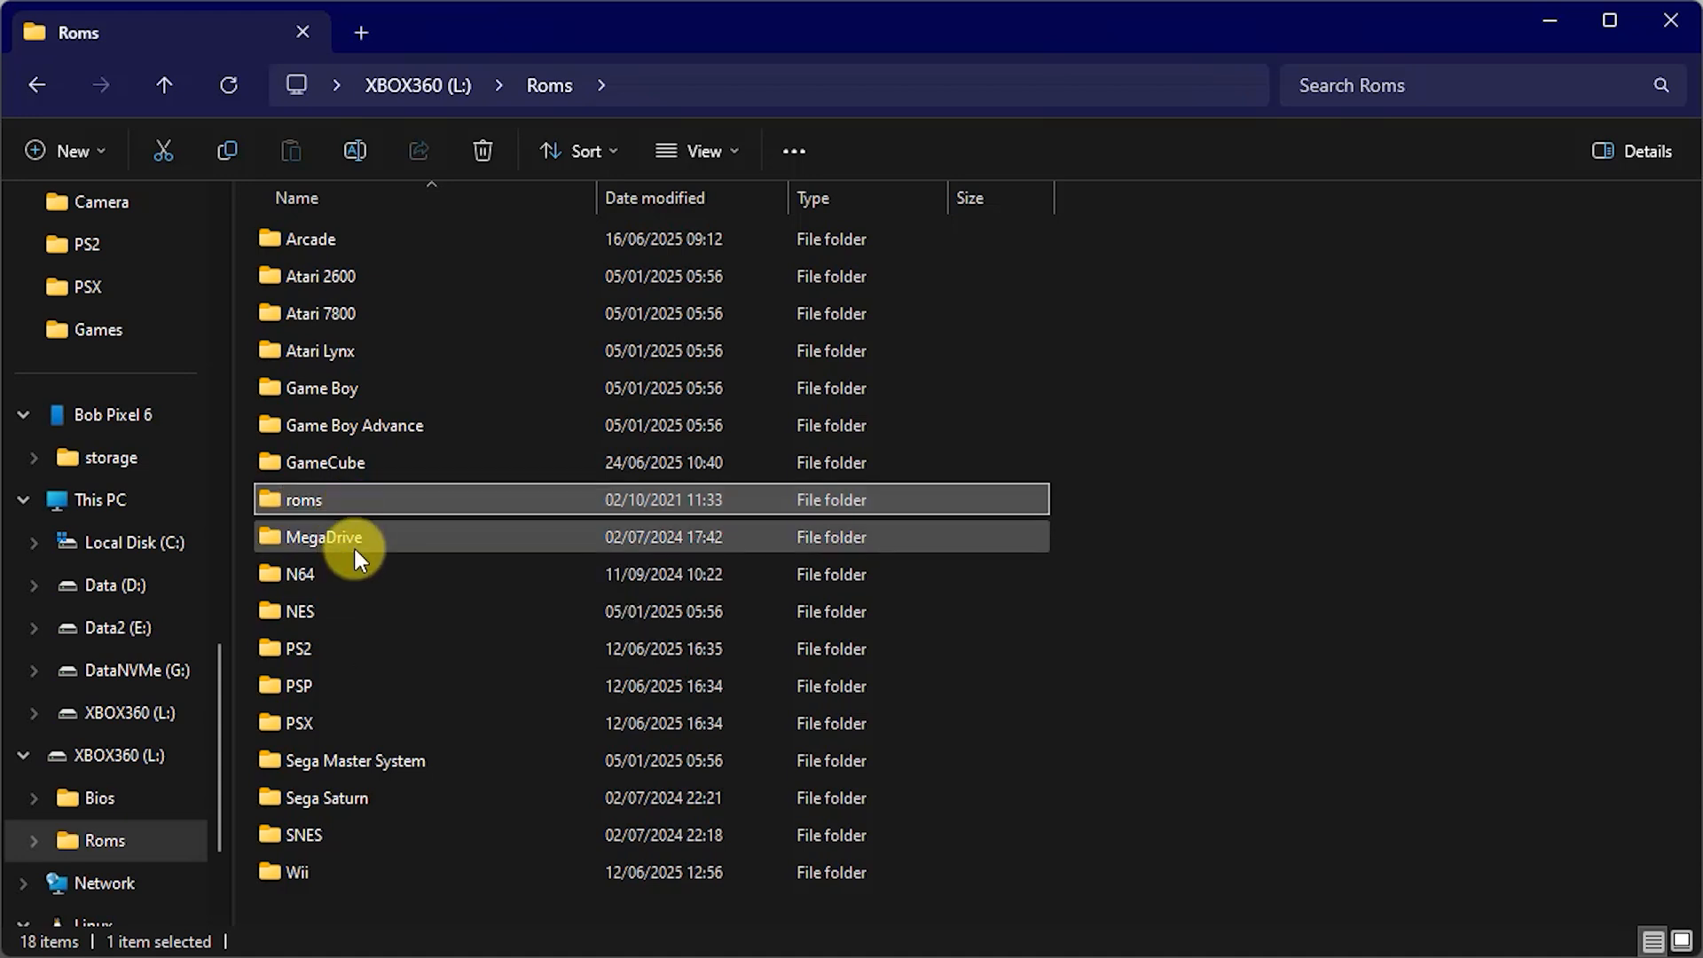
mouse_move(266, 504)
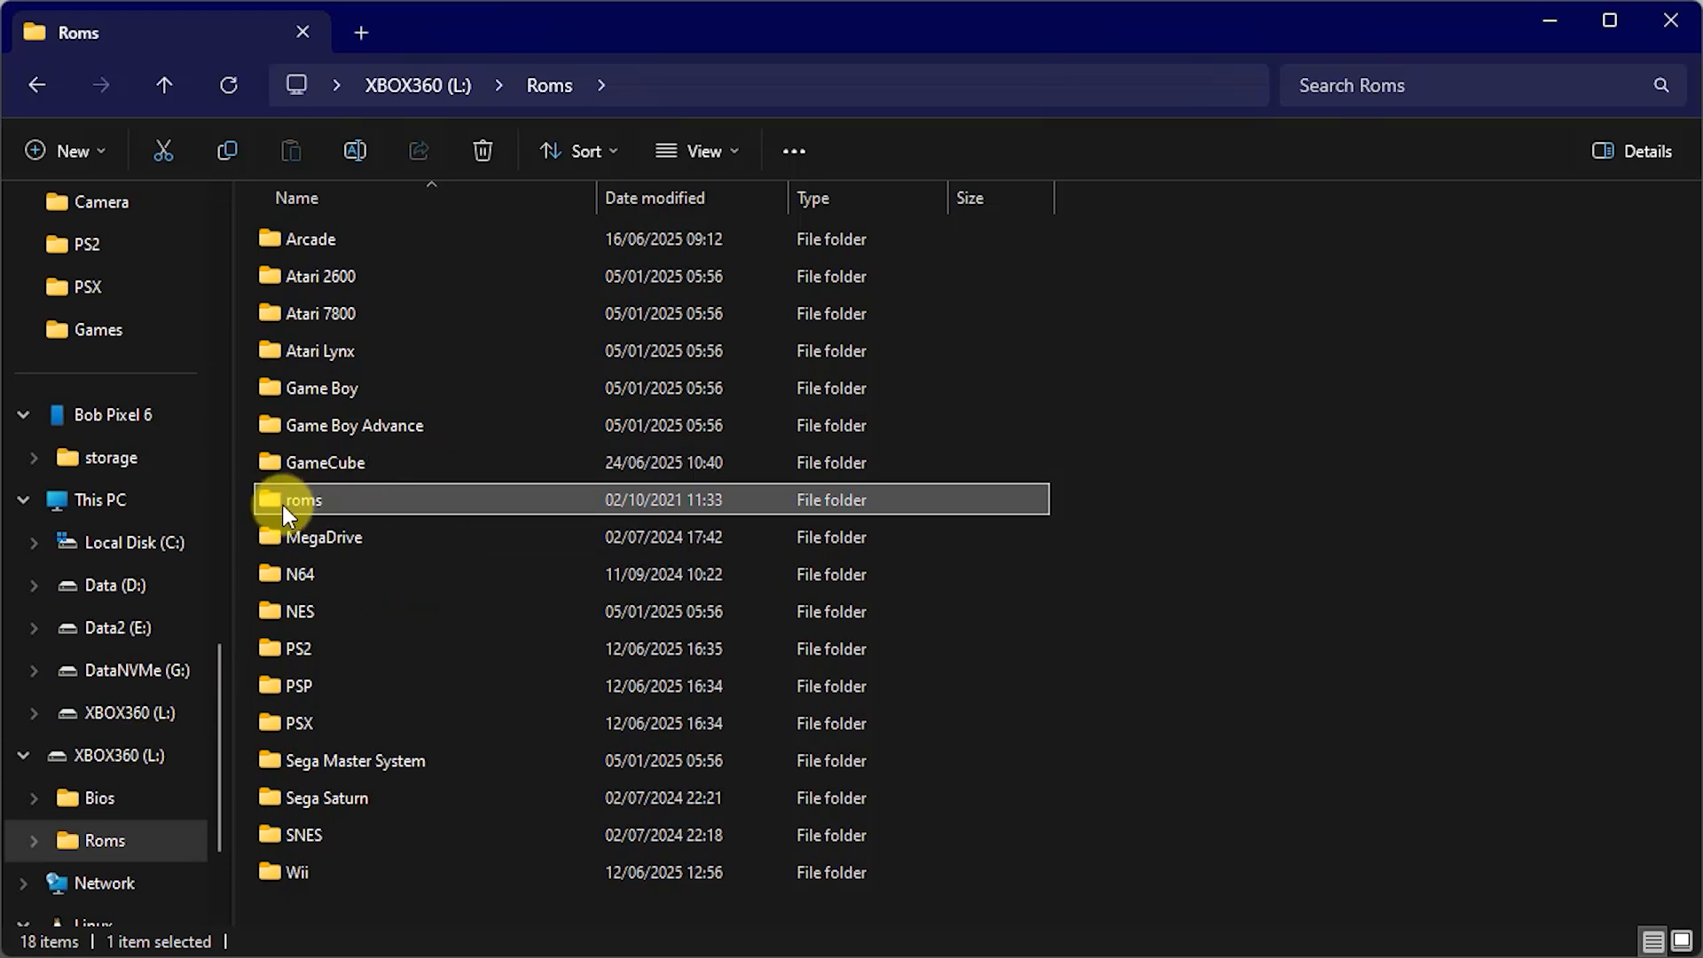
mouse_move(316, 506)
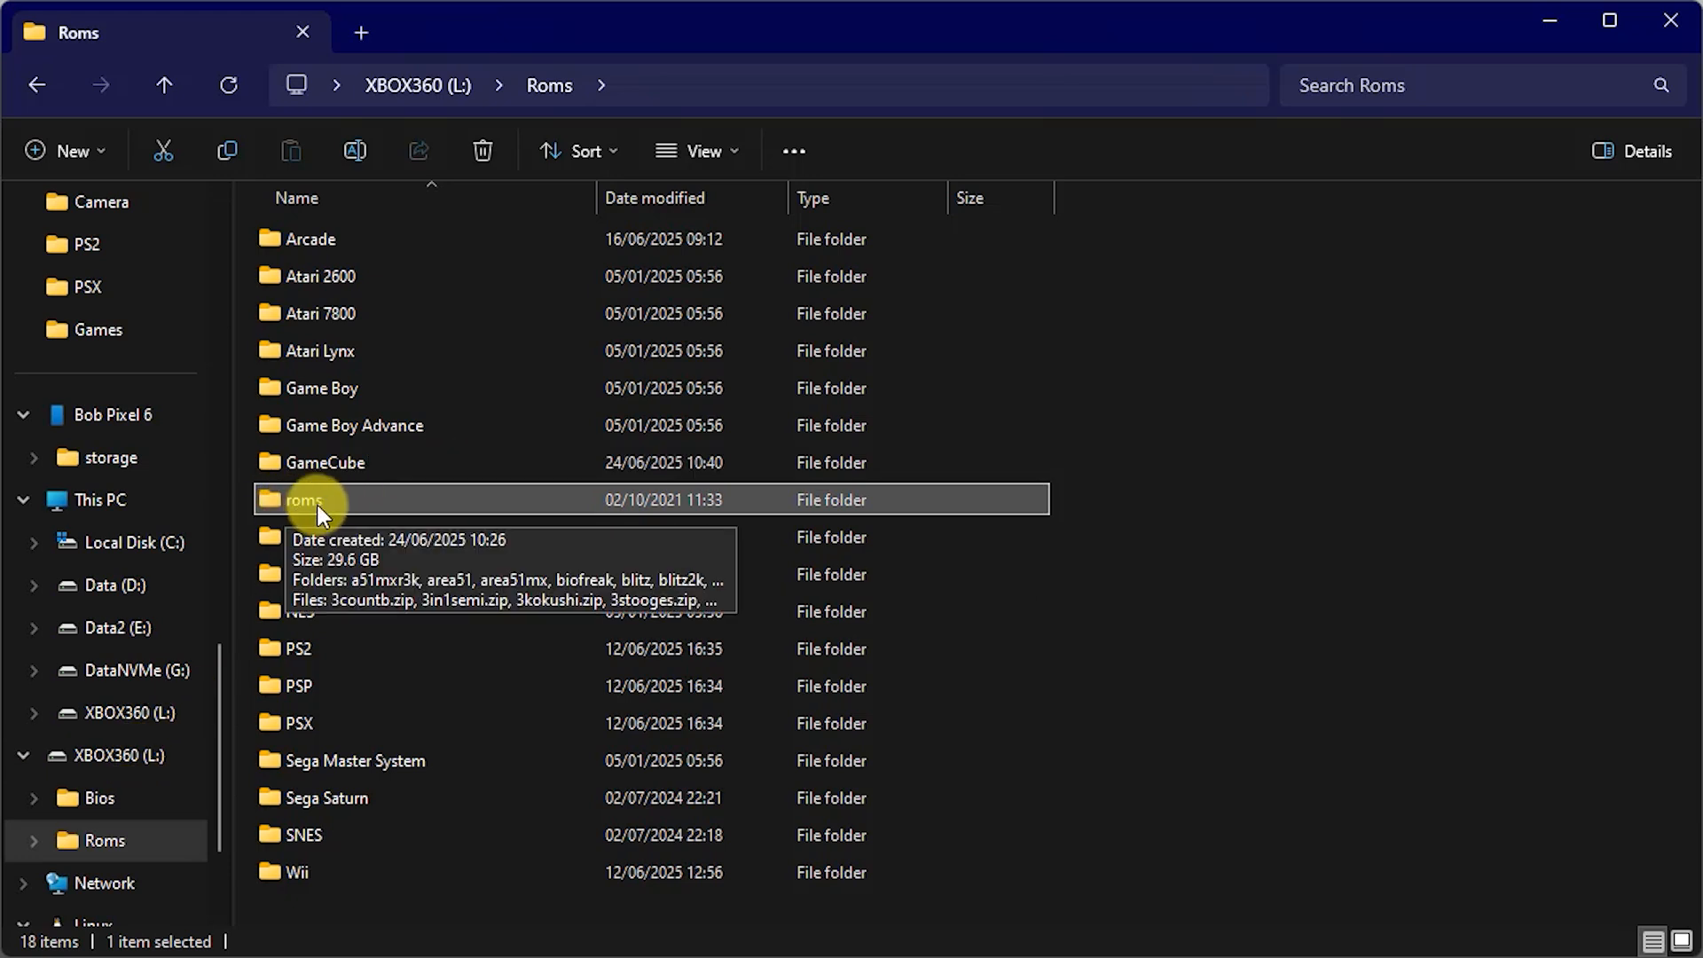
double_click(301, 500)
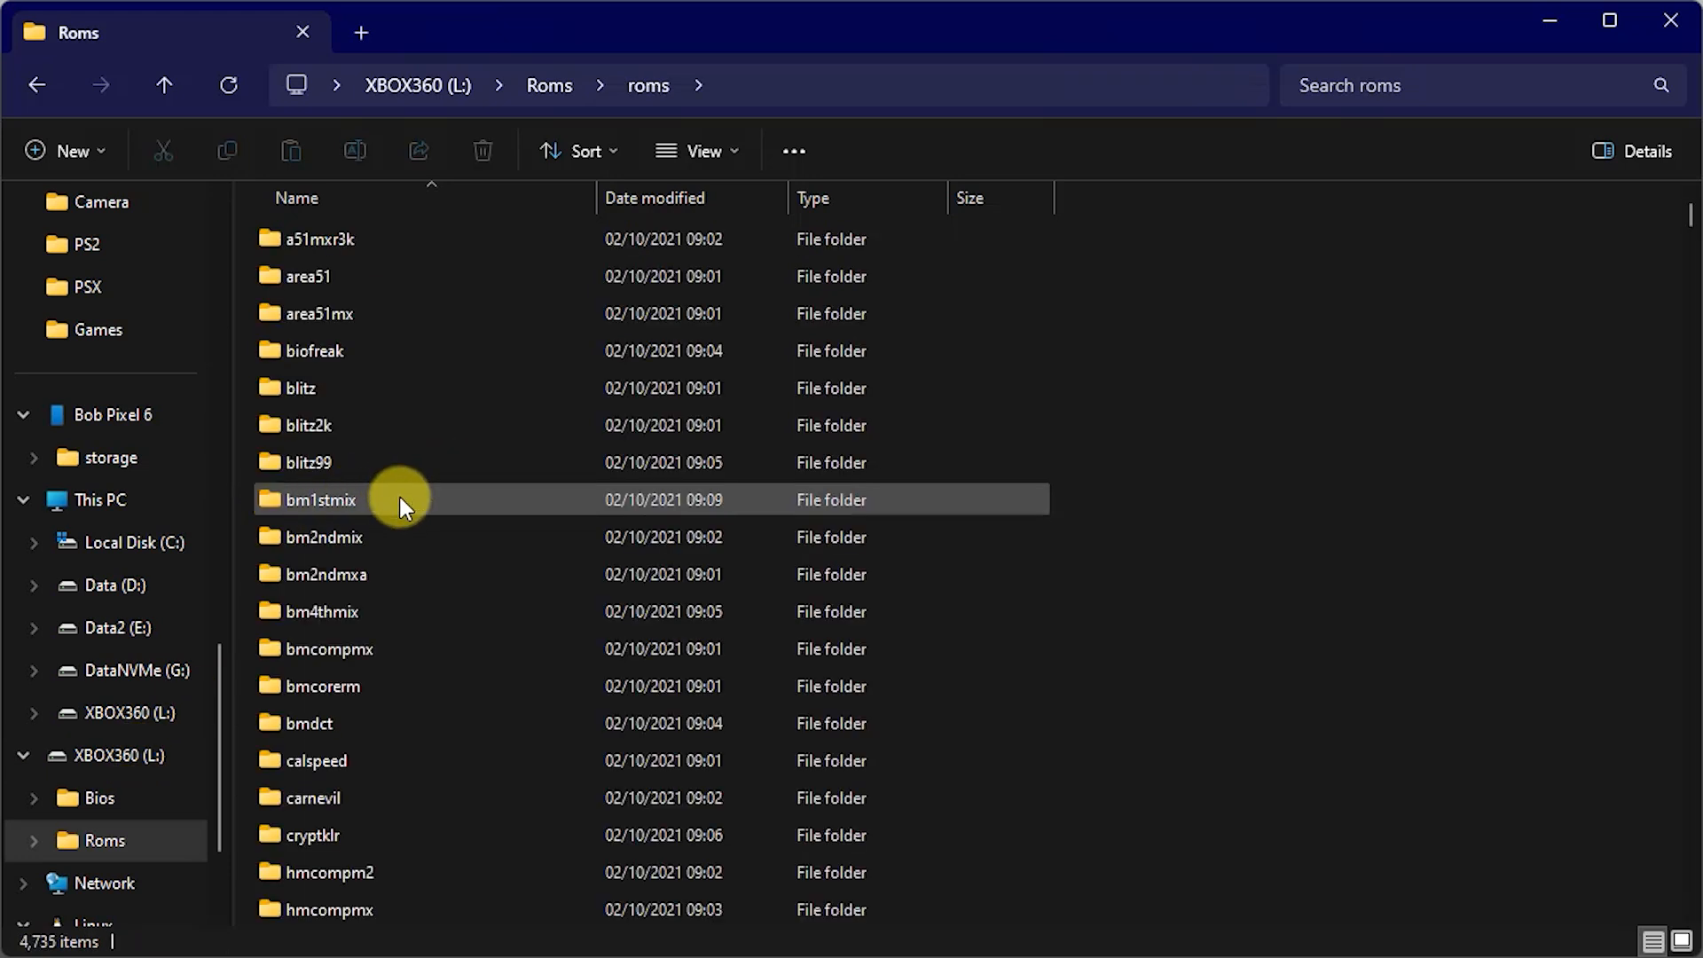
mouse_move(405, 503)
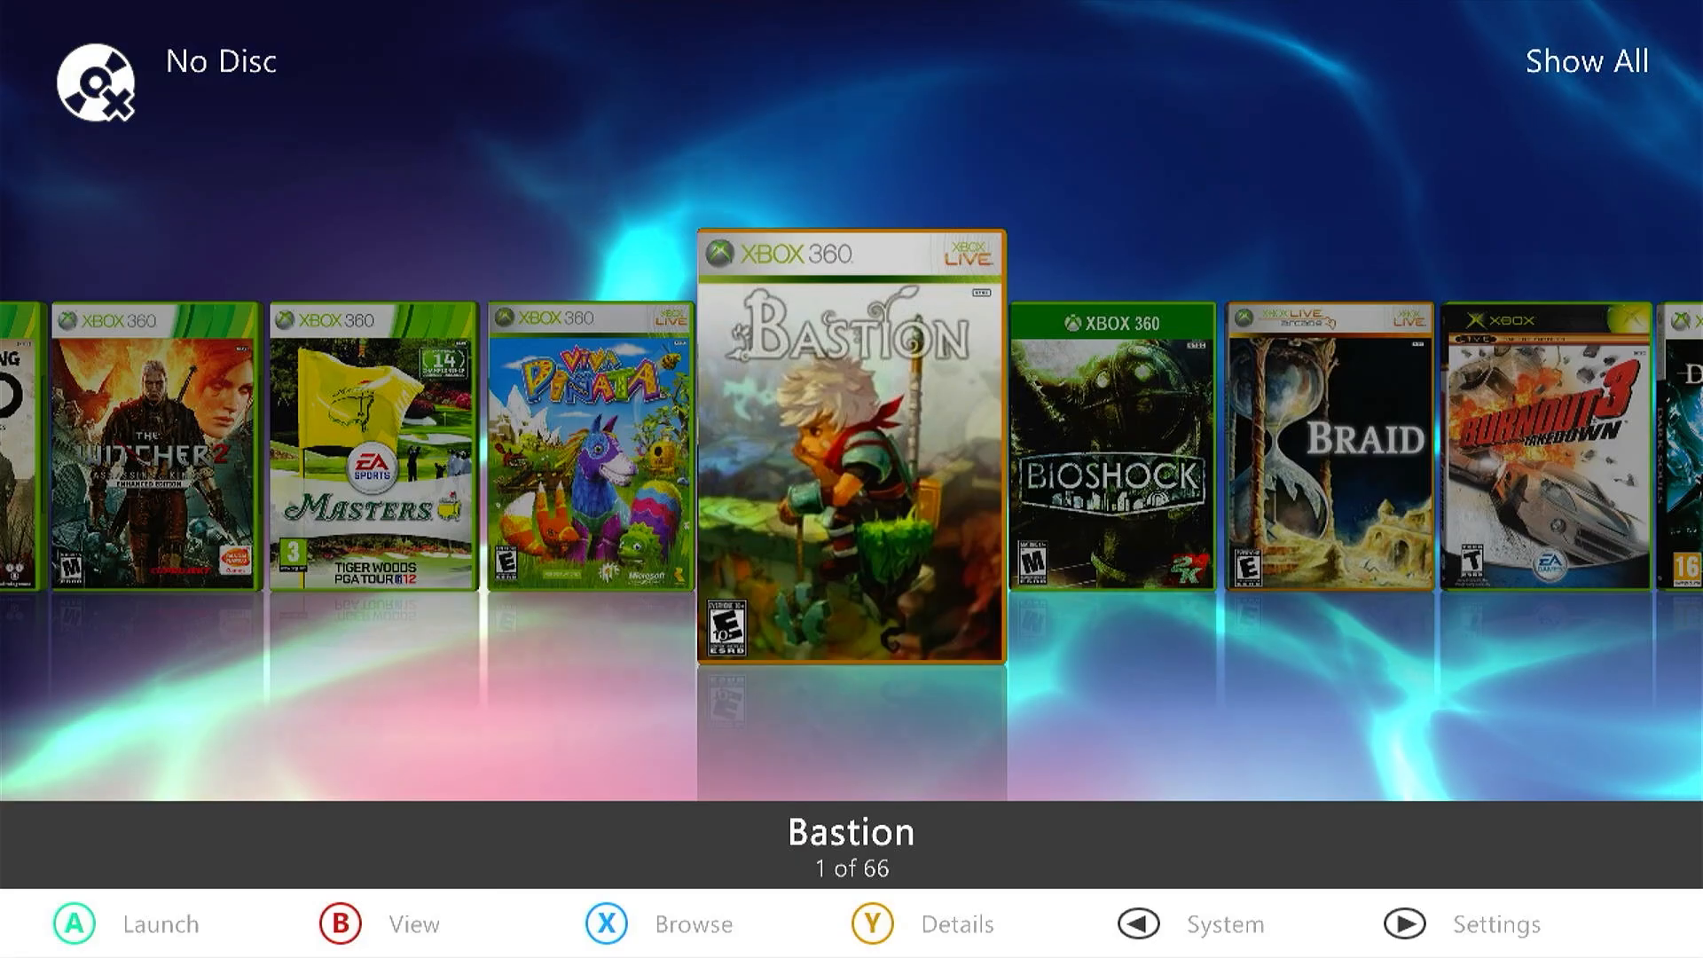
- Reach Aurora's file manager via the system tools panel and select the roms folder on Usb0
left_click(1139, 924)
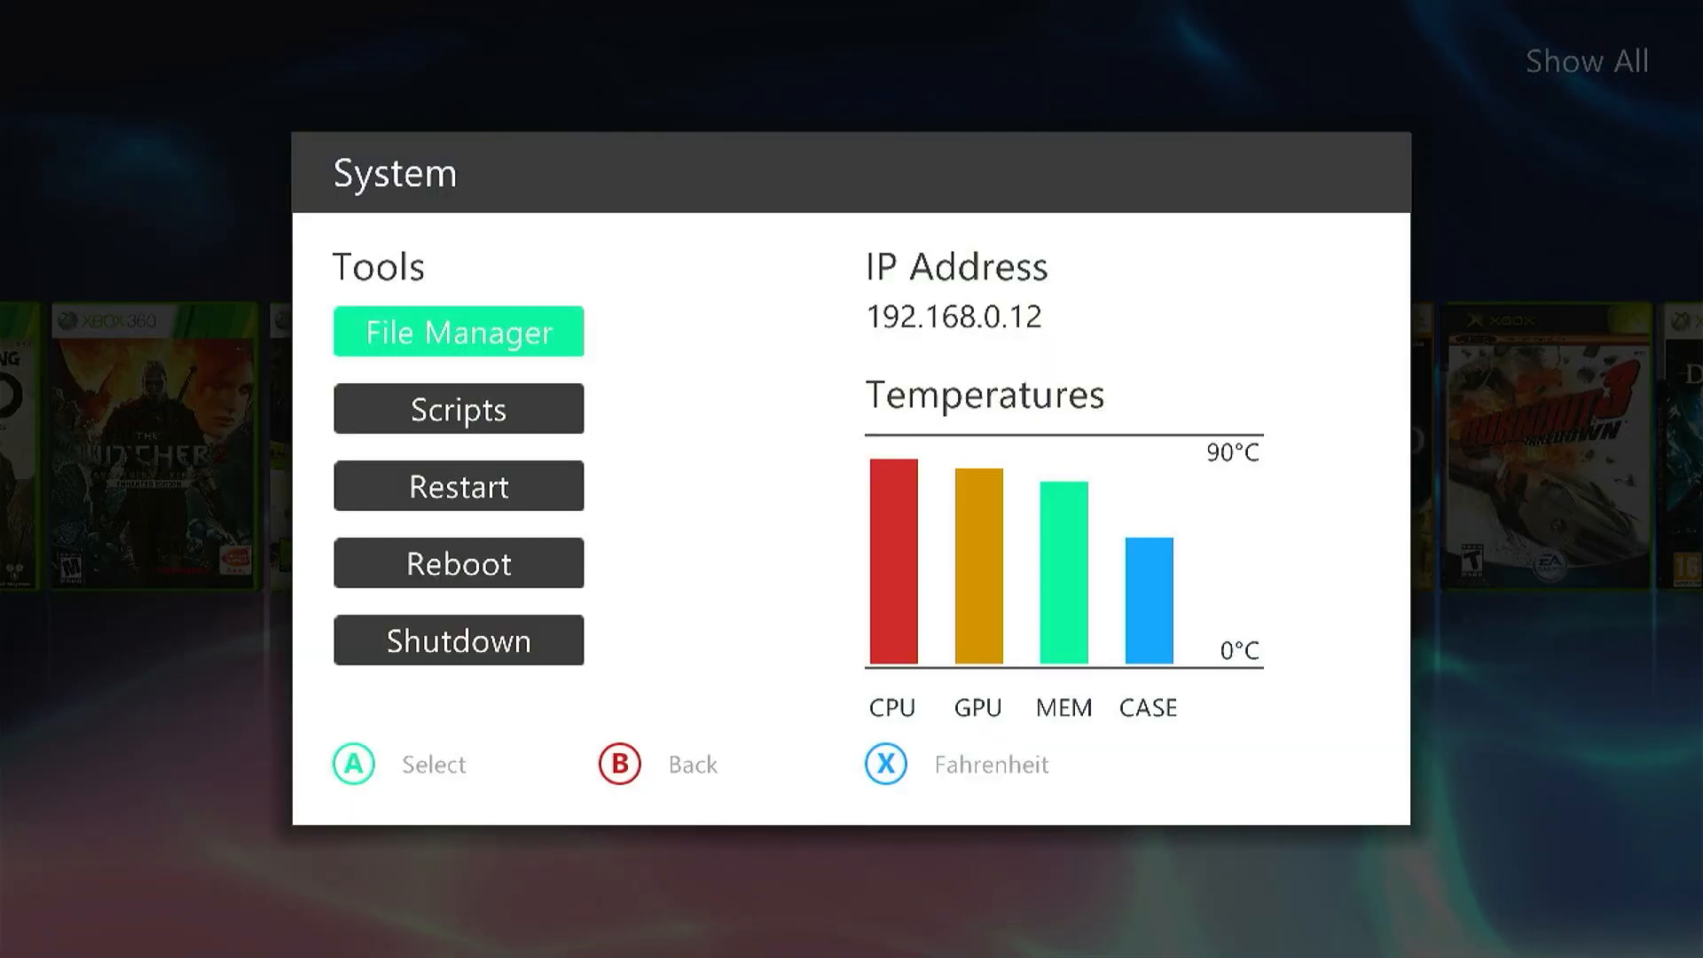
left_click(458, 330)
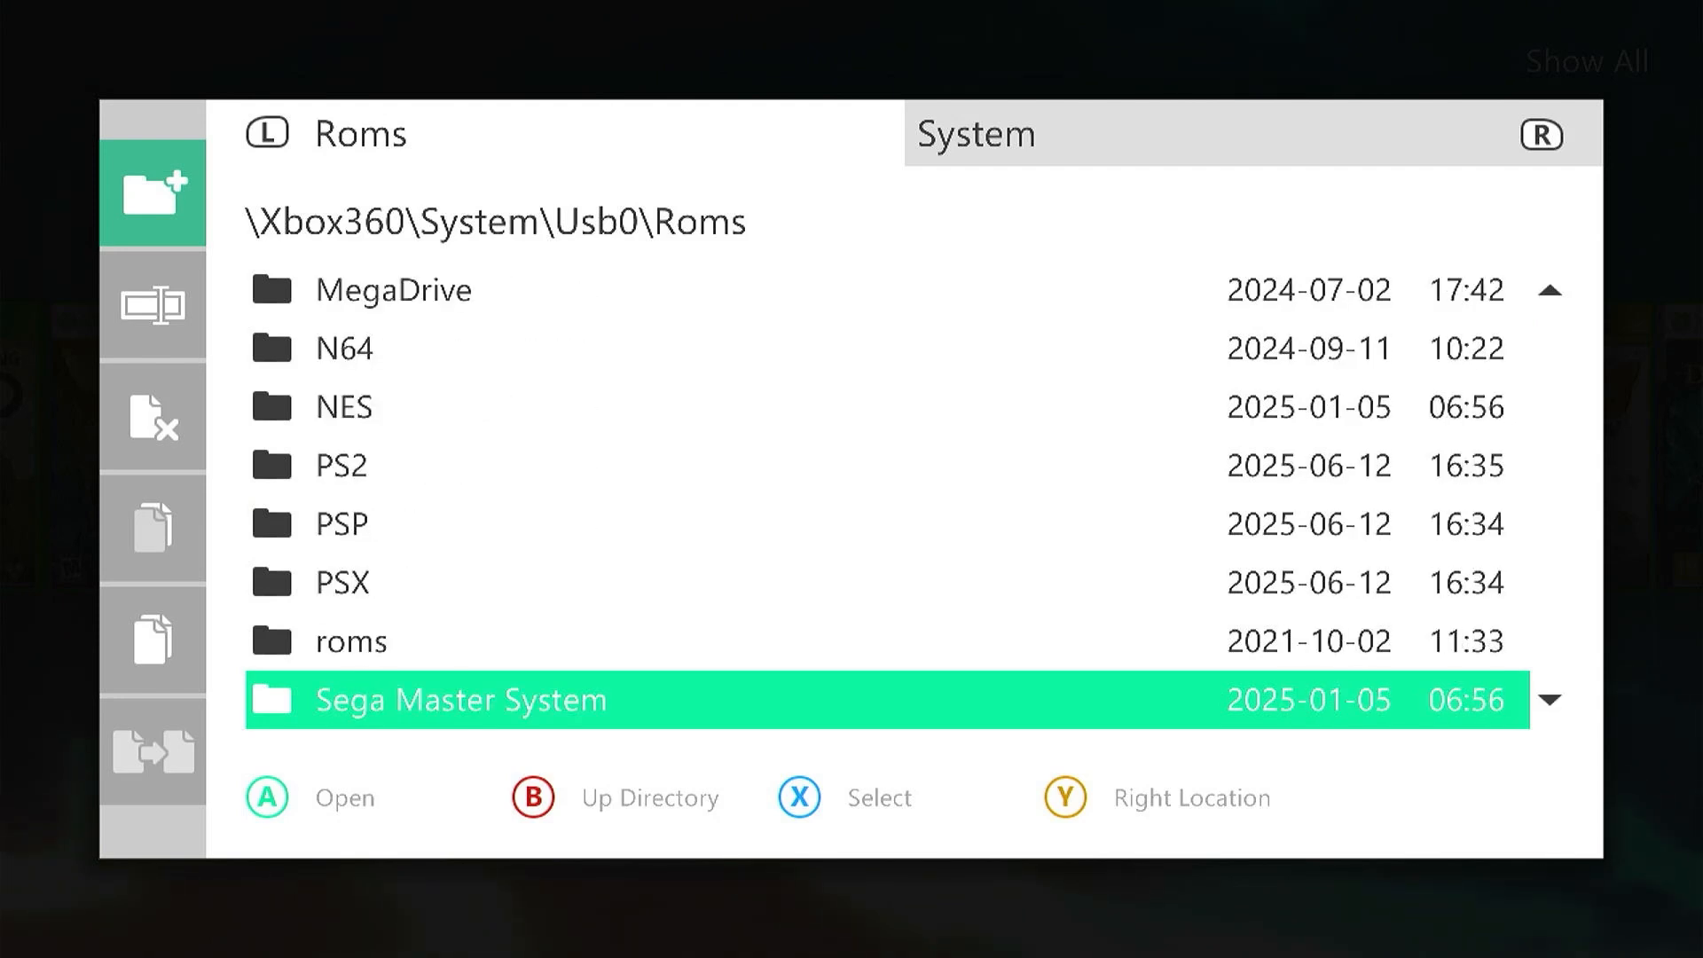
key("Up")
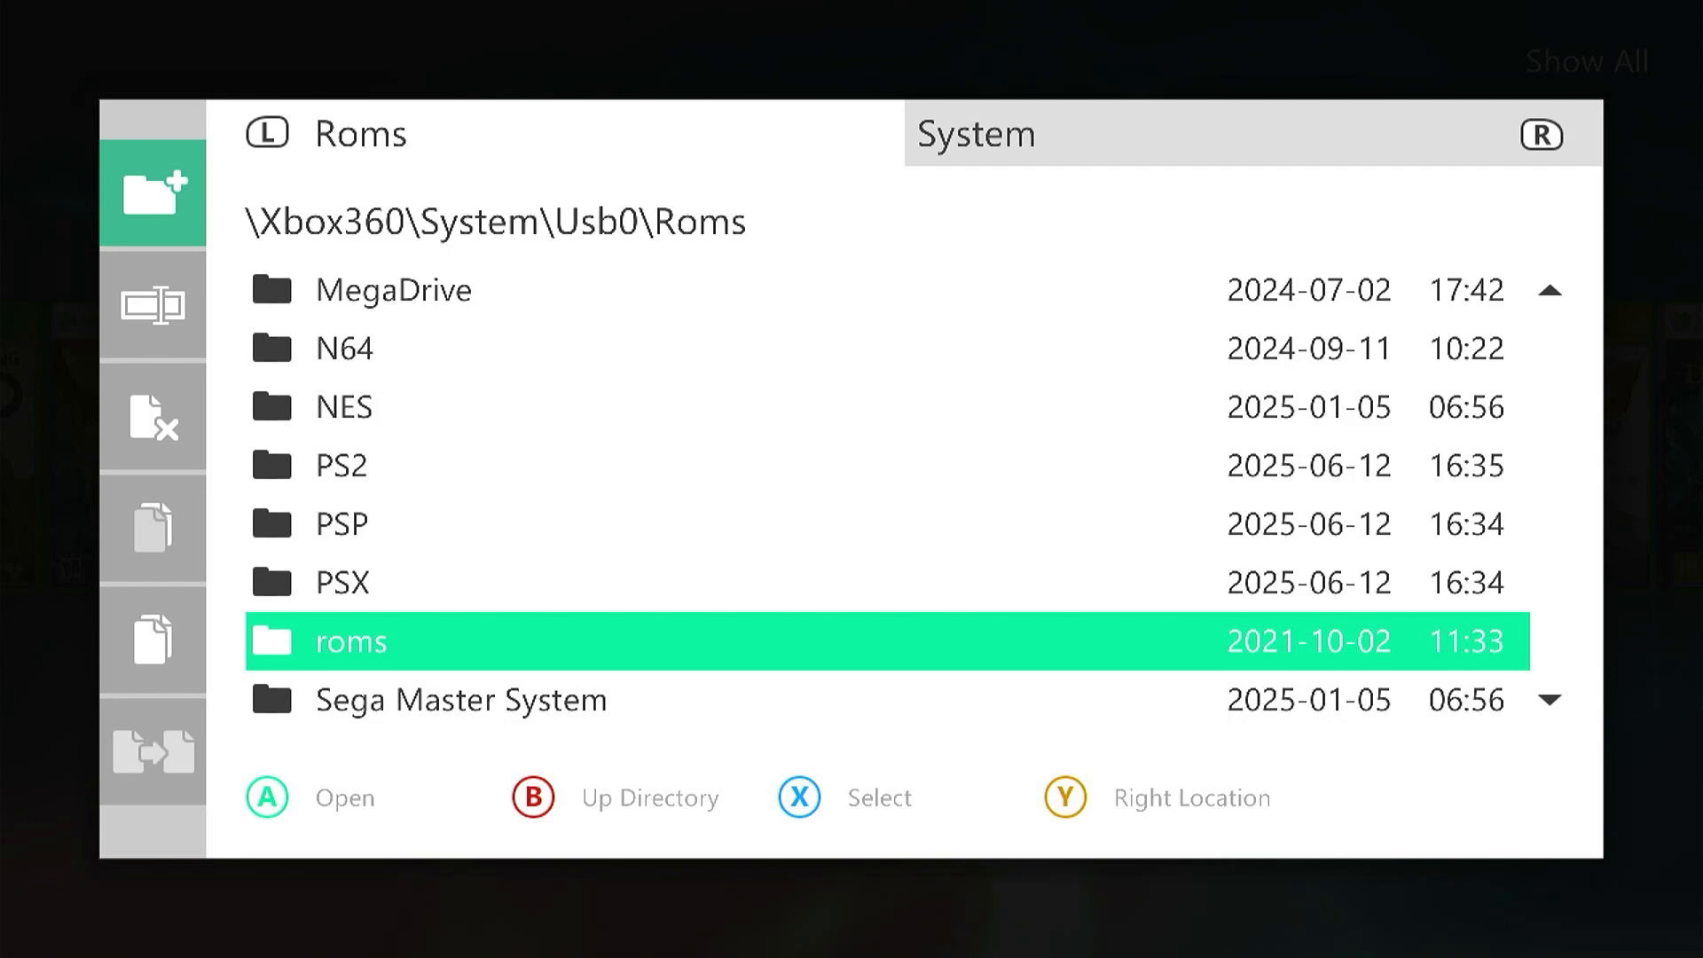
- Copy the selected roms folder so it can be pasted into the MAME360 folder
key("X")
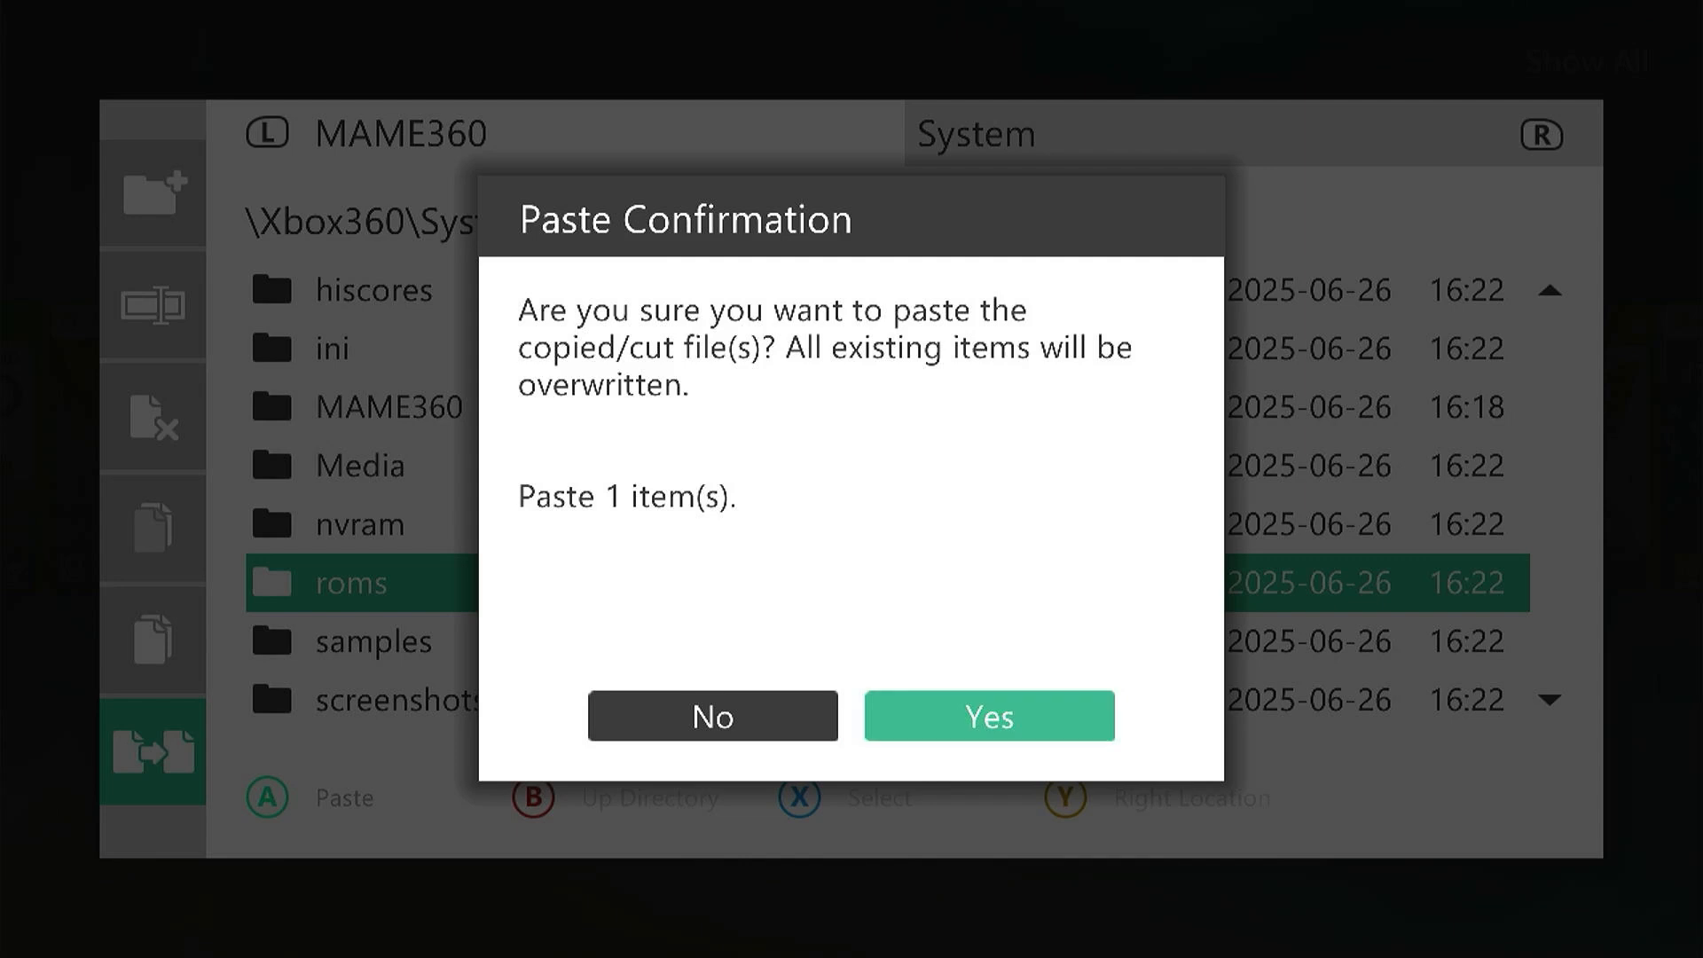
- Confirm pasting the roms folder into MAME360, overwriting the existing one
left_click(990, 715)
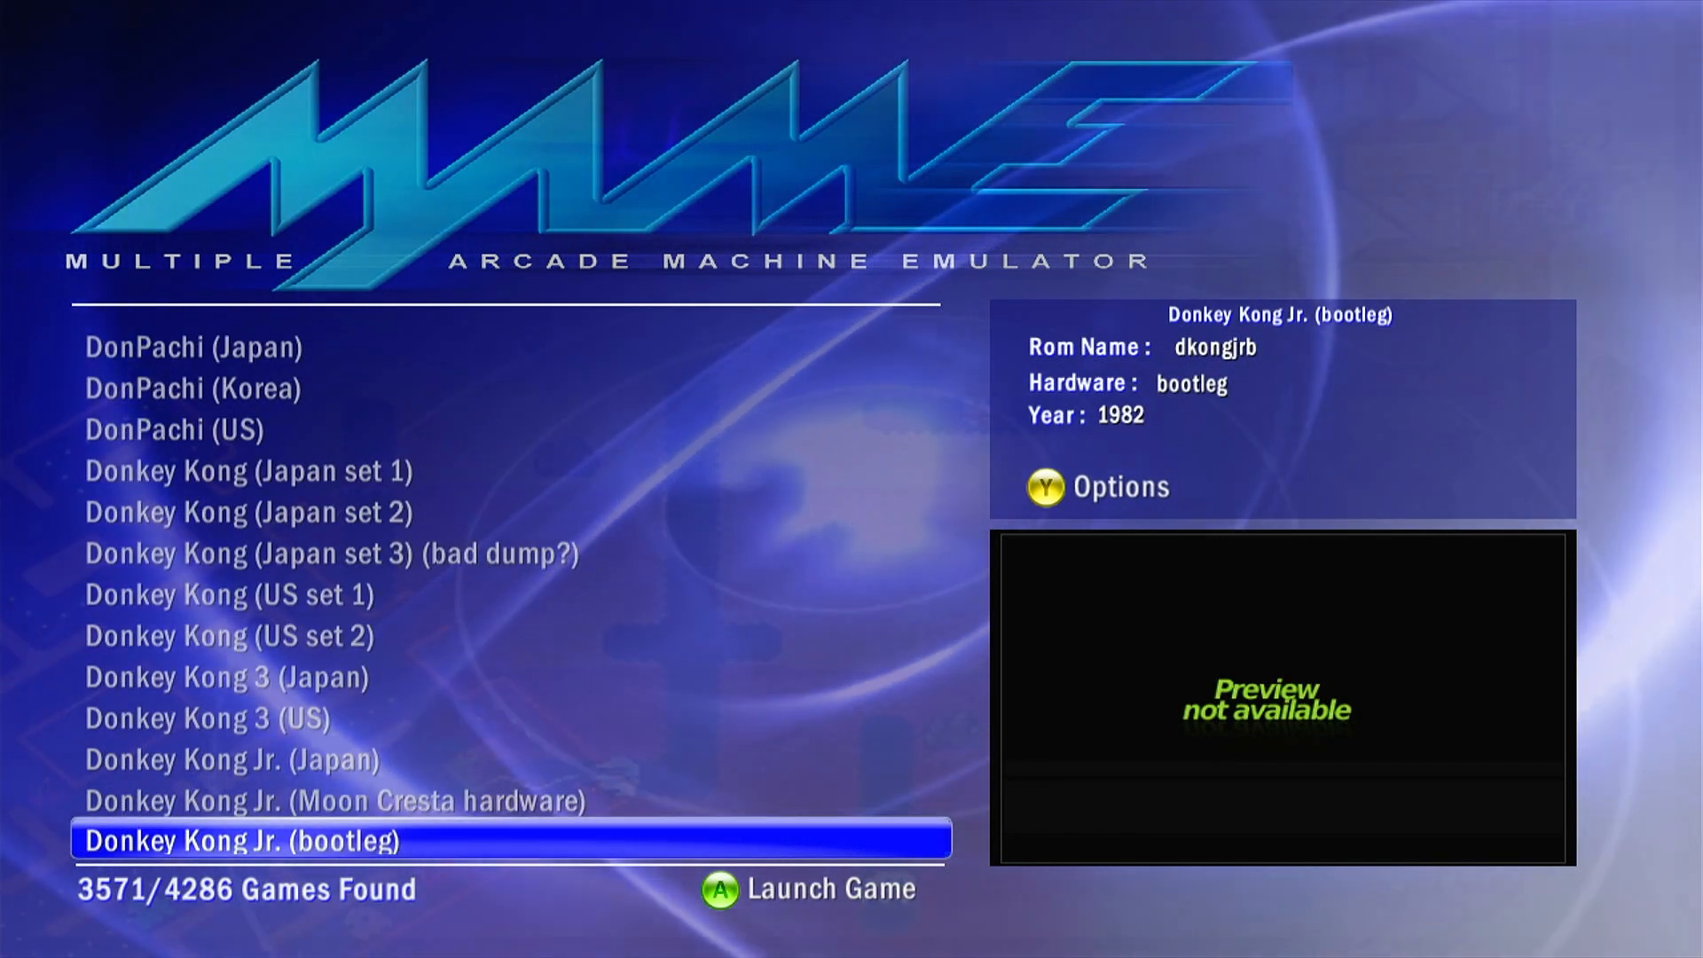
- Launch Donkey Kong (US set 1) and answer OK to the copyright warning
key("up")
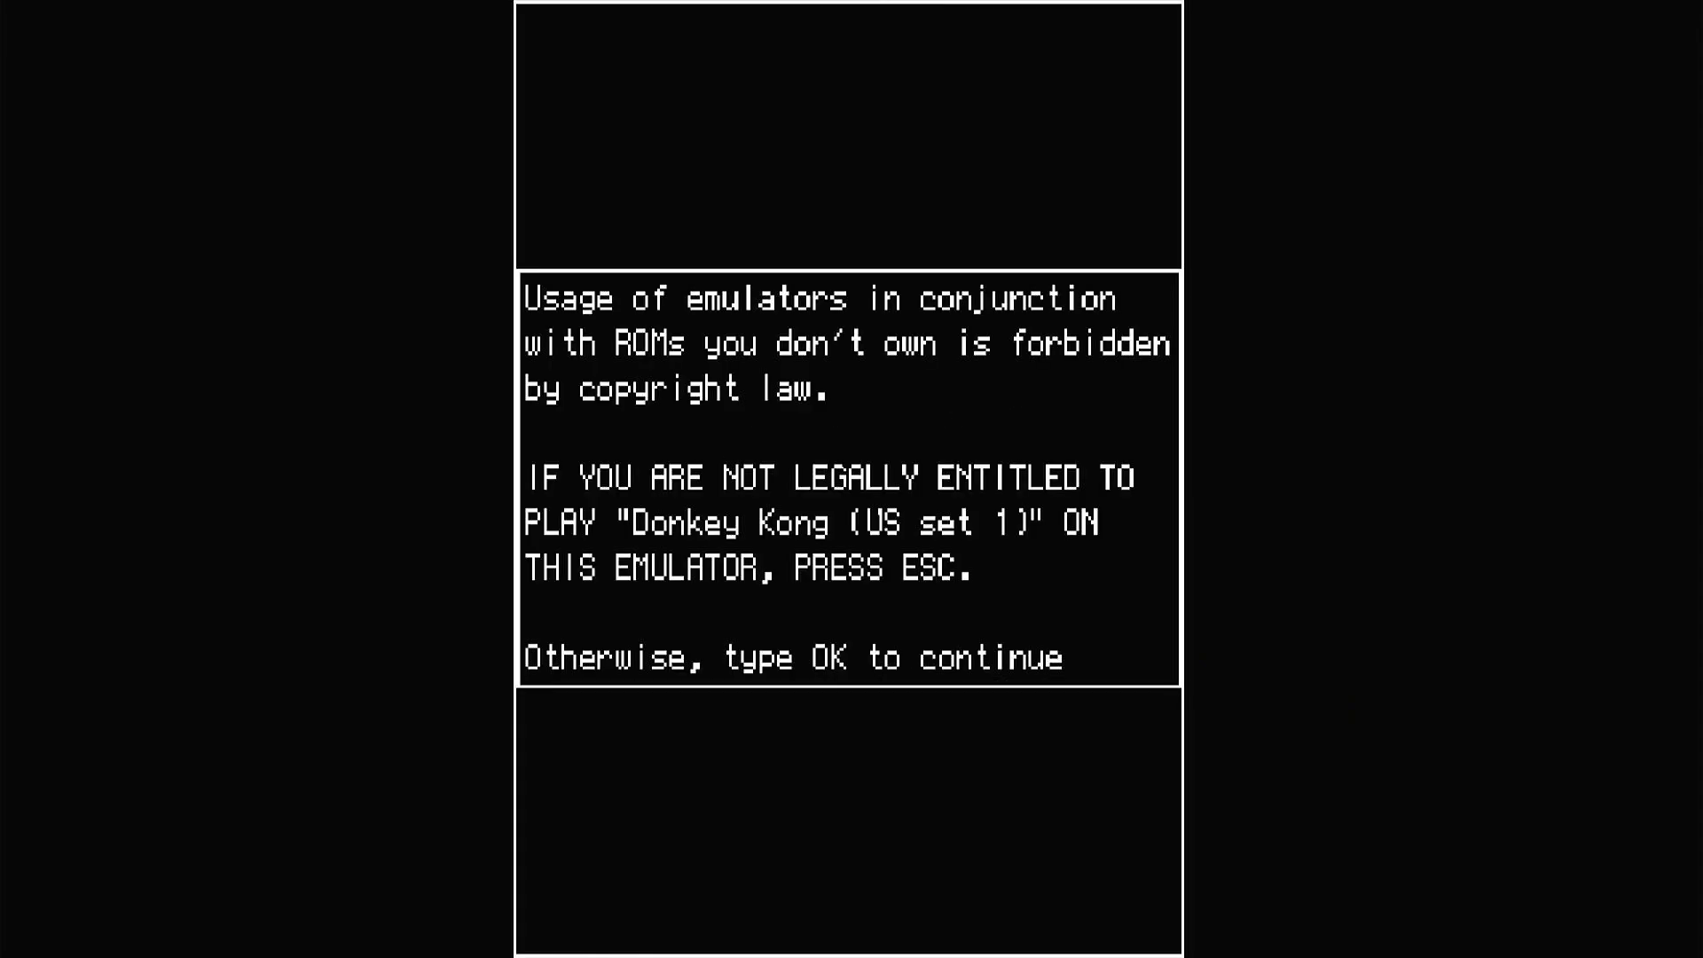
type("OK")
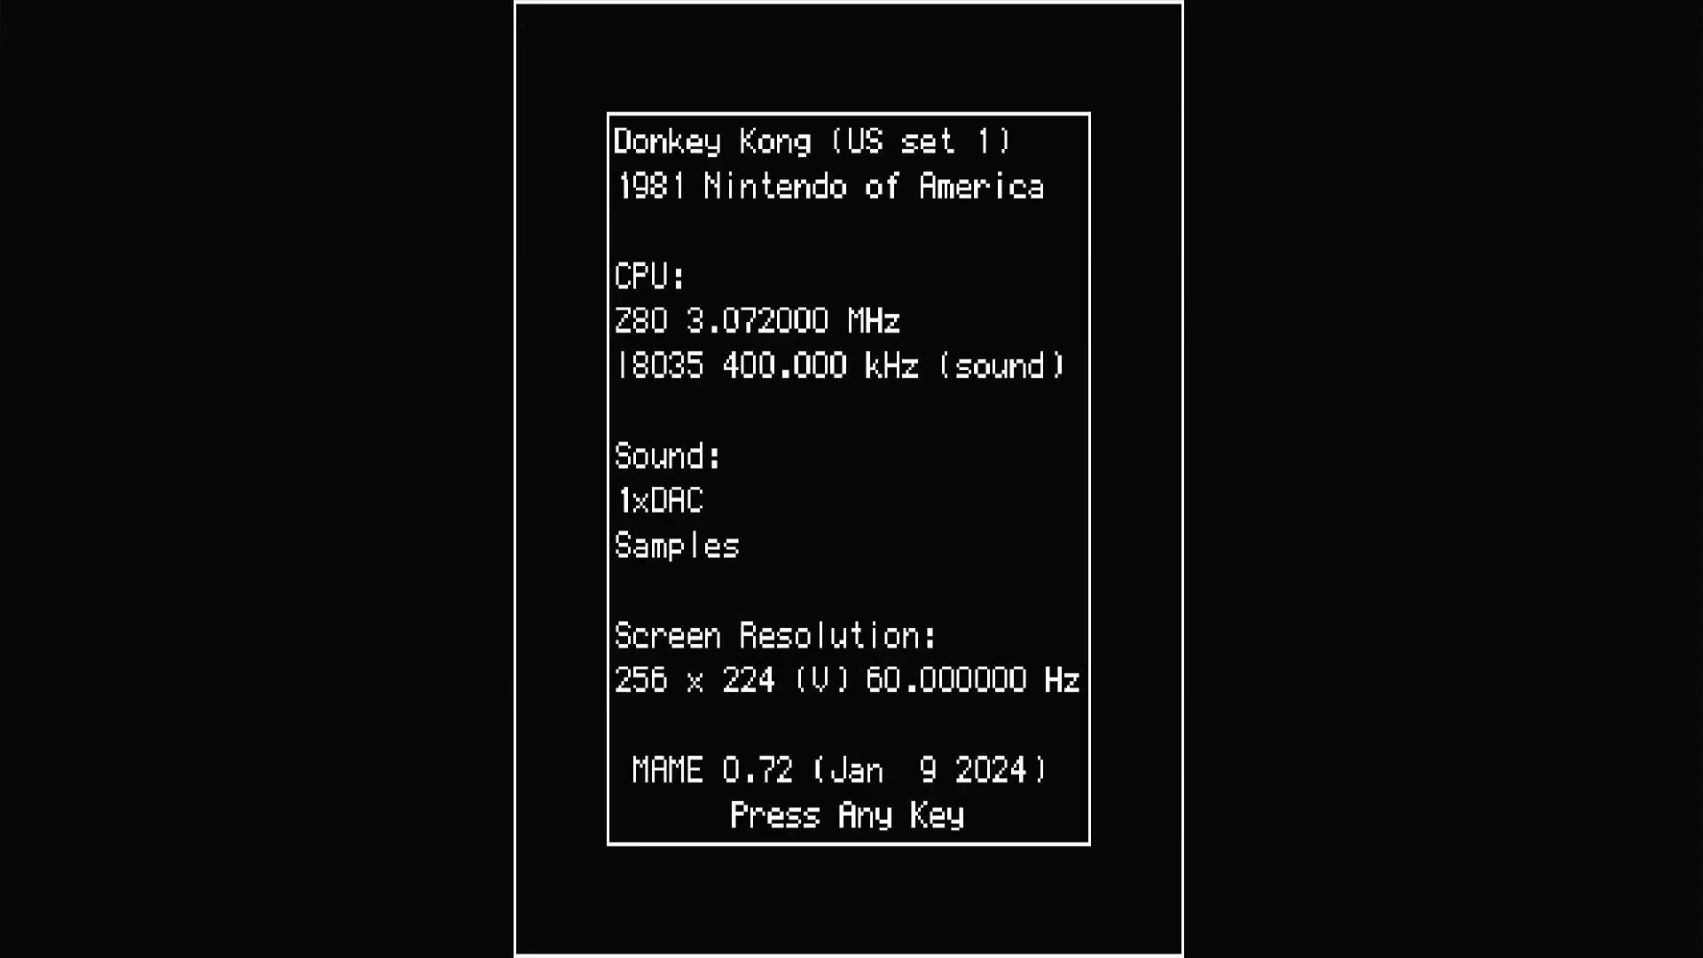
- Dismiss the Donkey Kong game info screen to start playing
key("enter")
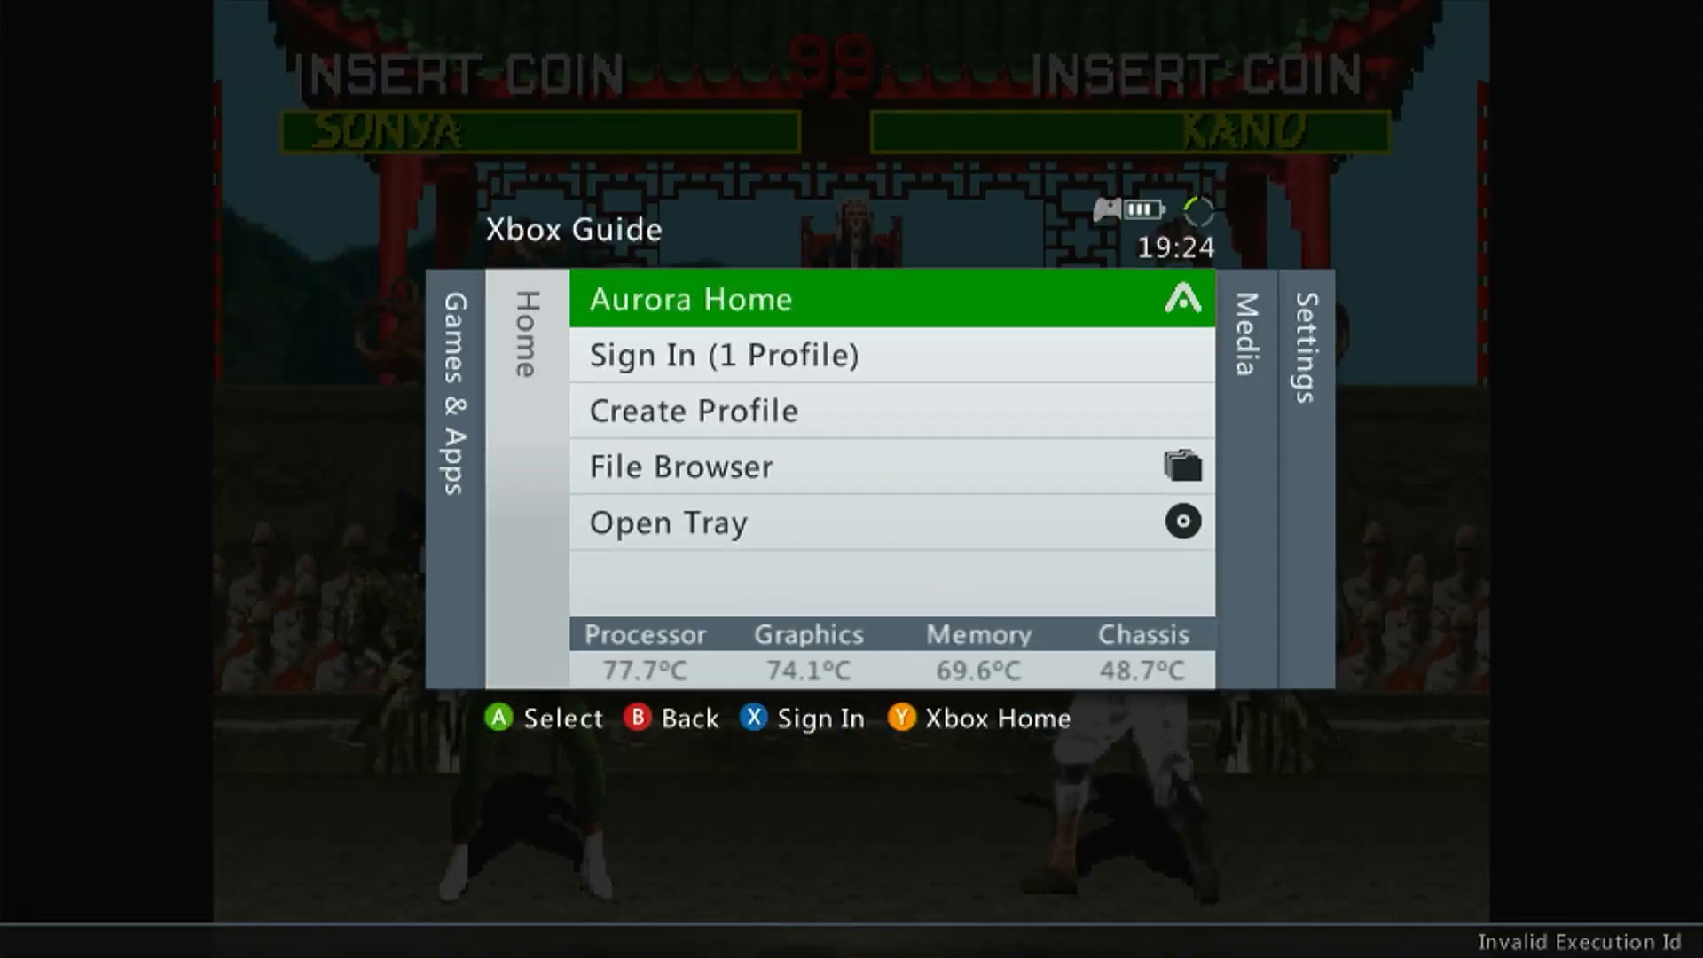
- Choose Aurora Home in the Xbox Guide to leave the arcade game
left_click(690, 298)
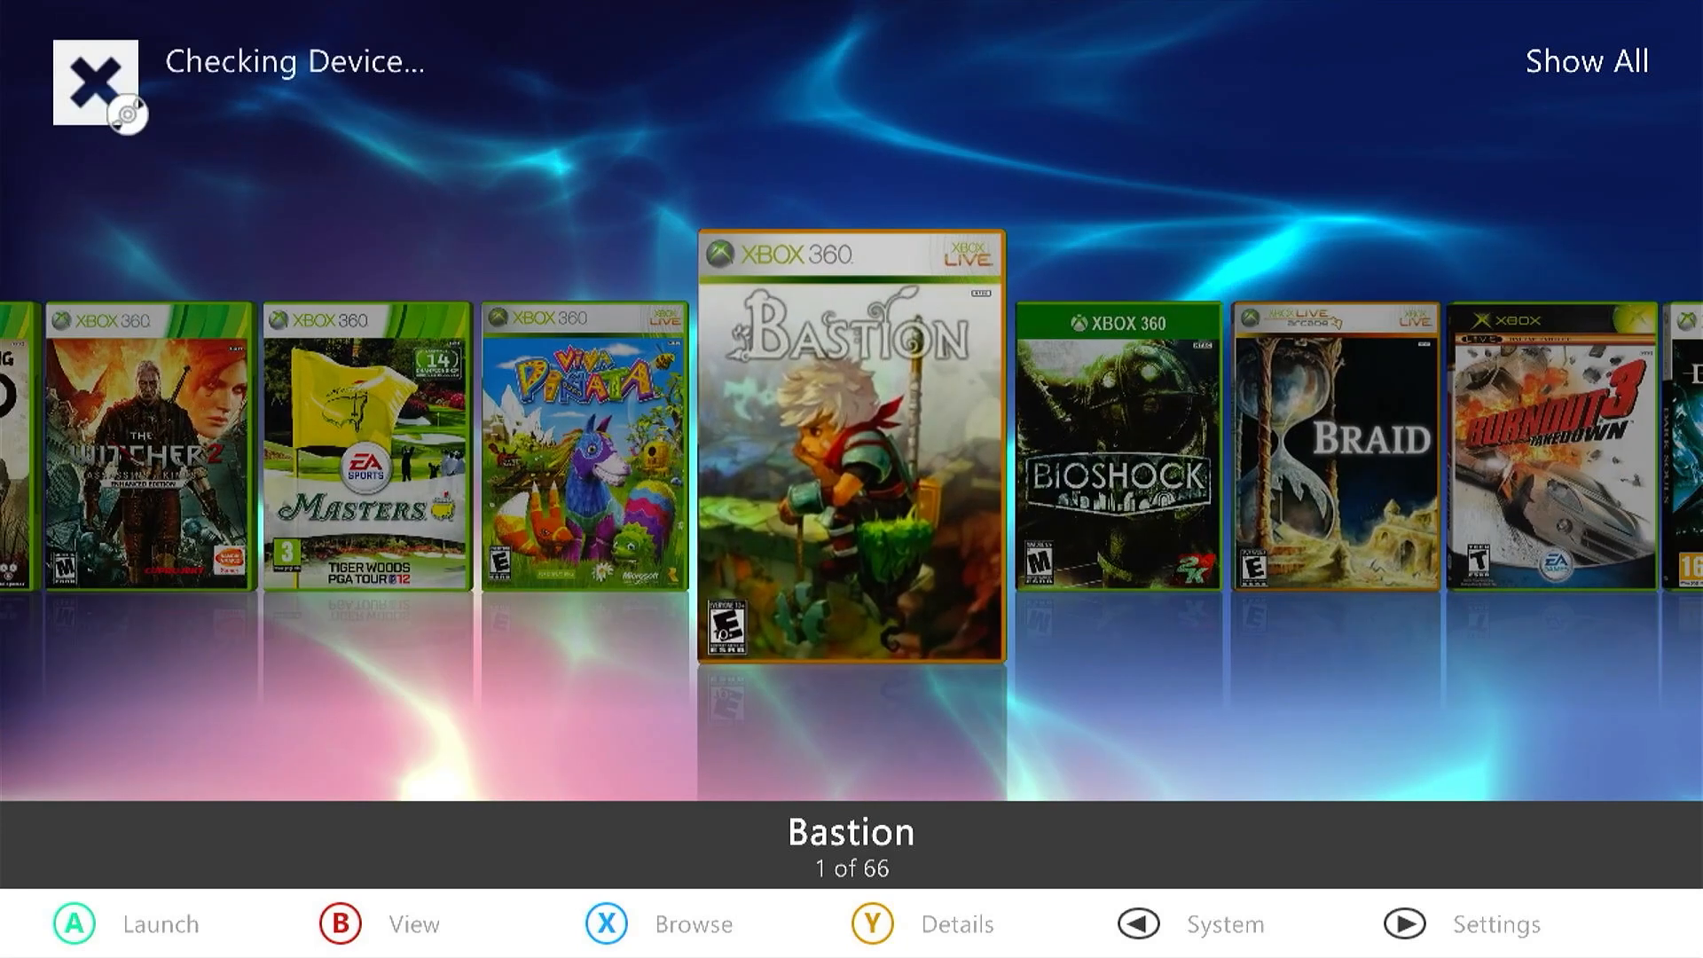